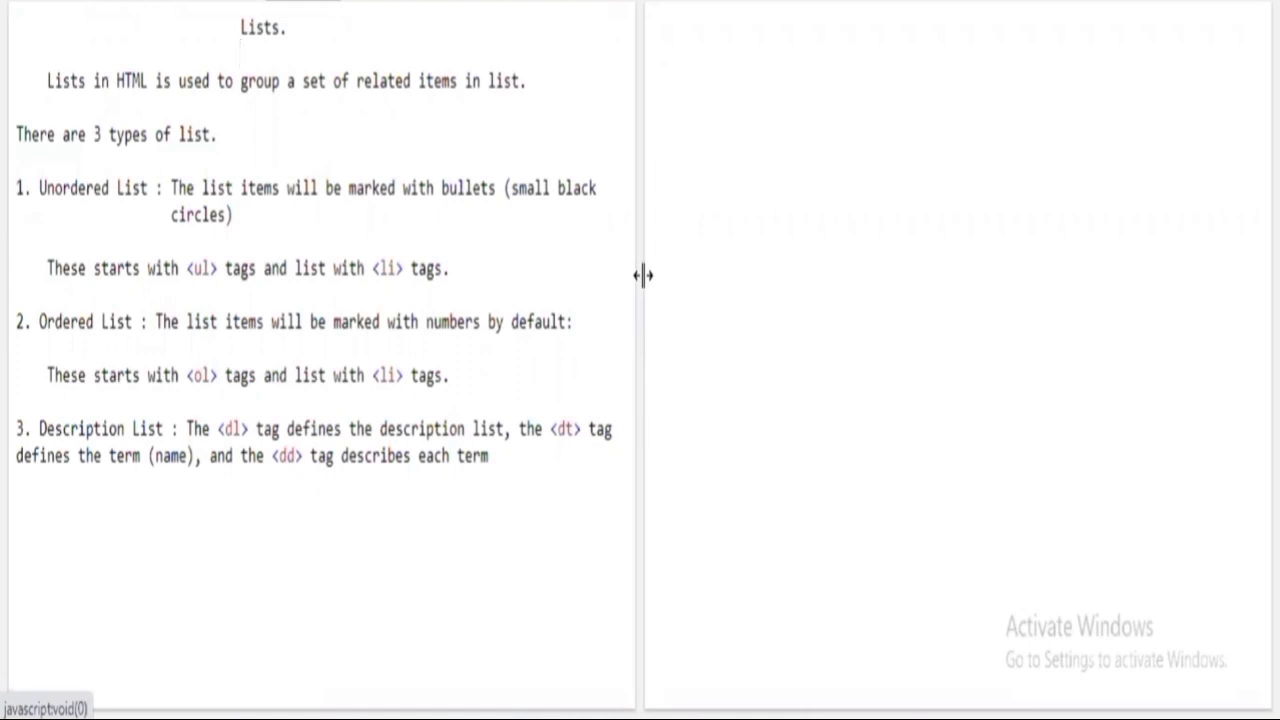
# - Select and clear the existing notes text from the code pane
pyautogui.click(240, 52)
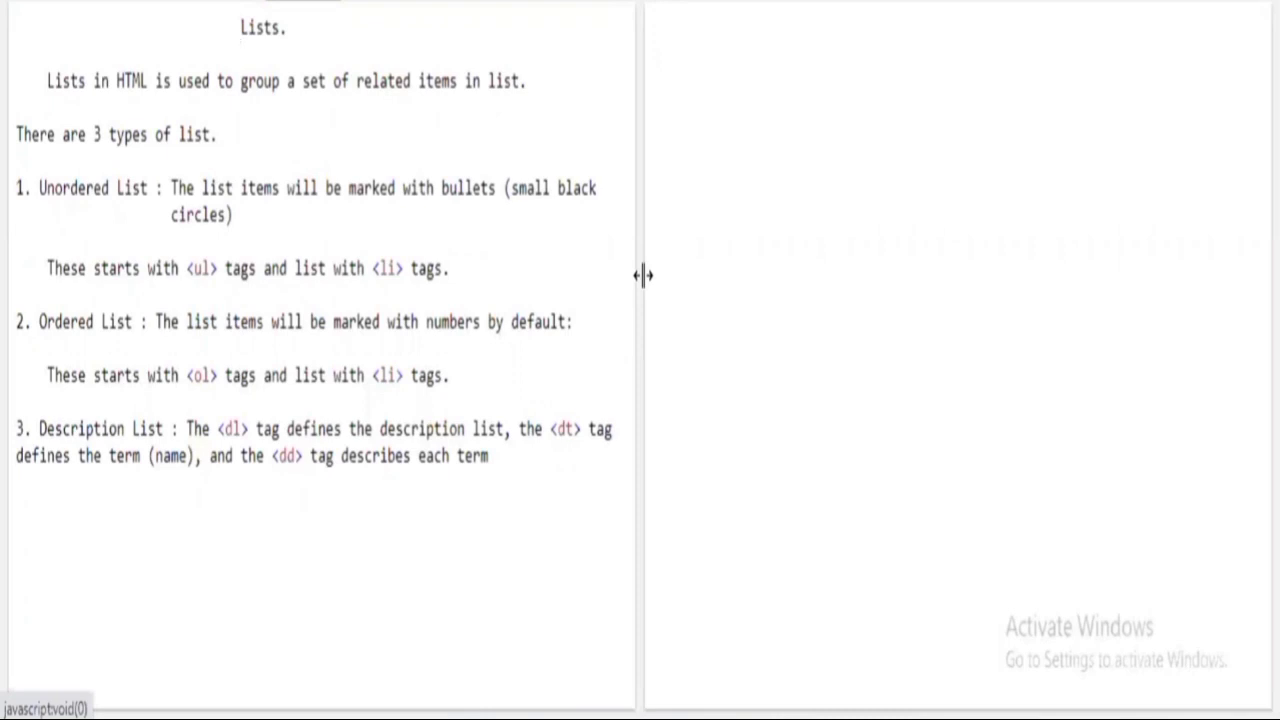
pyautogui.click(240, 54)
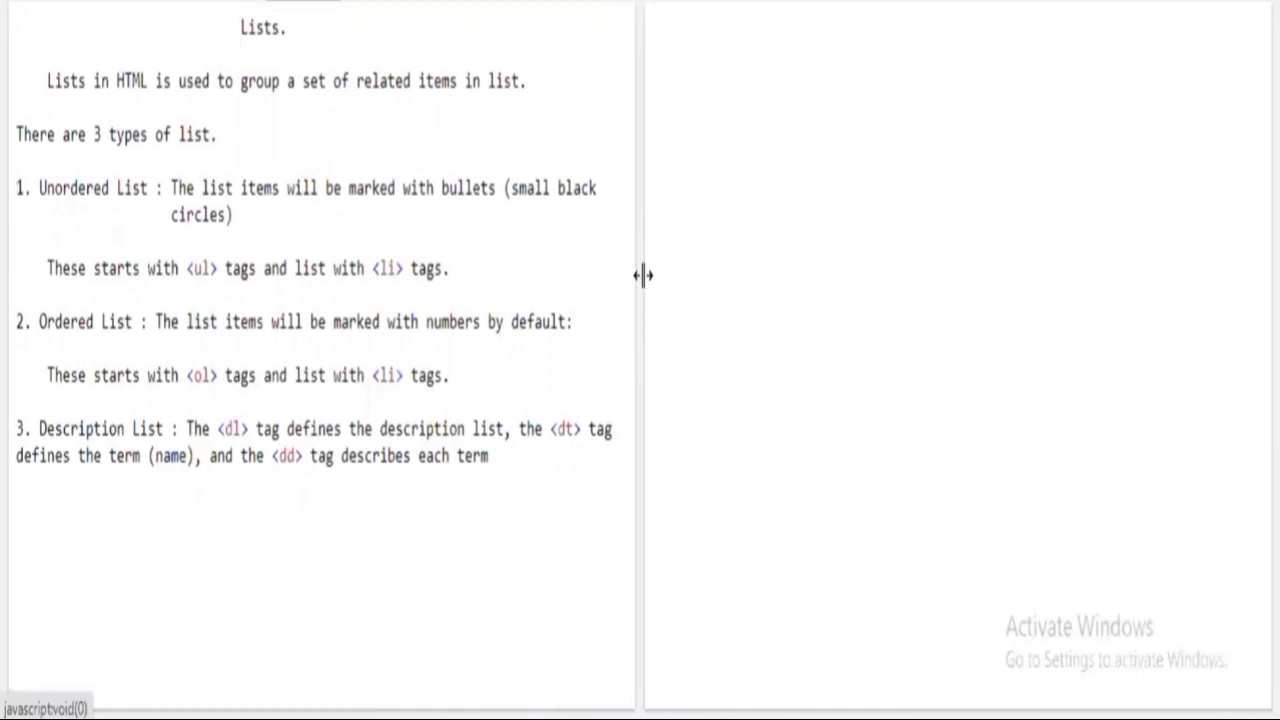
pyautogui.click(240, 54)
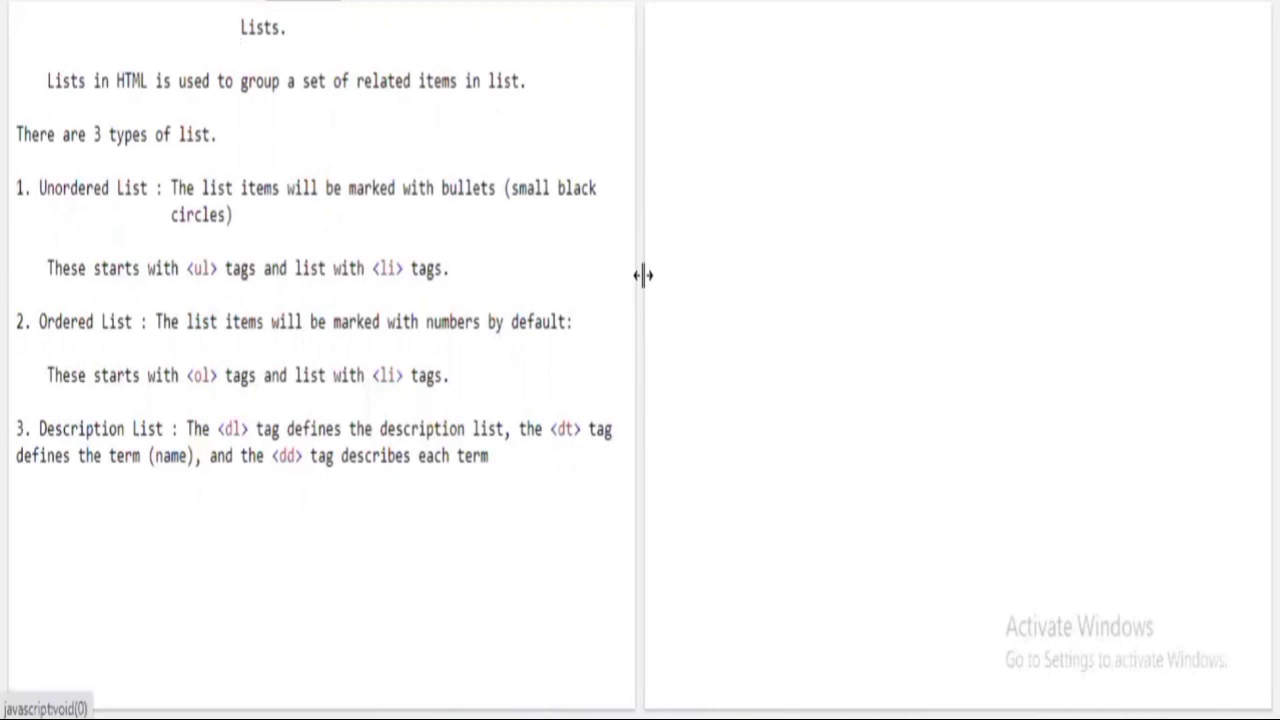
pyautogui.click(240, 52)
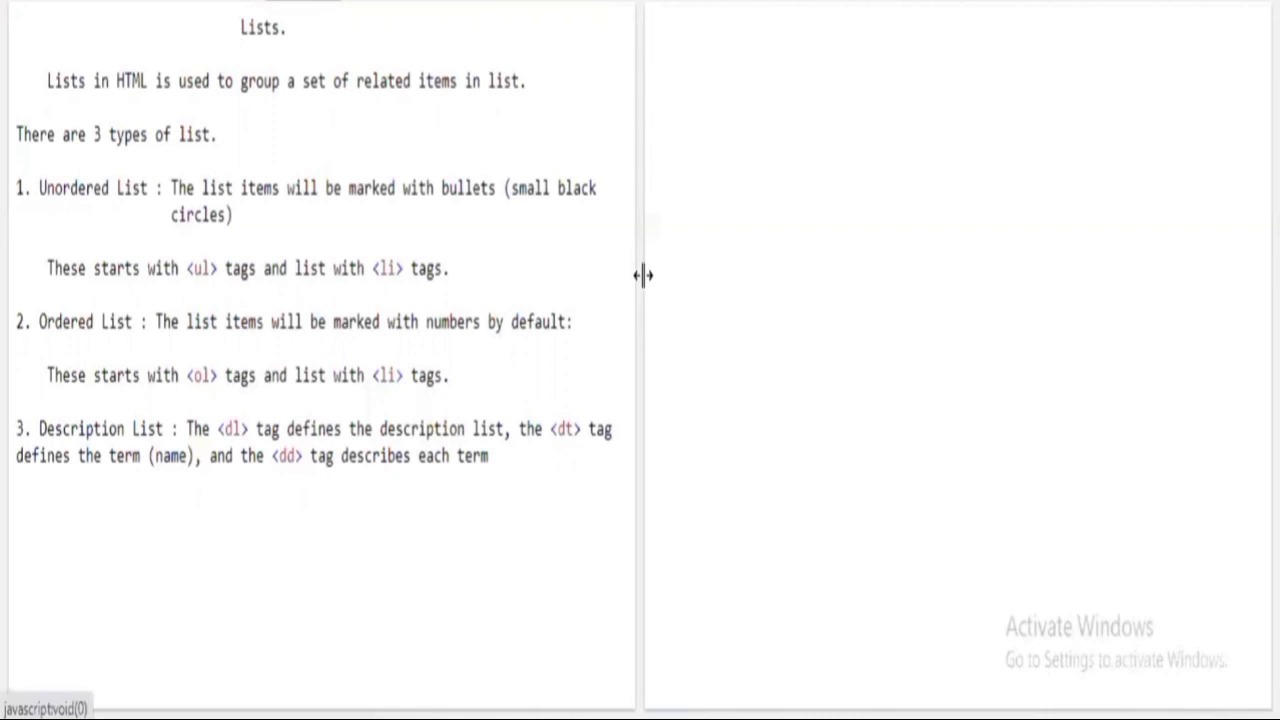
pyautogui.click(240, 52)
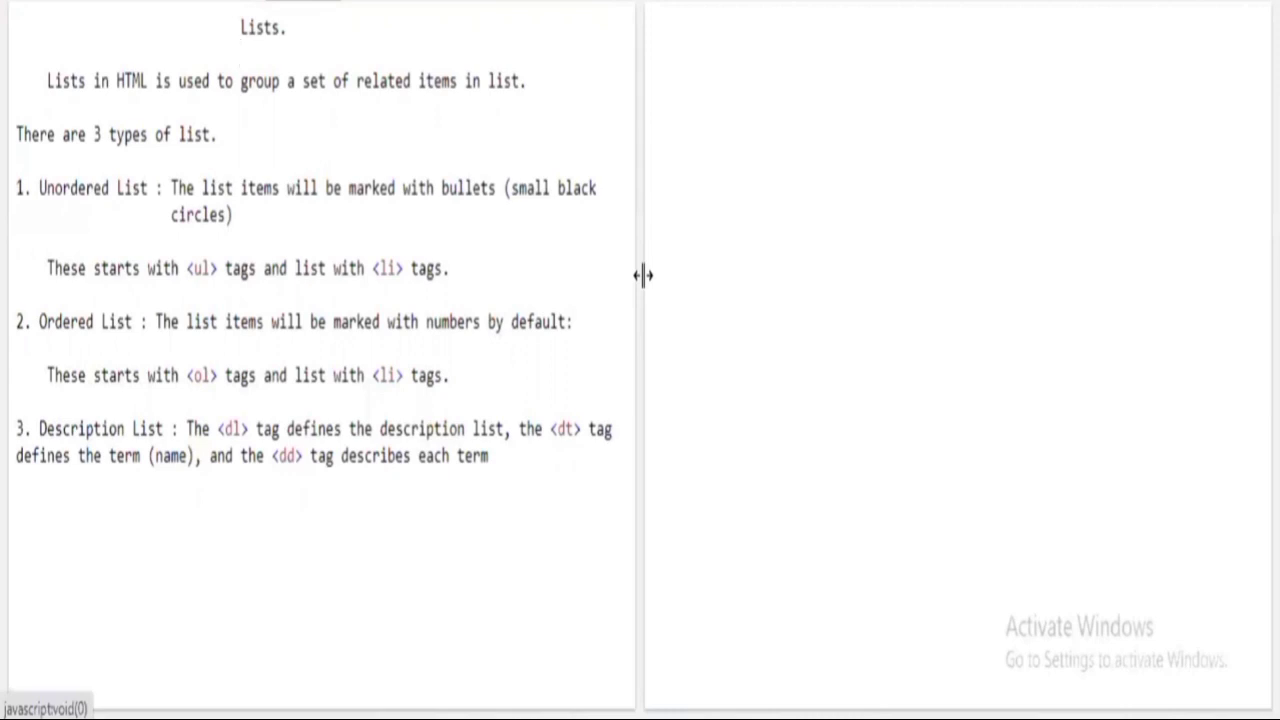
pyautogui.click(240, 52)
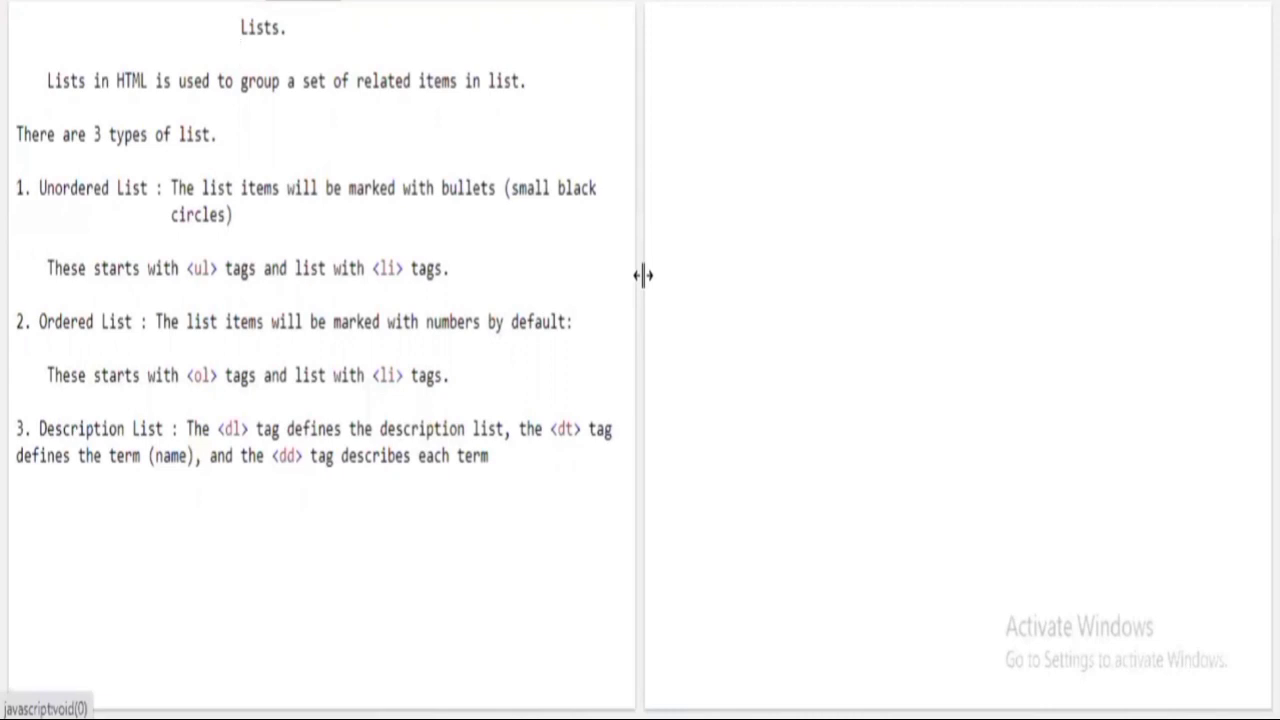
pyautogui.click(240, 52)
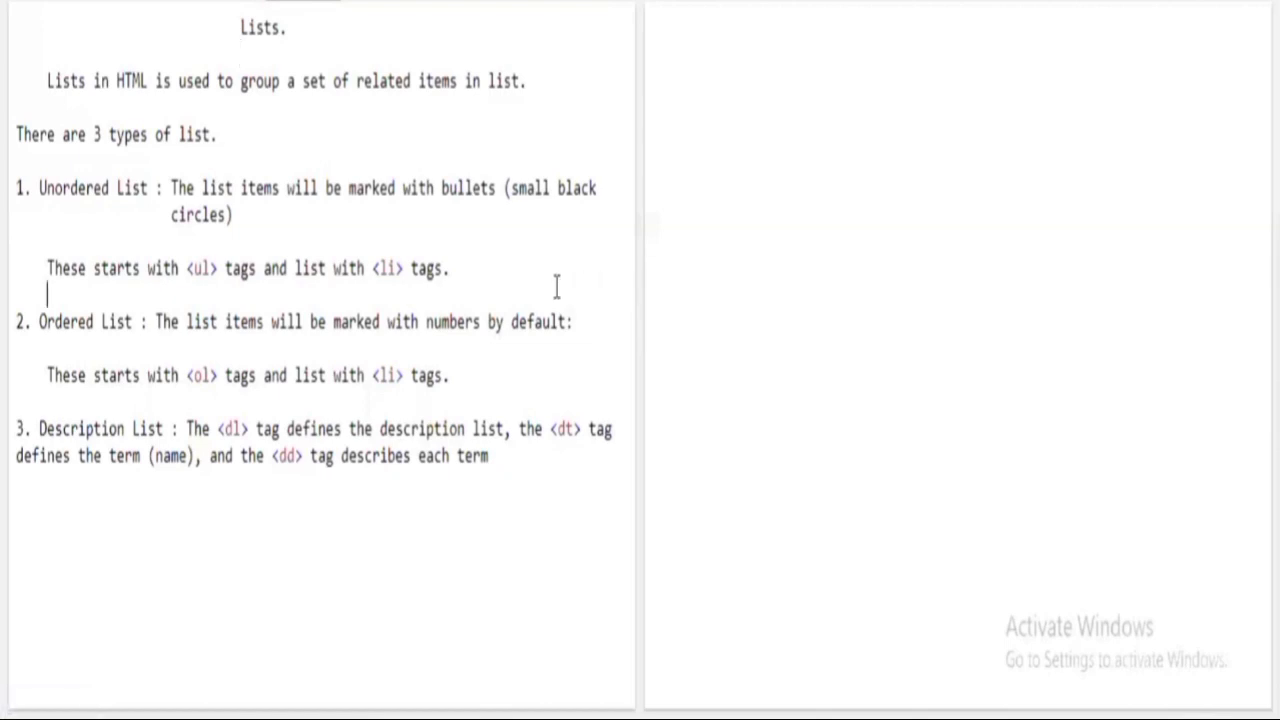
pyautogui.press('ctrl+a')
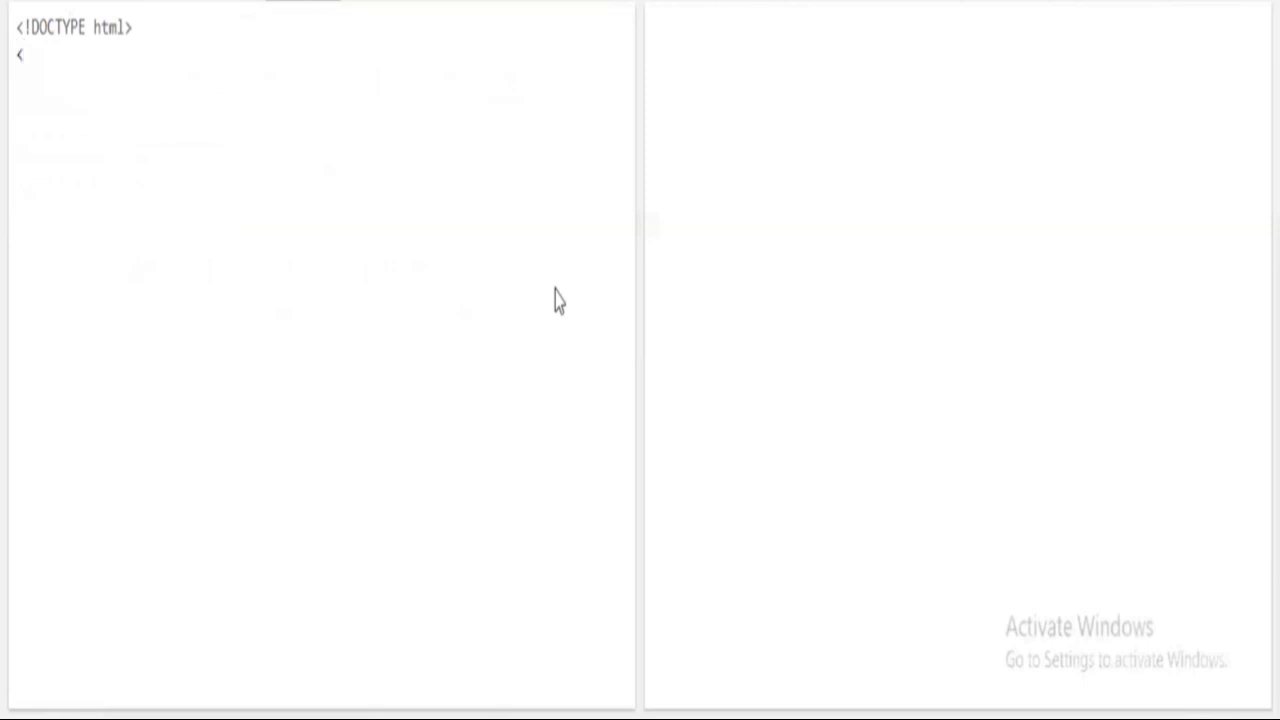
# - Enter the opening and closing html tags with a line between them
pyautogui.write('html>')
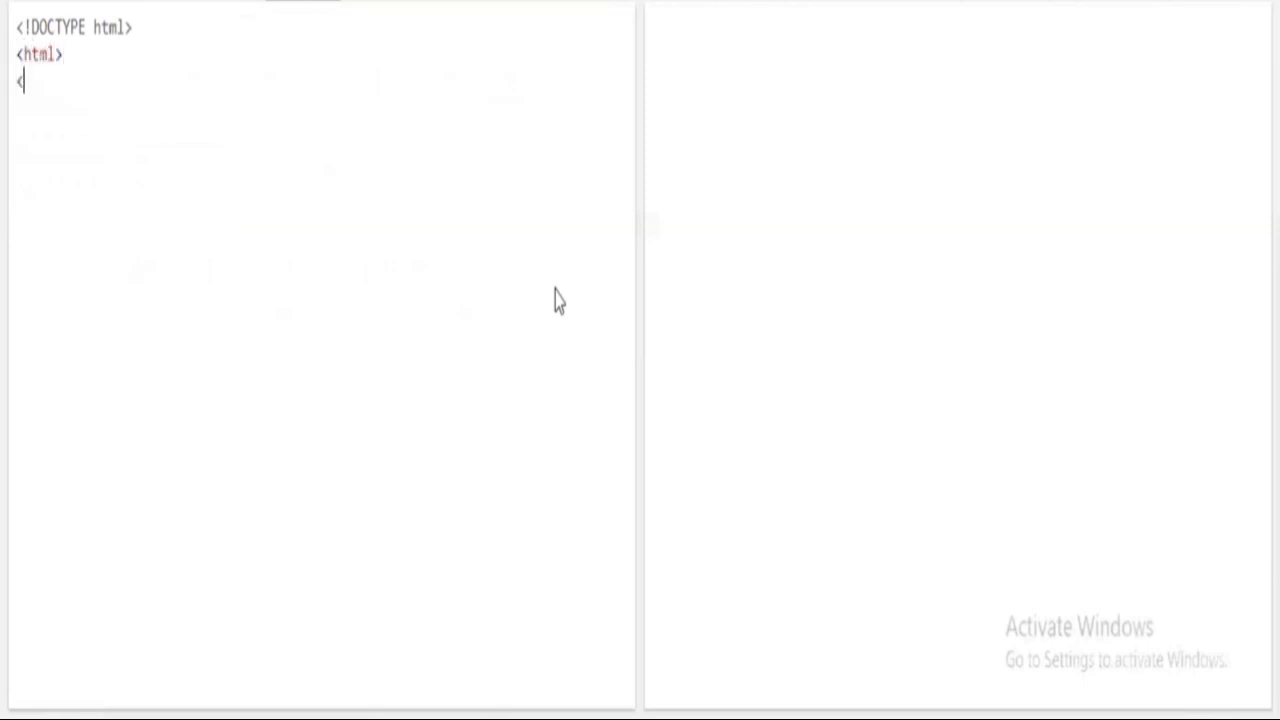
pyautogui.write('/h')
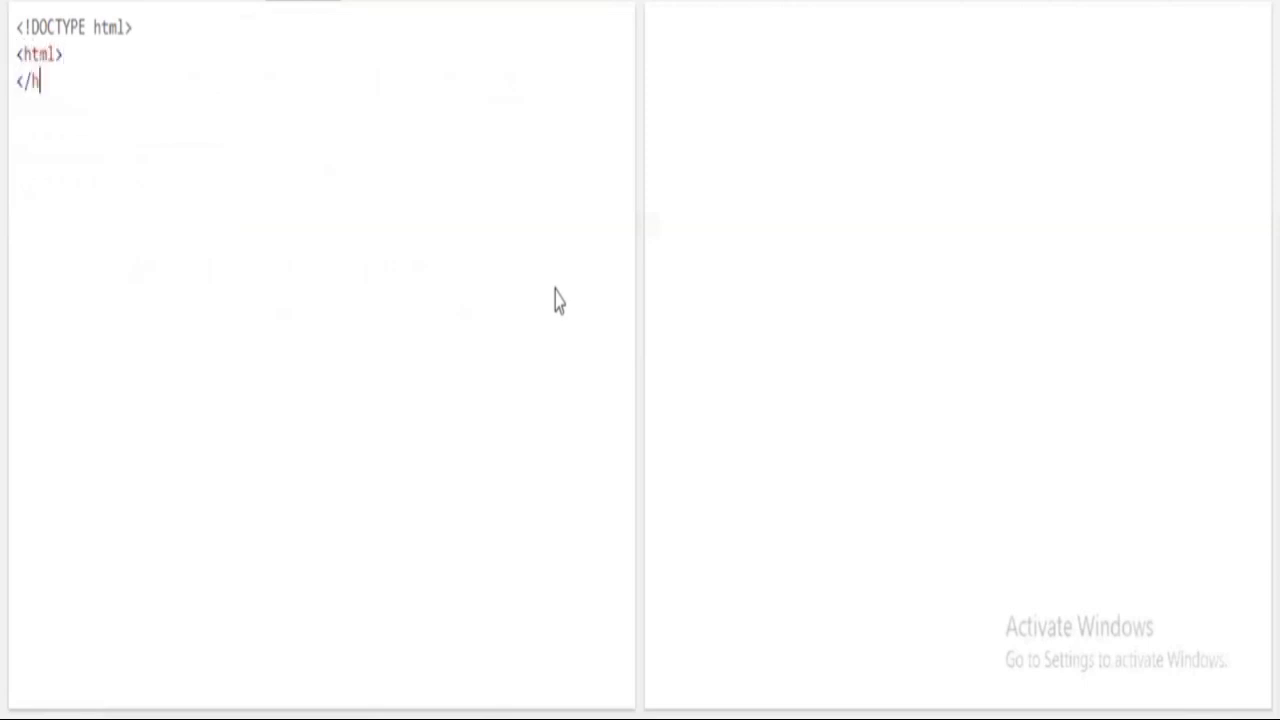
pyautogui.write('tml>')
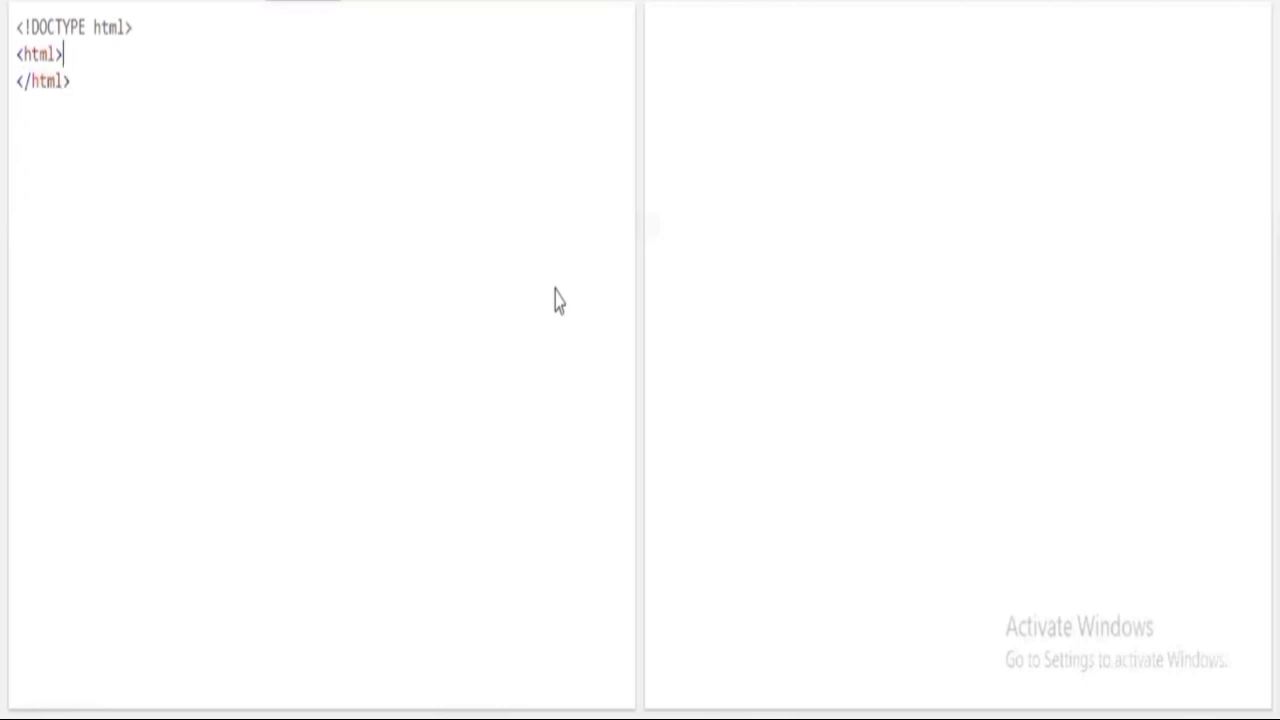
pyautogui.press('enter')
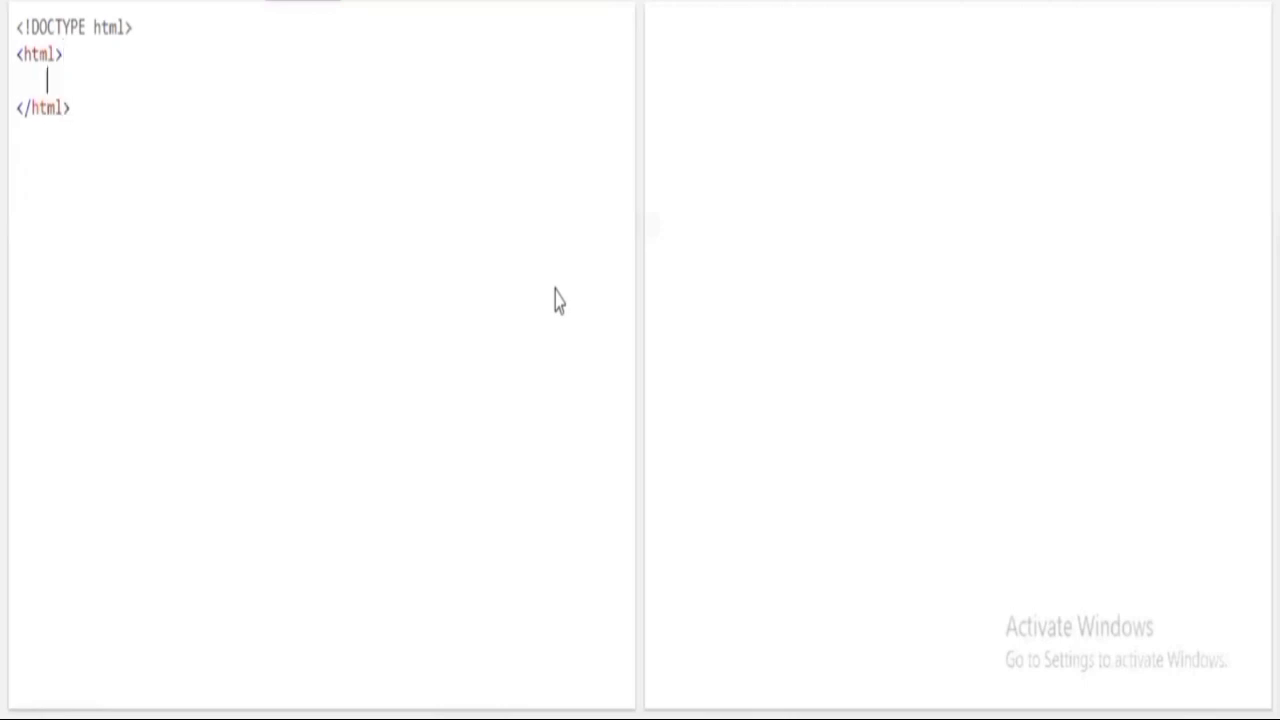
# - Add a head element containing <title> Lists </title>
pyautogui.write('<he')
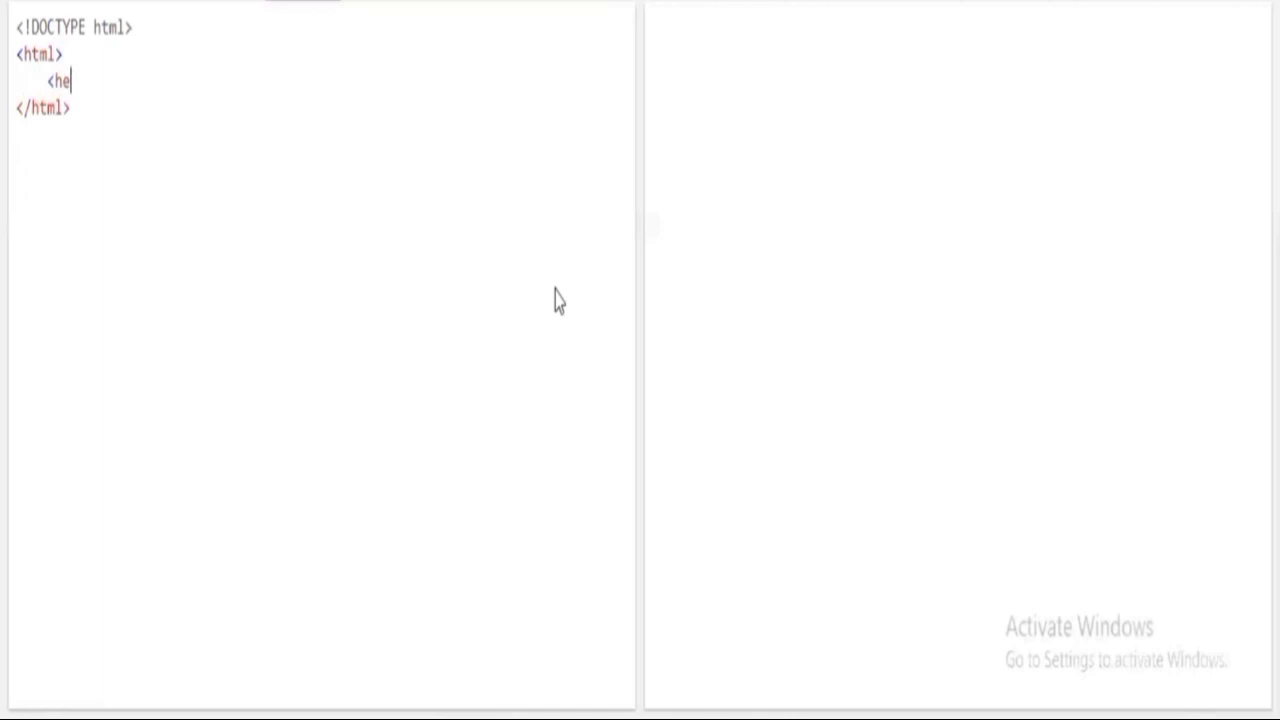
pyautogui.write('ad>')
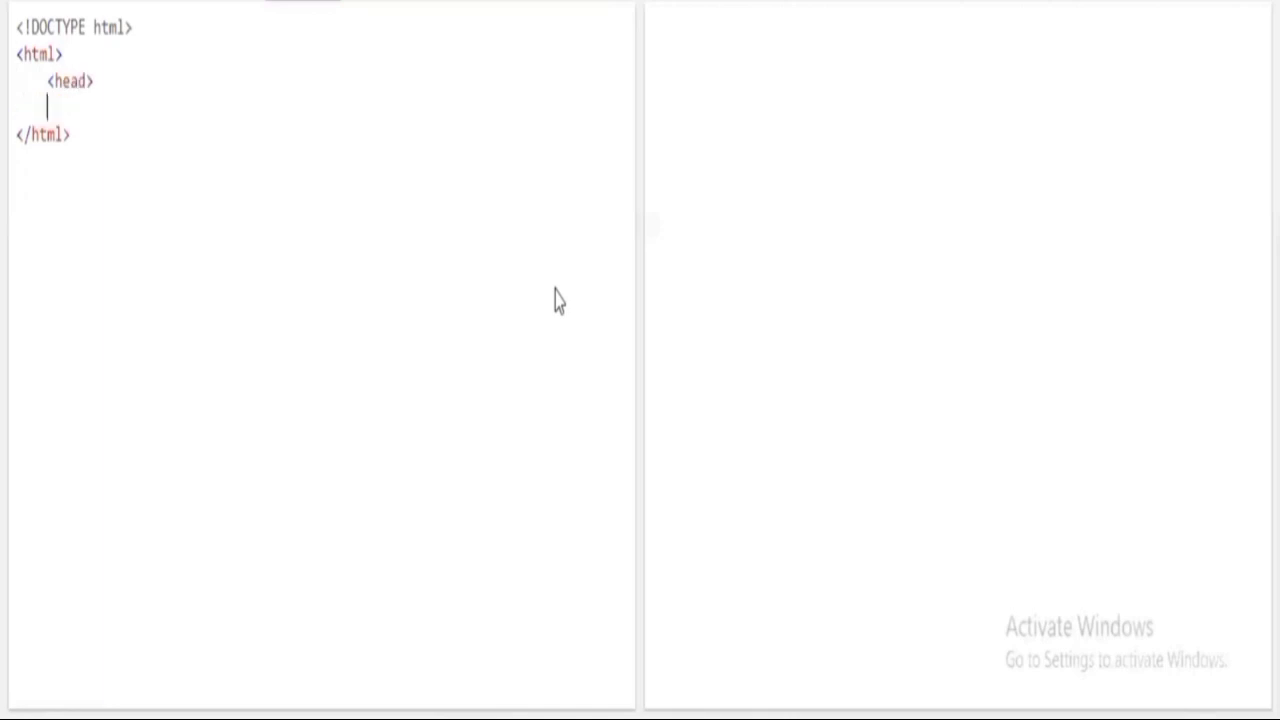
pyautogui.write('</h')
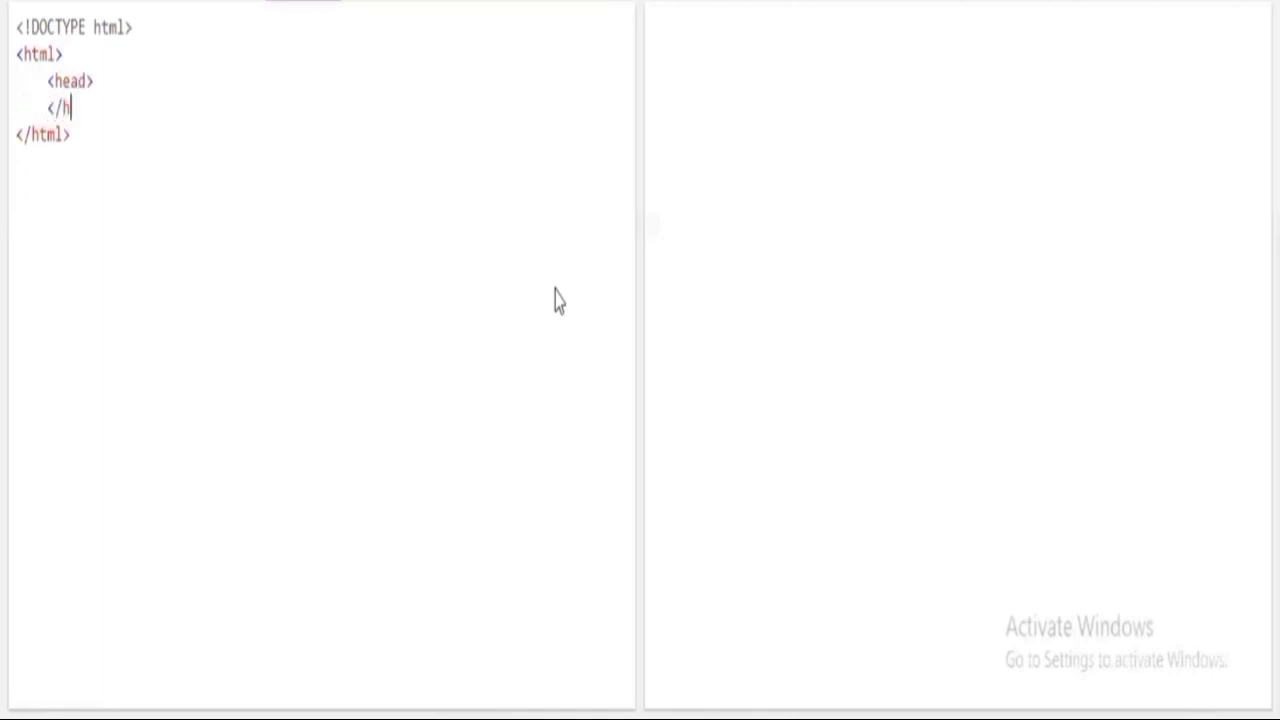
pyautogui.write('ead>')
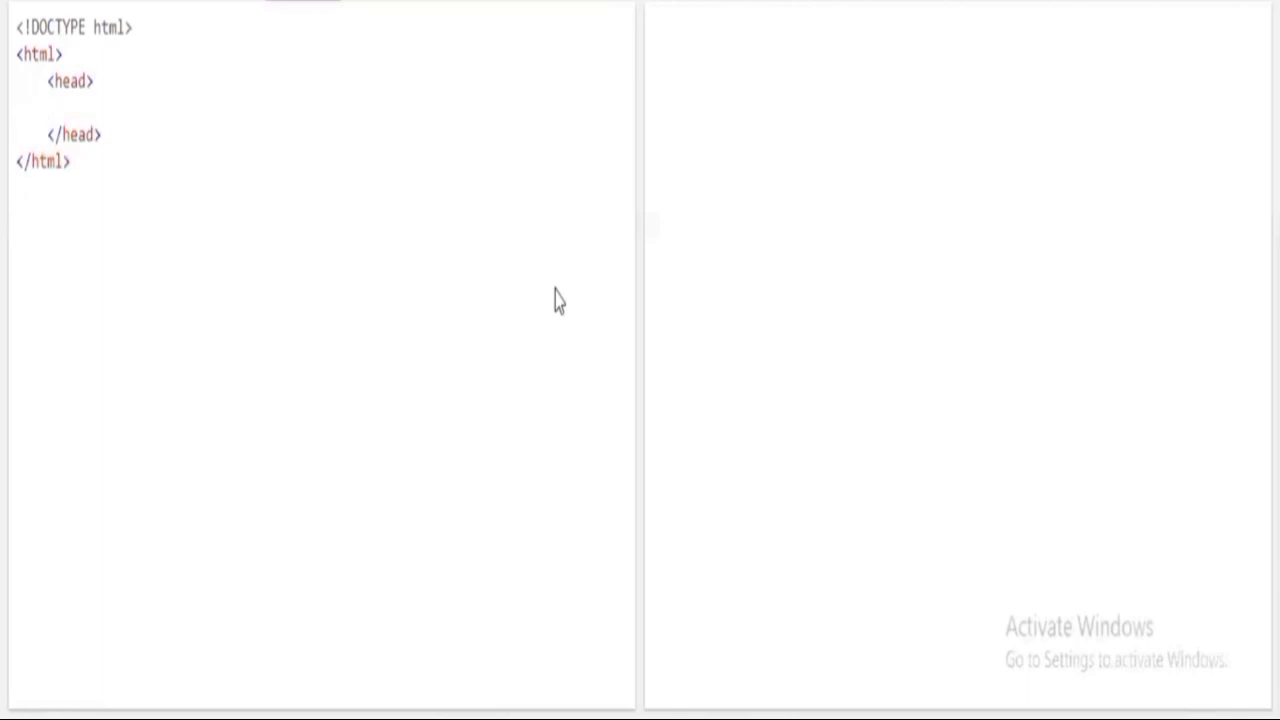
pyautogui.write('<')
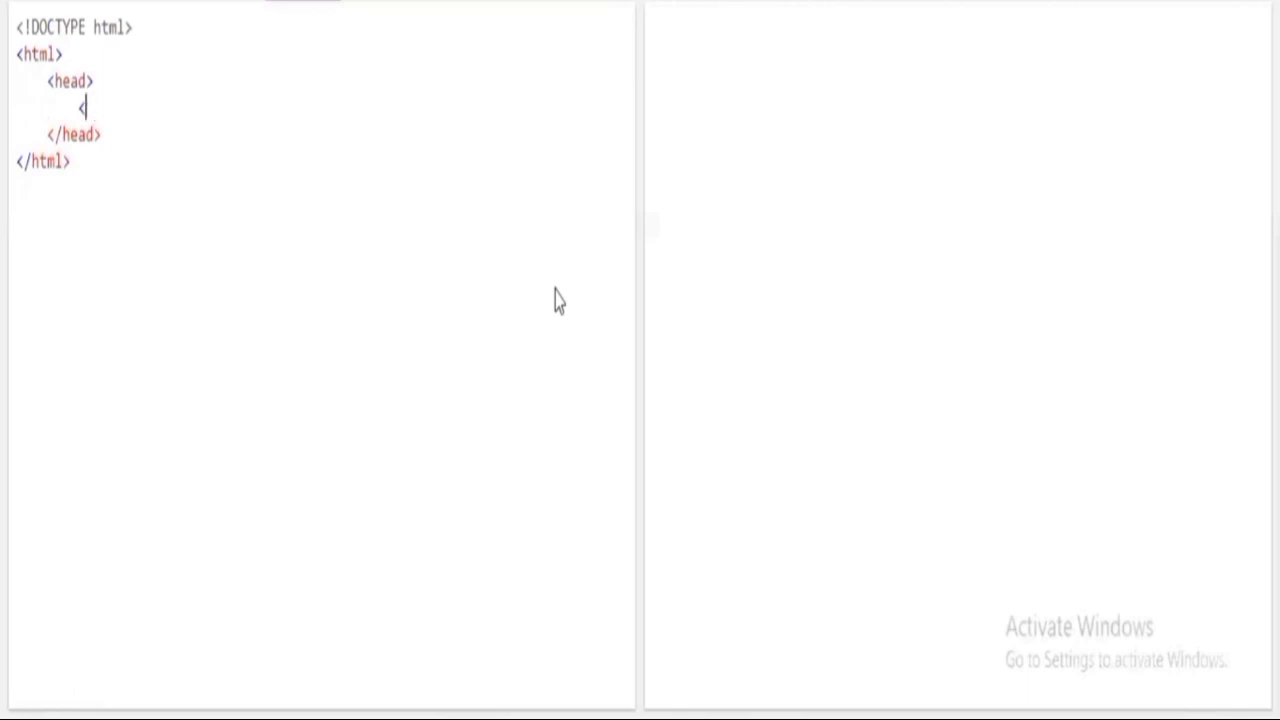
pyautogui.write('titl')
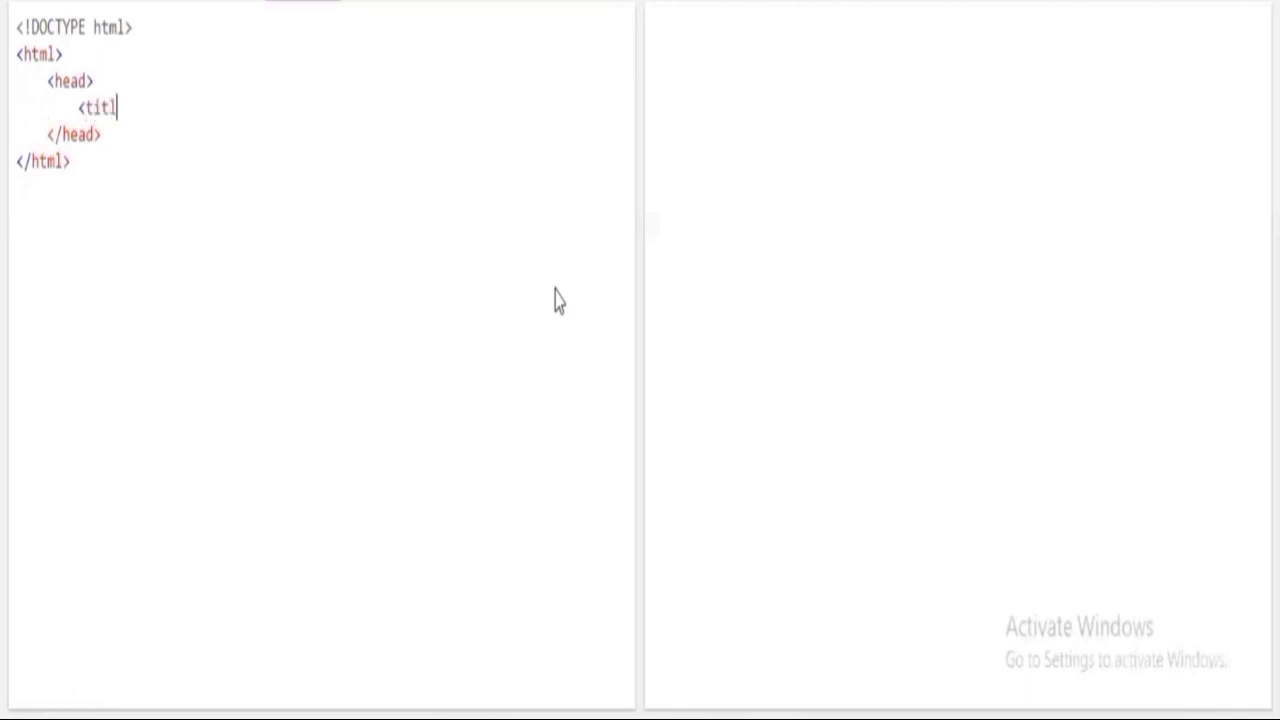
pyautogui.write('e>')
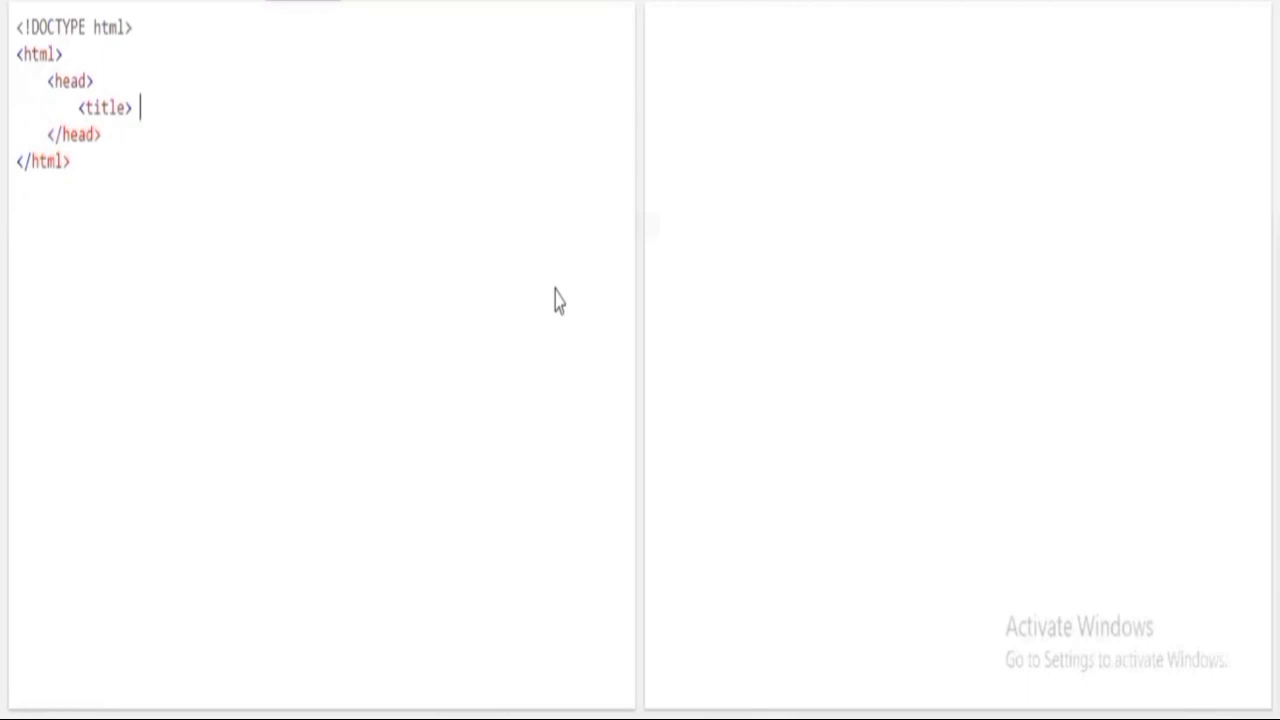
pyautogui.write('Lists')
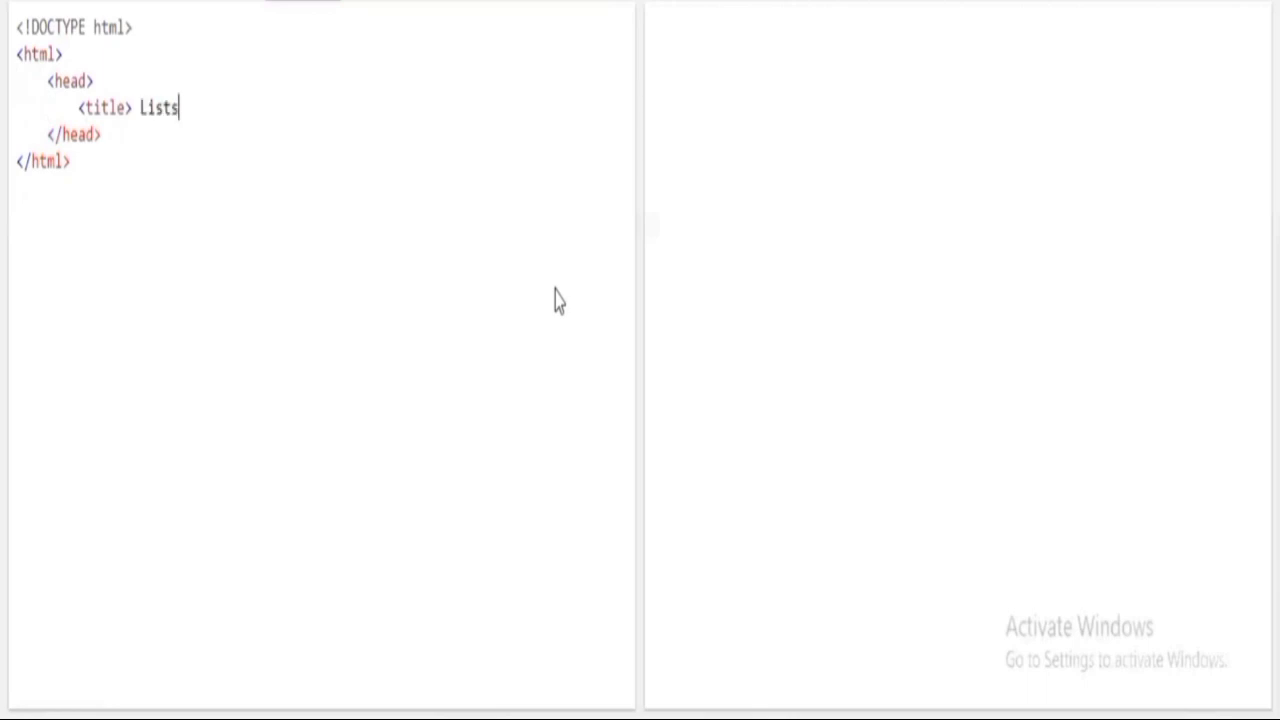
pyautogui.write('</t')
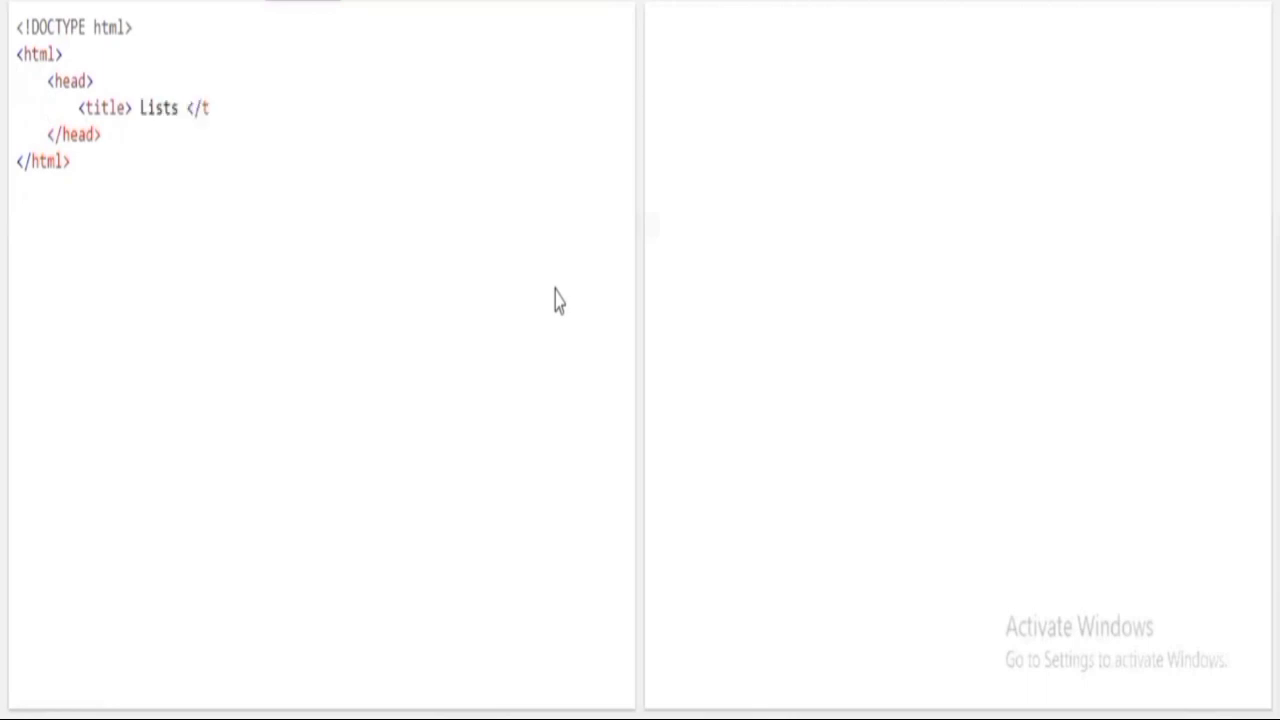
pyautogui.write('itle')
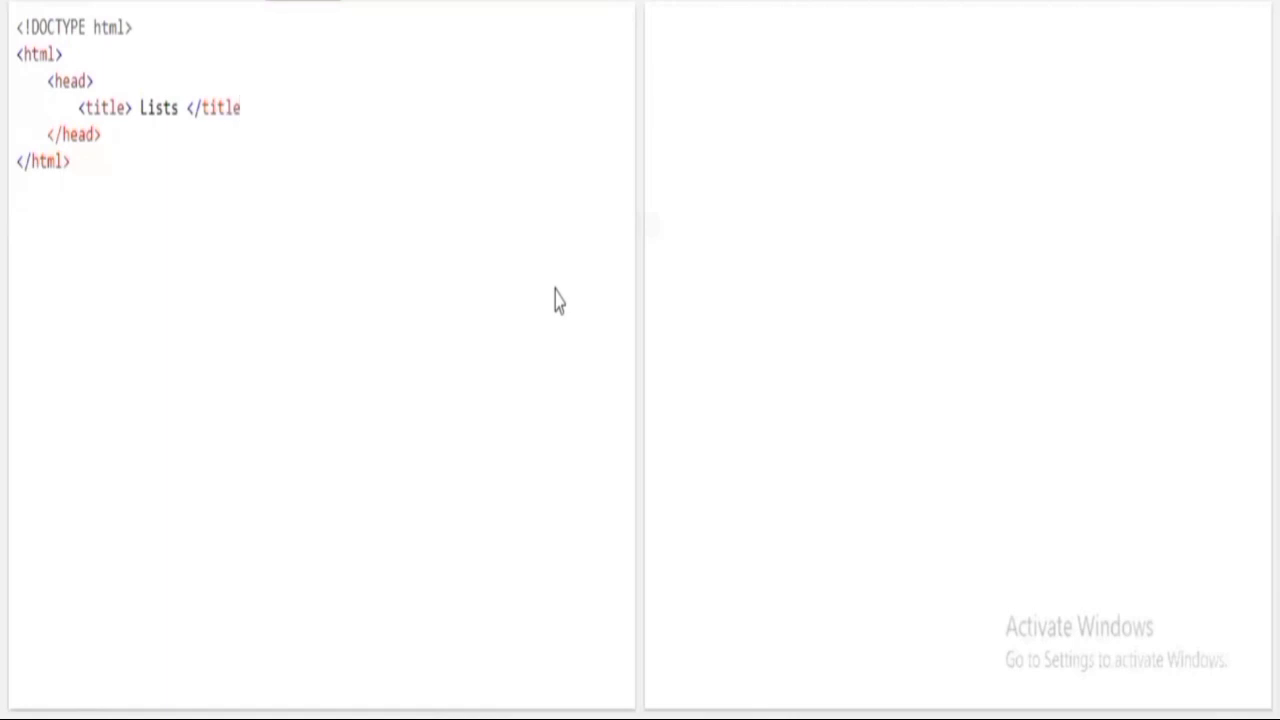
pyautogui.write('>')
pyautogui.write('<')
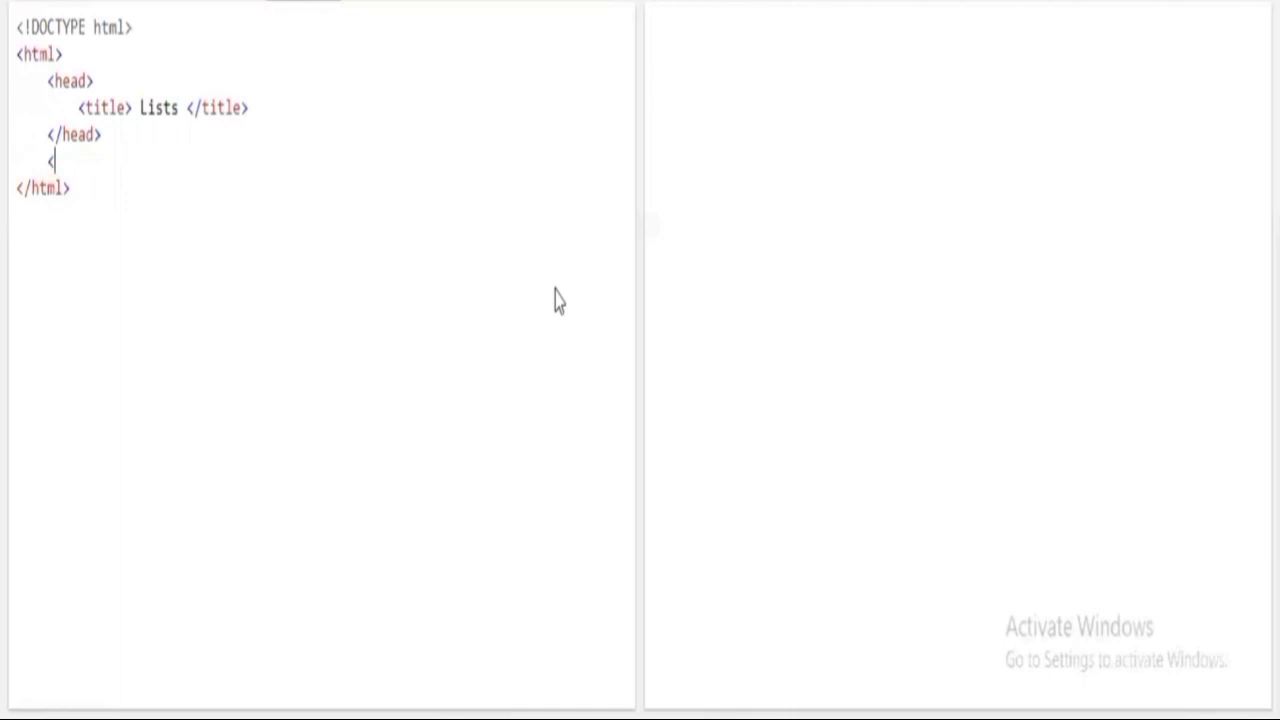
# - Add an empty body element with a blank line inside it
pyautogui.write('body')
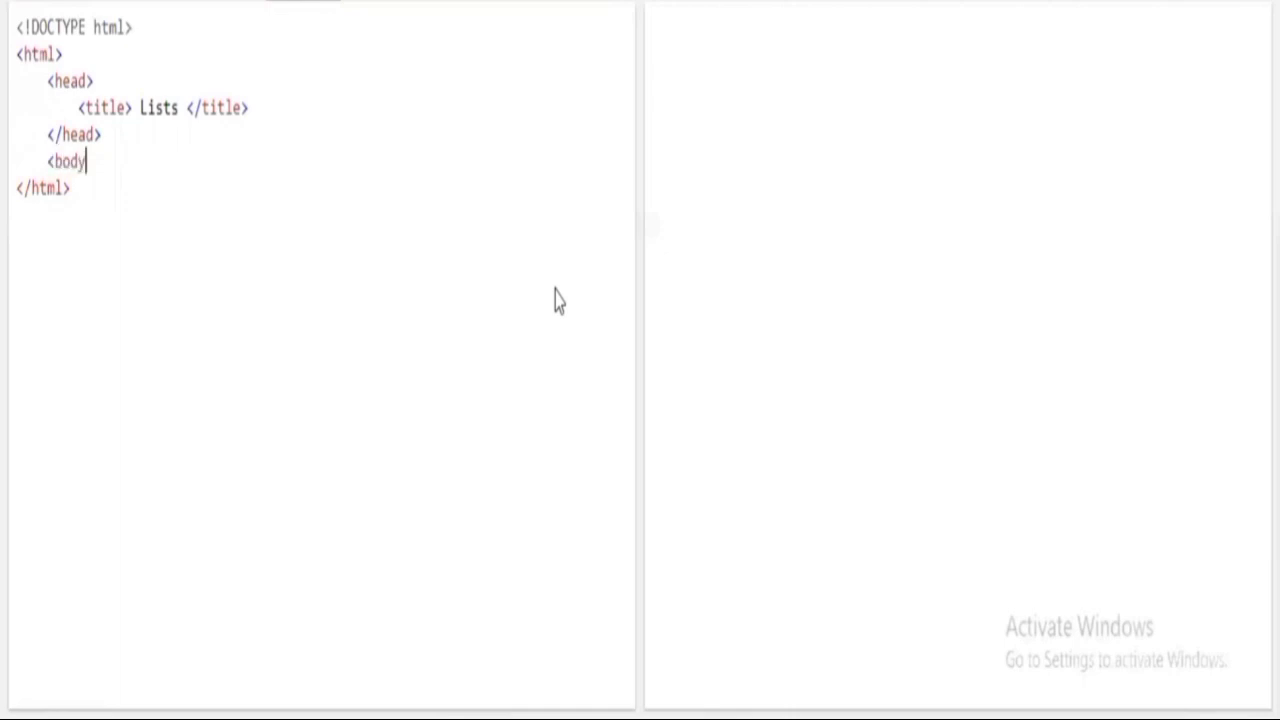
pyautogui.write('<')
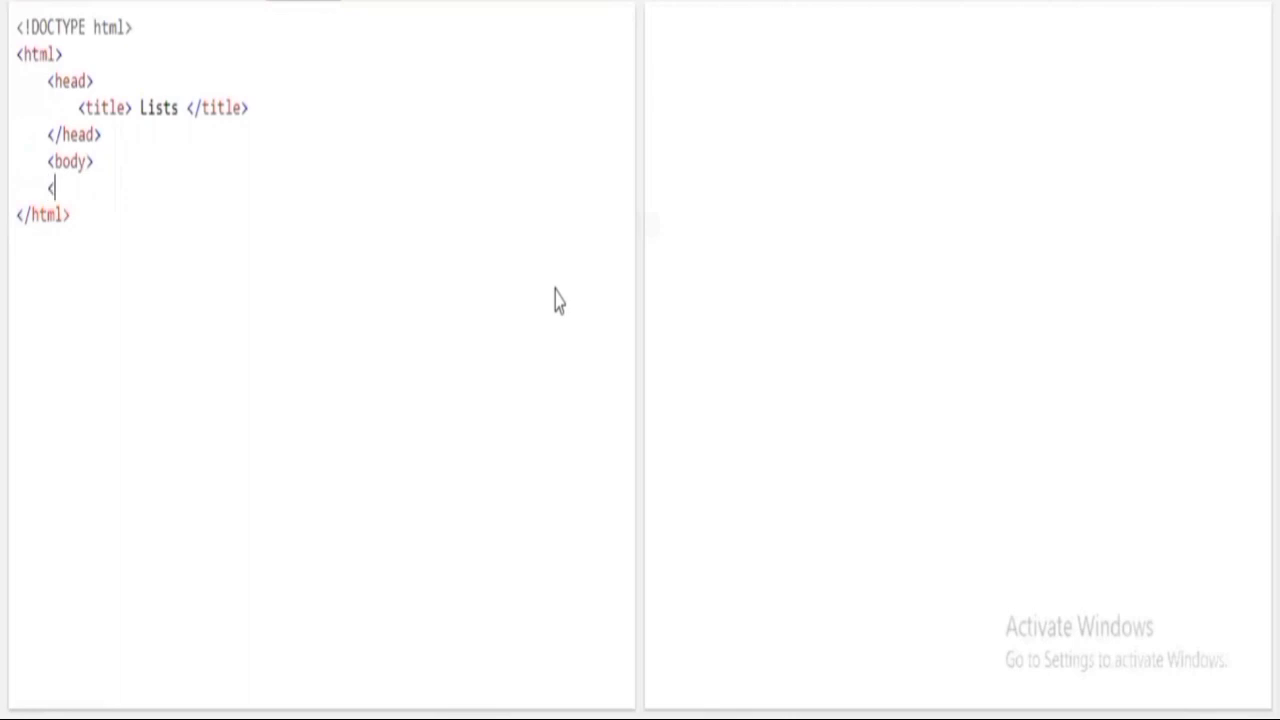
pyautogui.write('/bod')
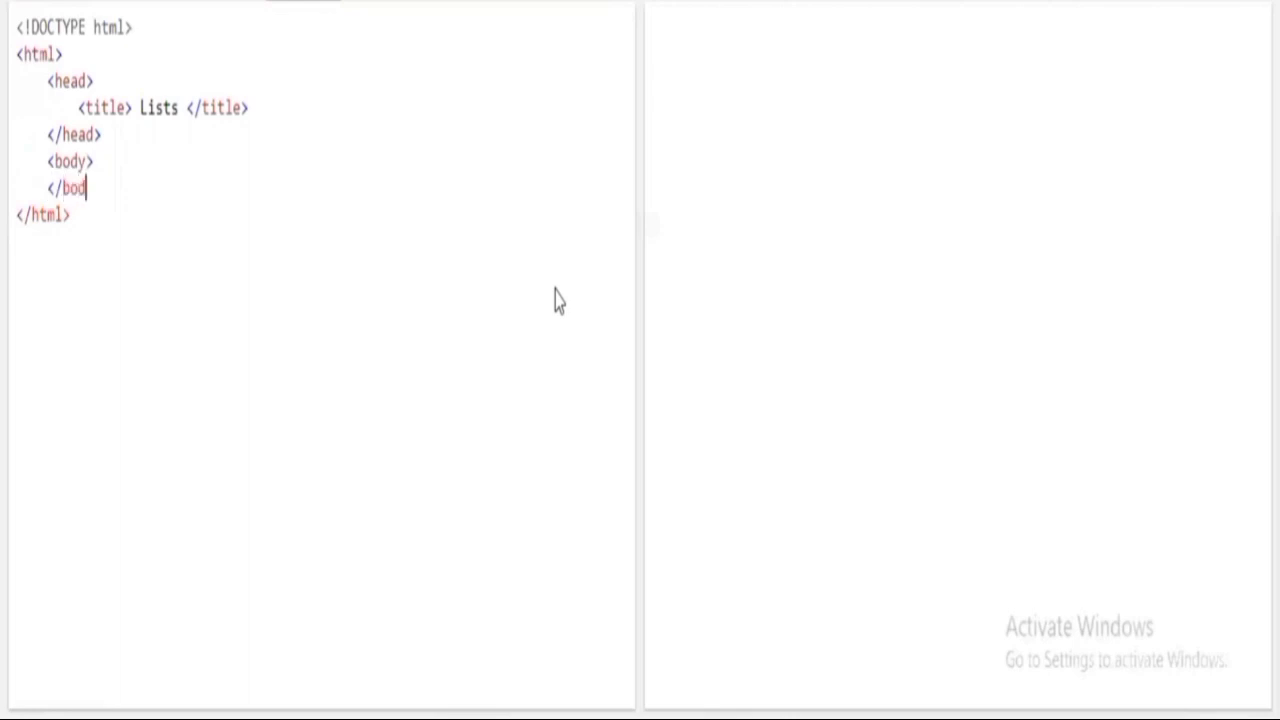
pyautogui.write('y>')
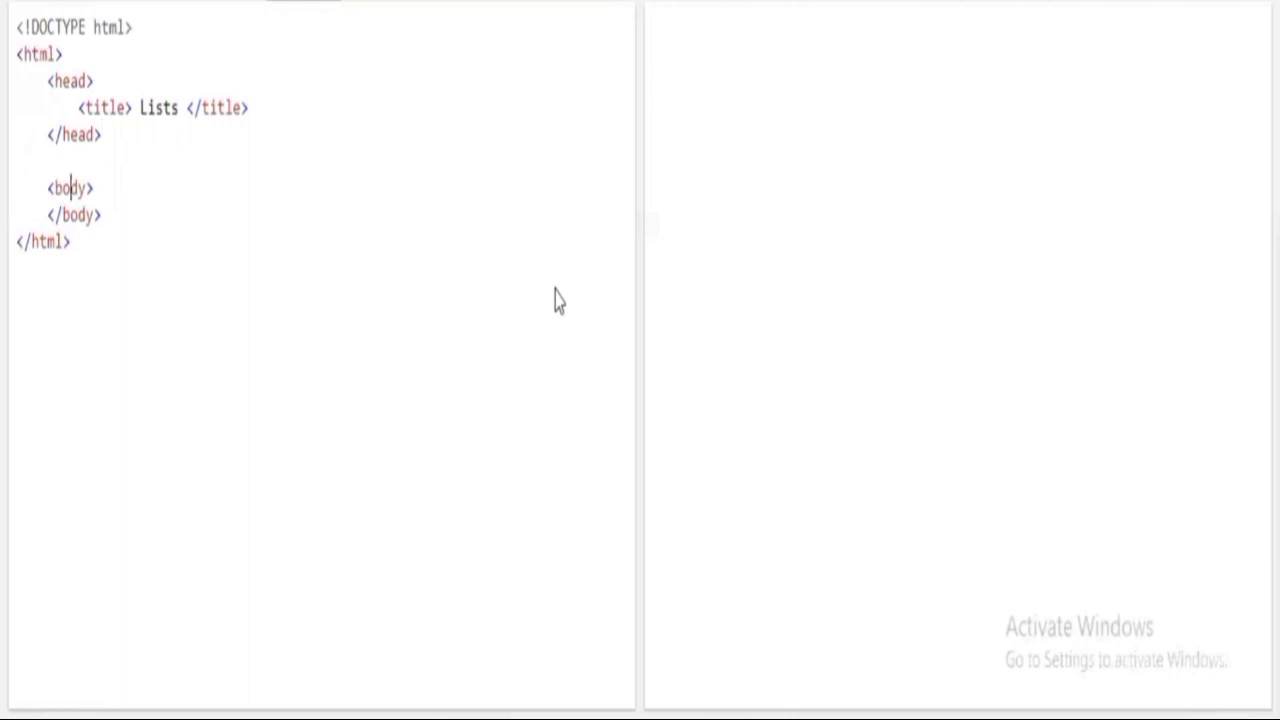
pyautogui.press('enter')
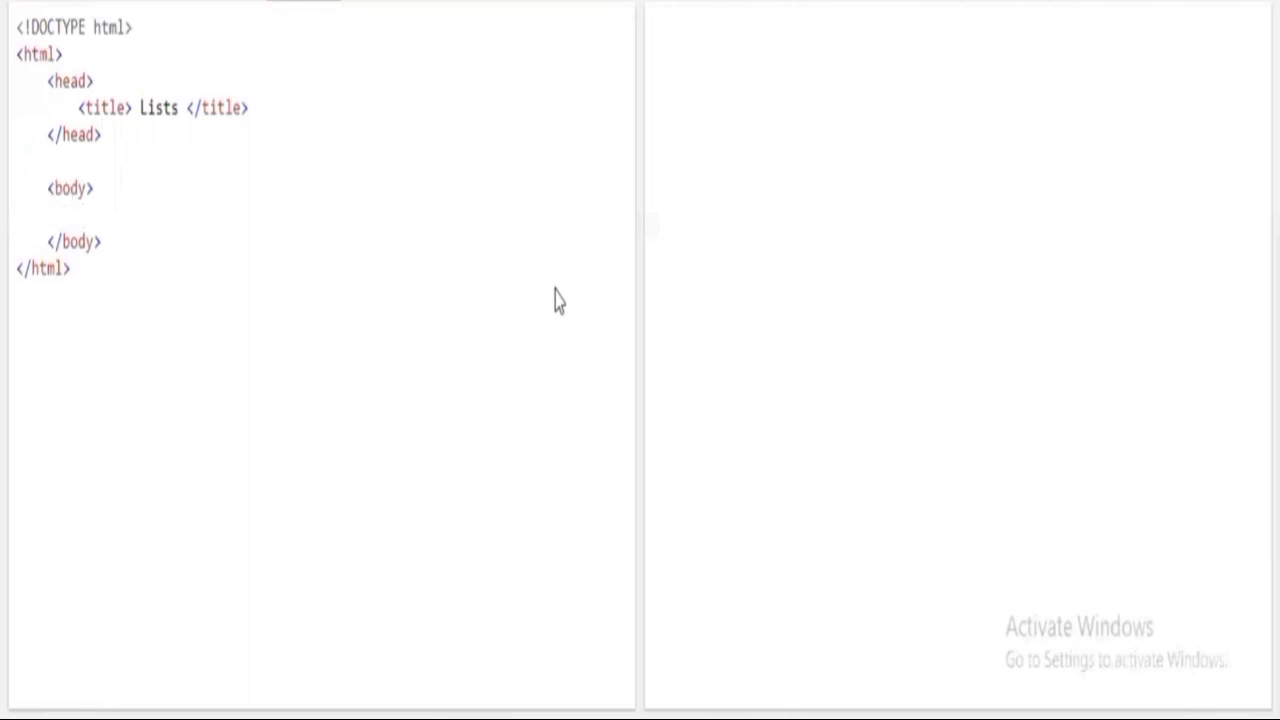
# - Add an empty <ul></ul> element inside the body
pyautogui.click(80, 214)
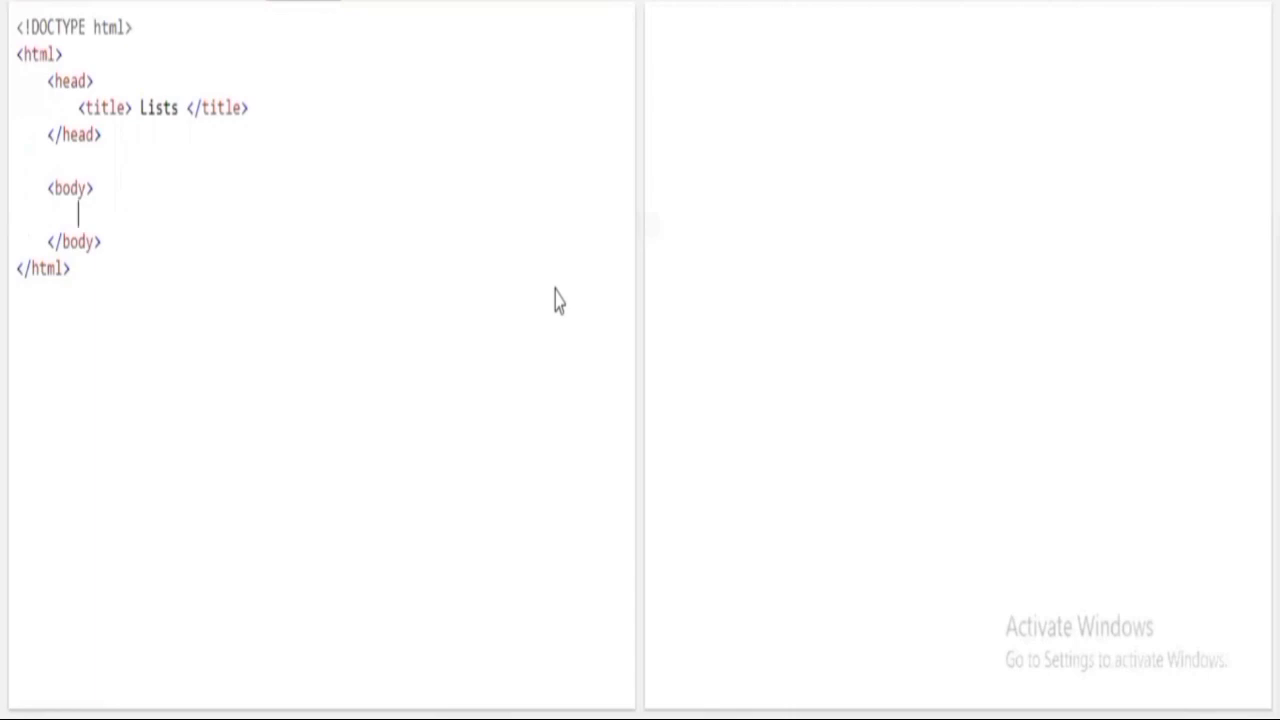
pyautogui.write('<ul>')
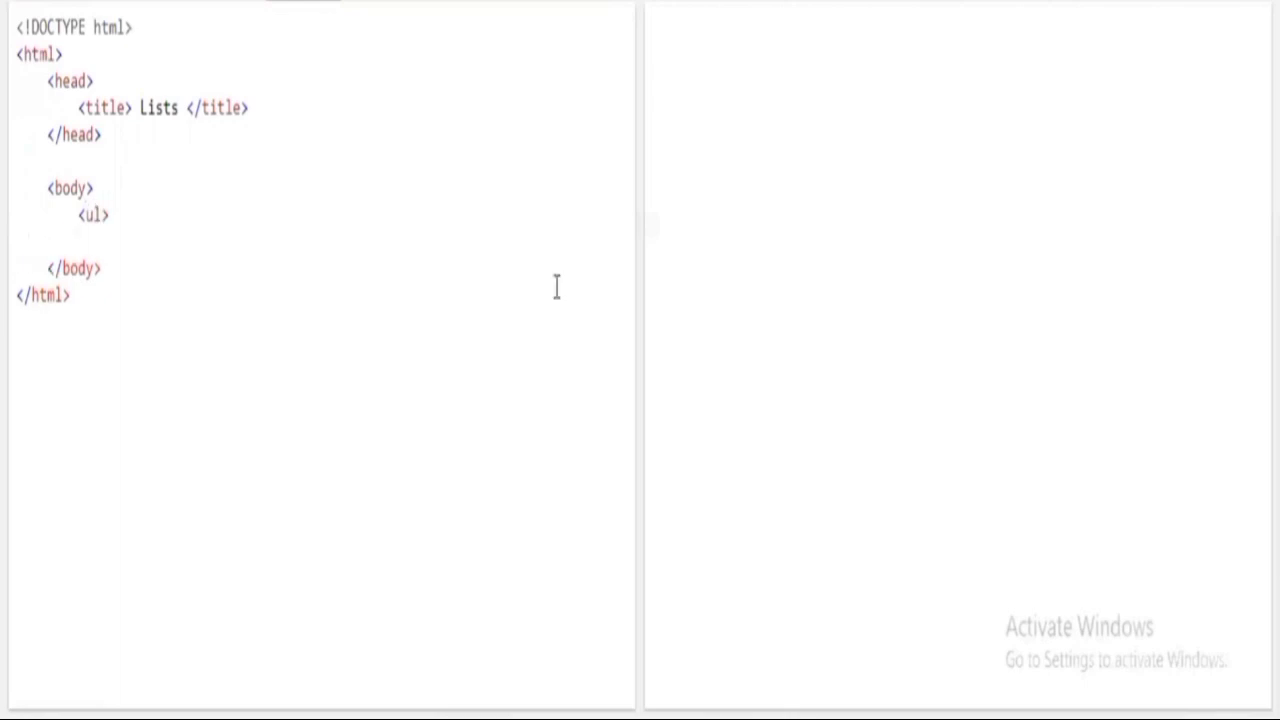
pyautogui.write('</i')
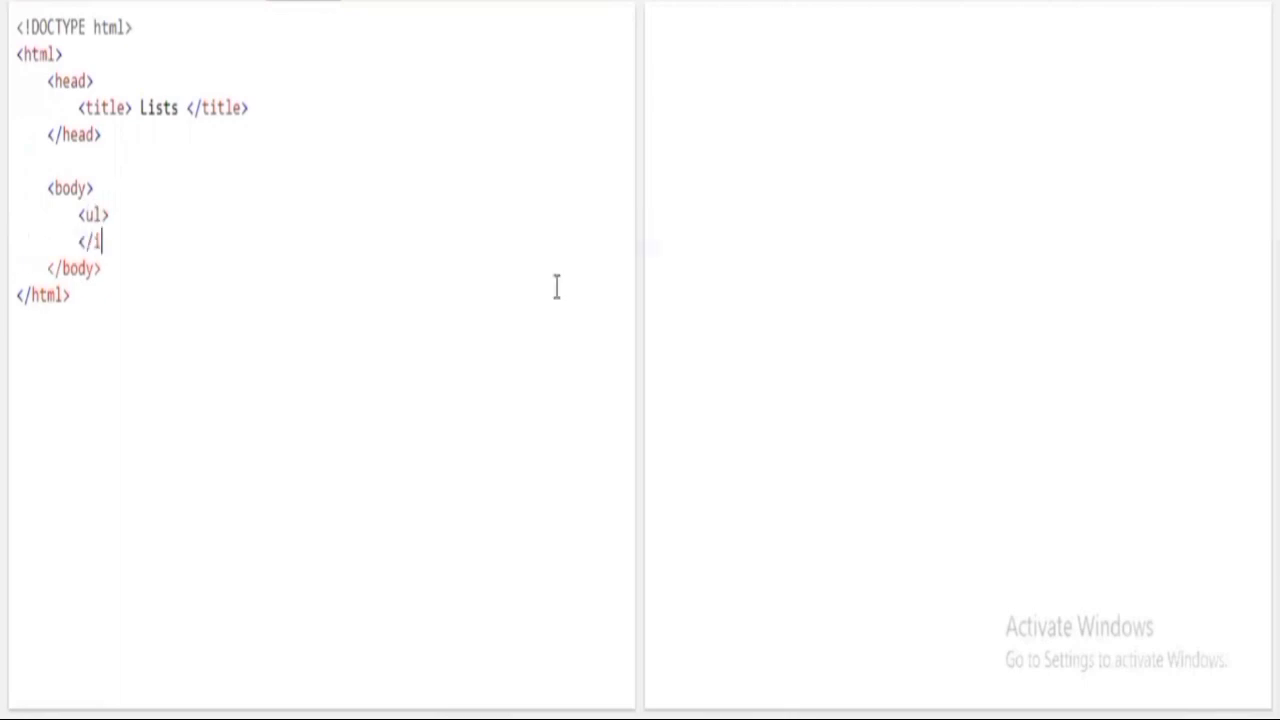
pyautogui.write('ul>')
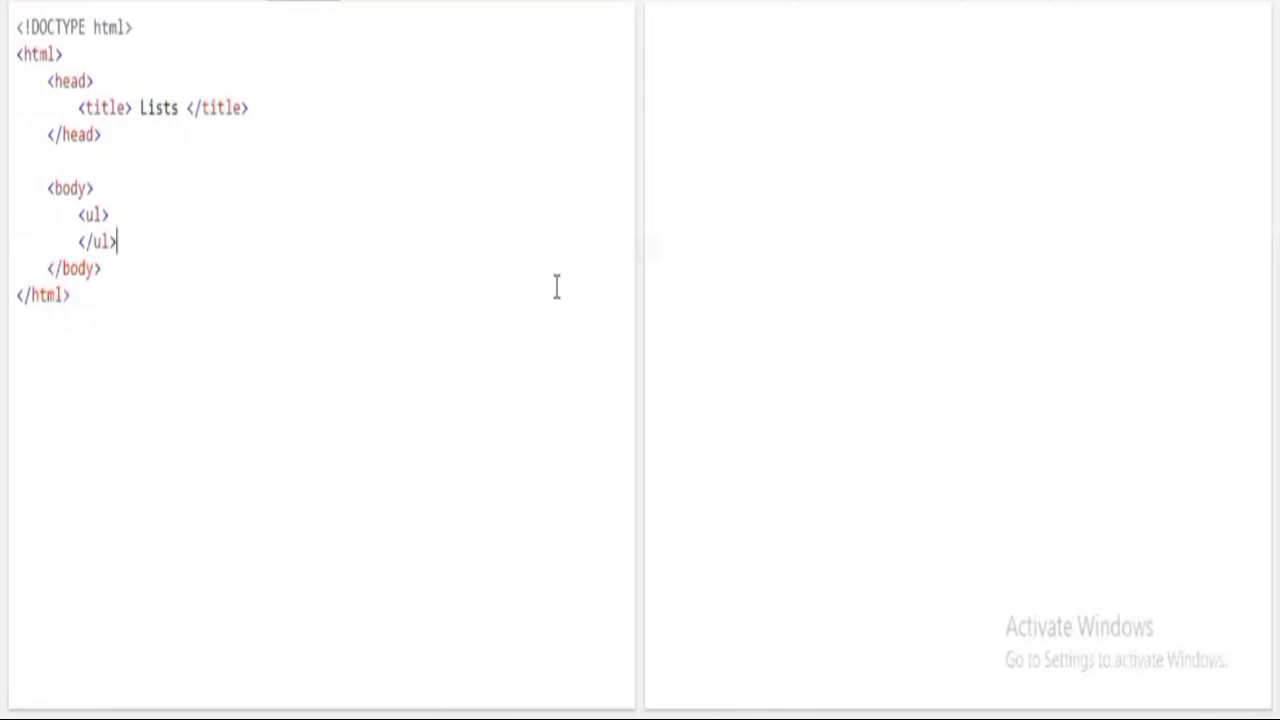
pyautogui.press('Enter')
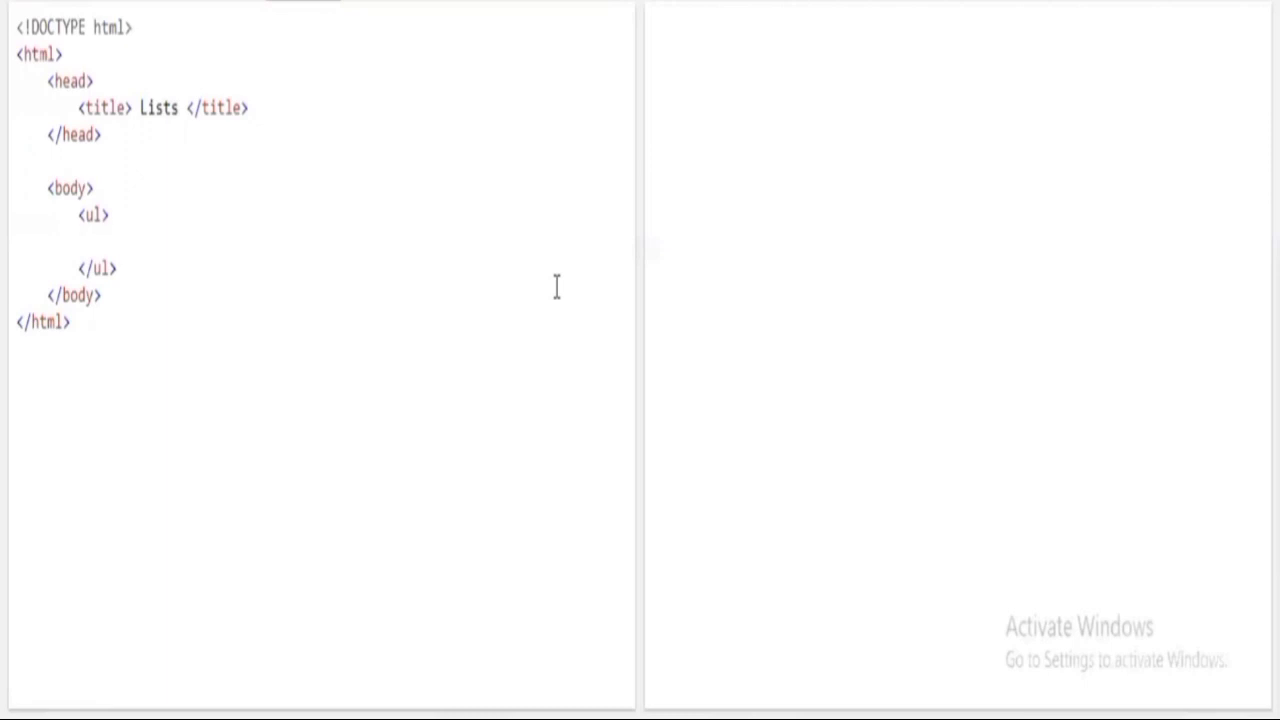
# - Fill the unordered list with <li> items Biriyani, Chicken and Mutton
pyautogui.write('<li>')
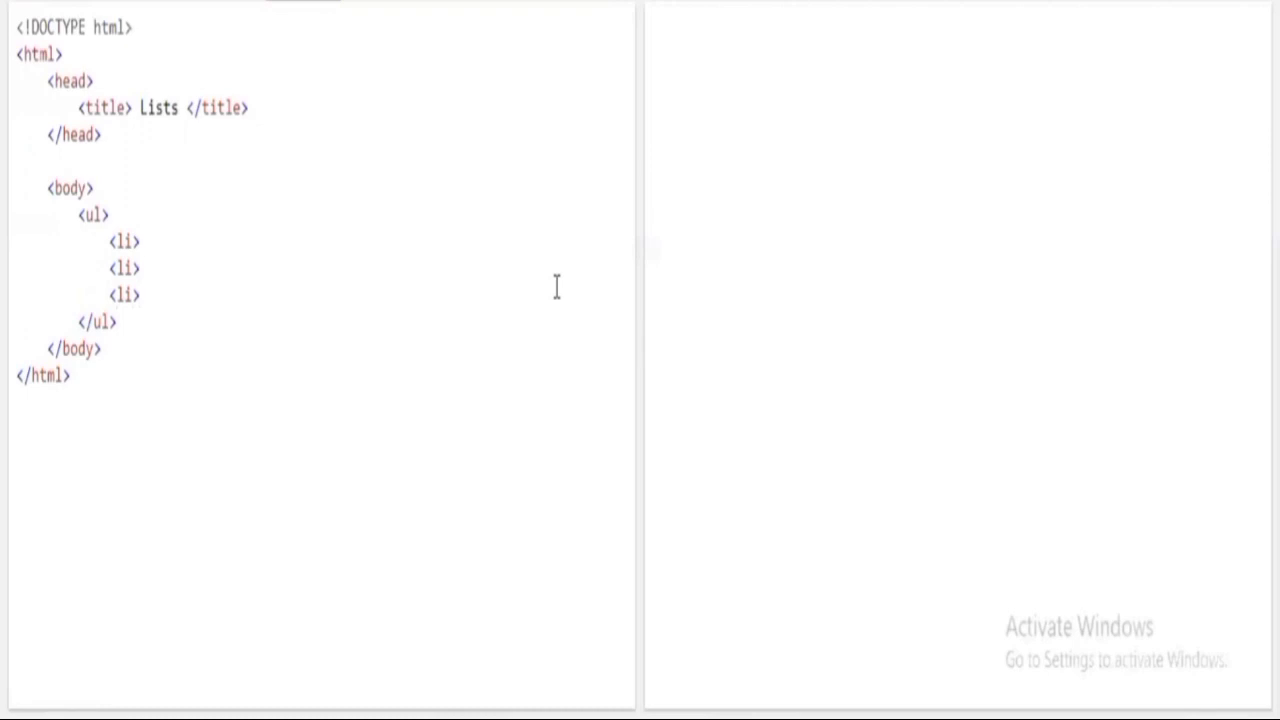
pyautogui.write('Biriyan')
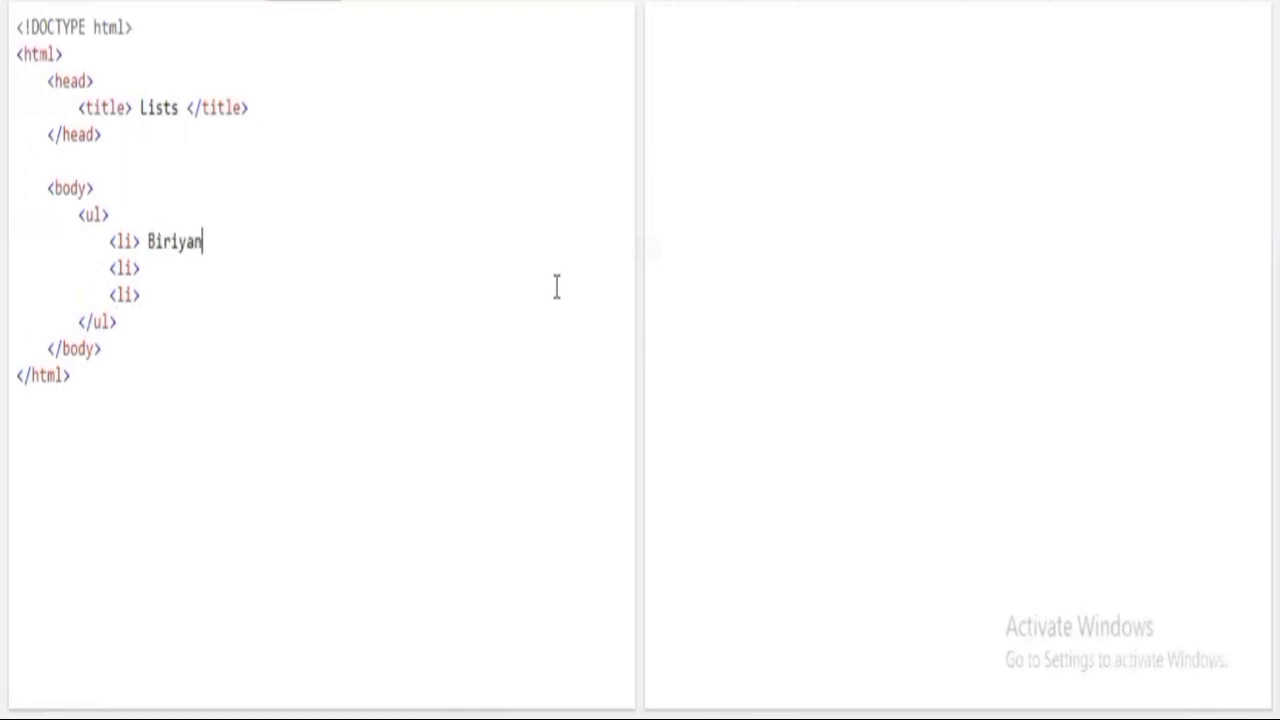
pyautogui.write('i')
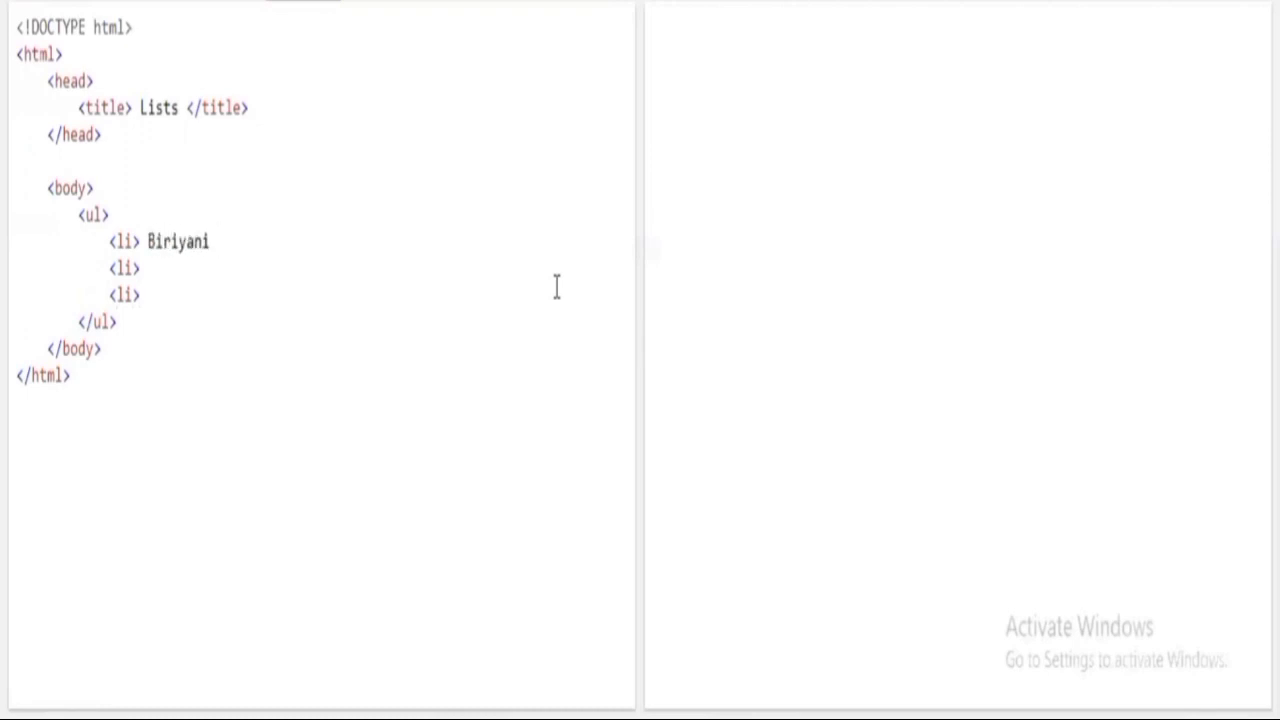
pyautogui.press('enter')
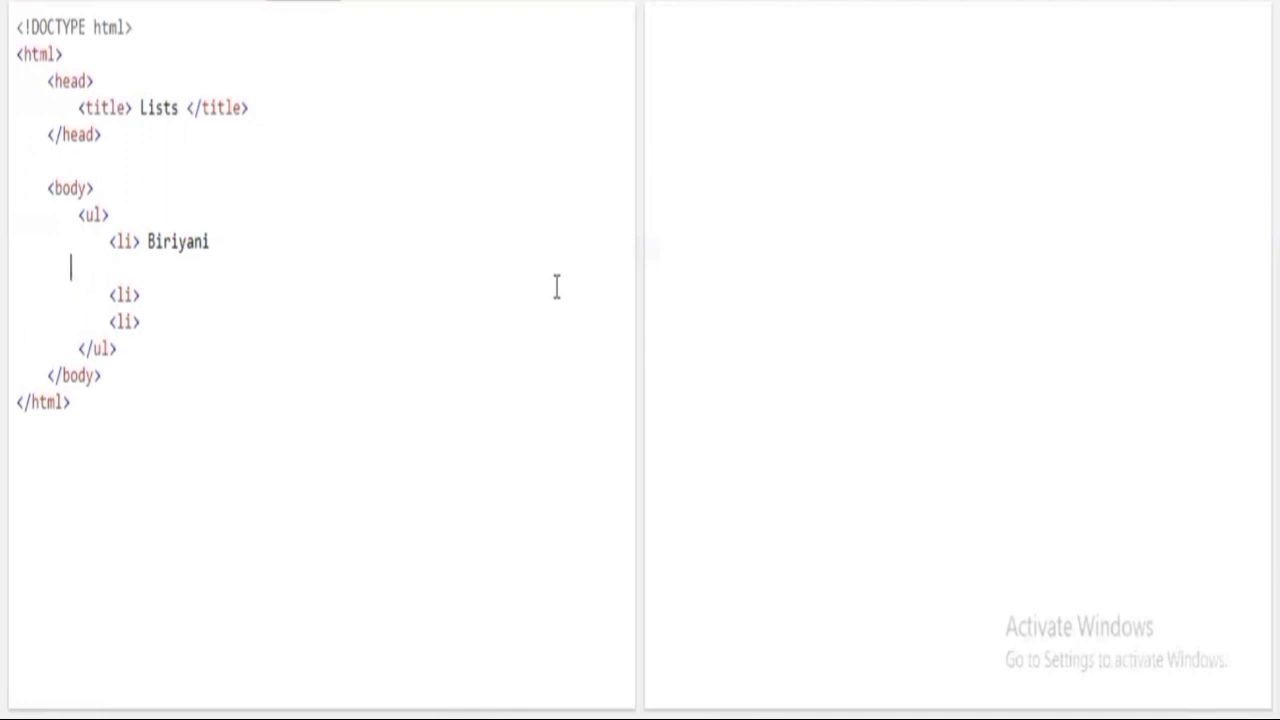
pyautogui.press('Backspace')
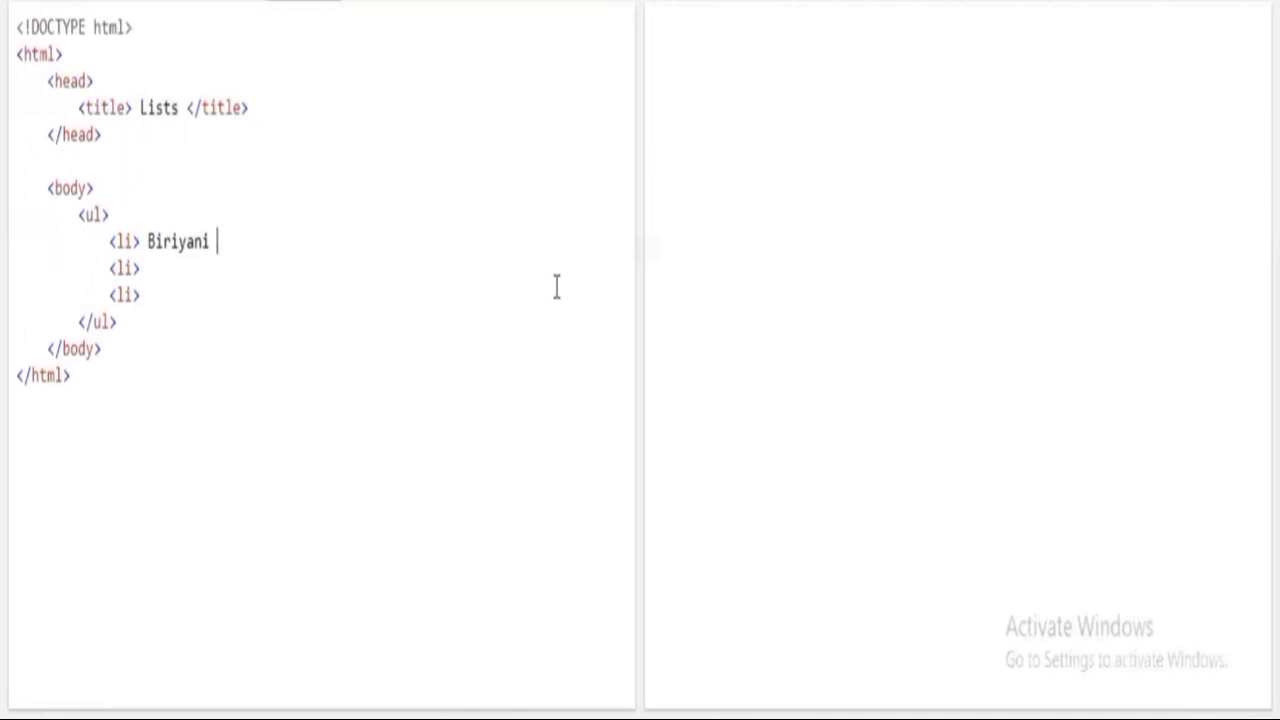
pyautogui.write('</li')
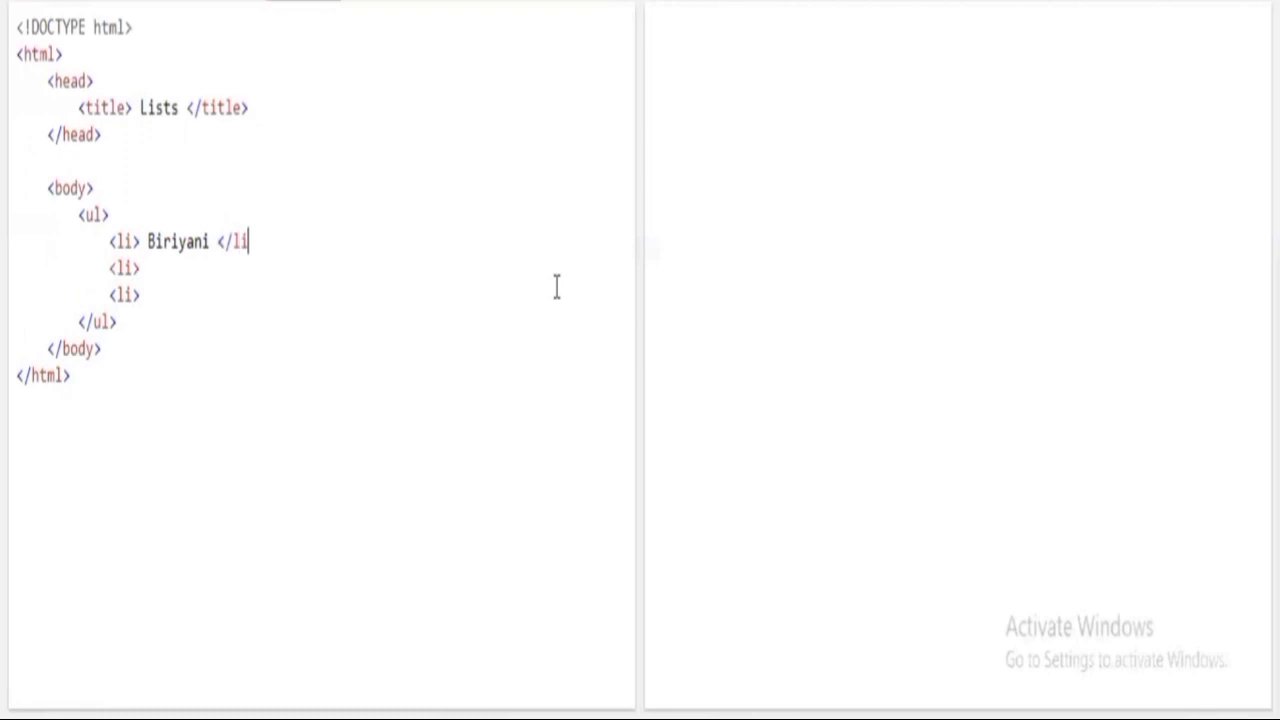
pyautogui.write('>')
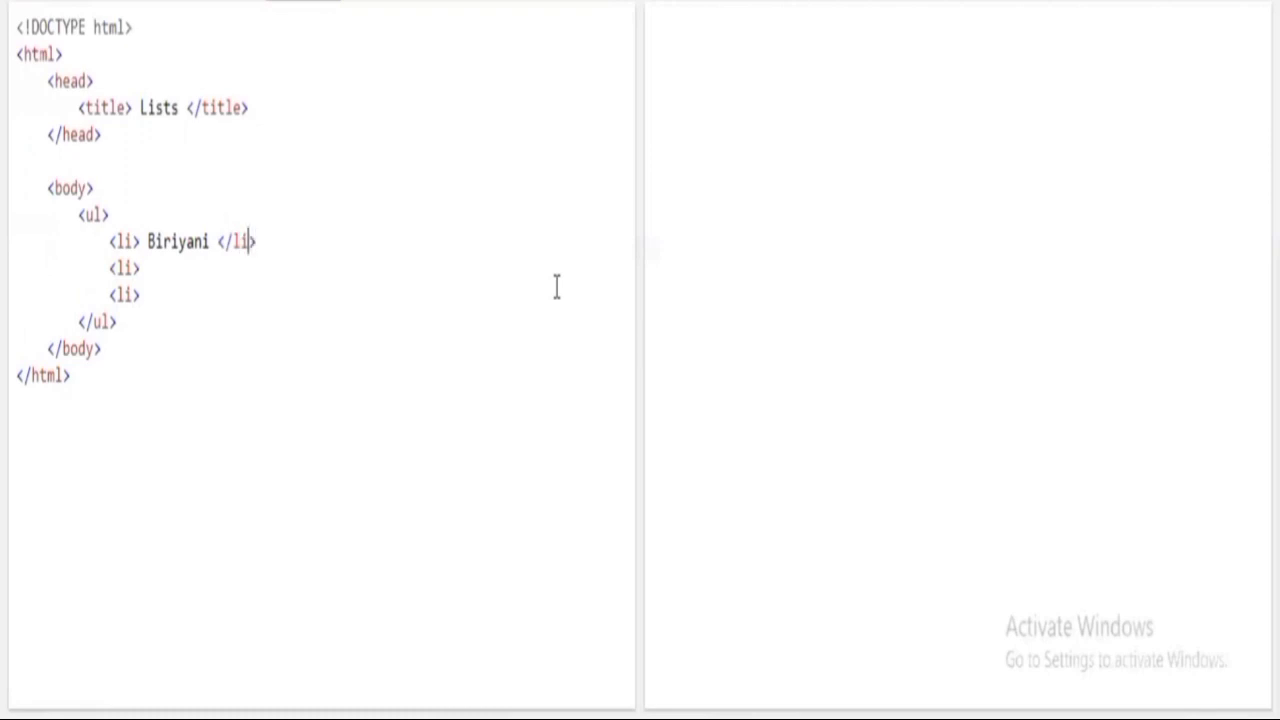
pyautogui.write('C')
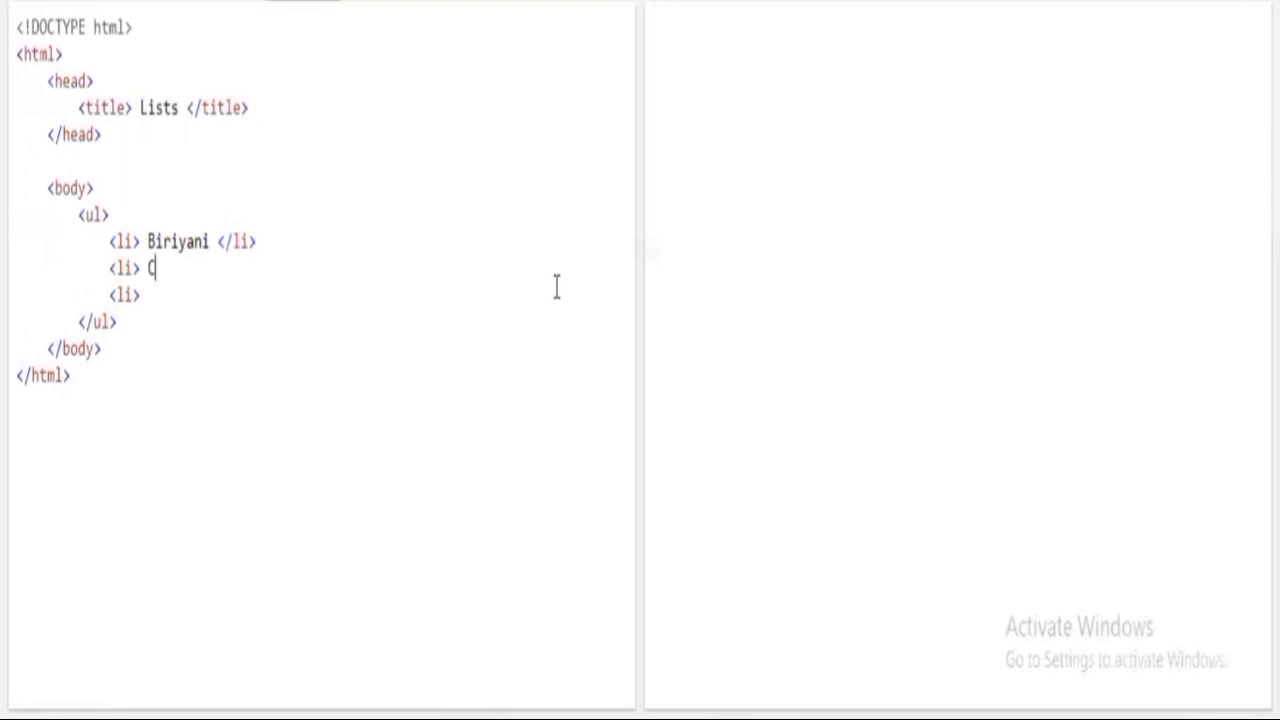
pyautogui.write('hicken')
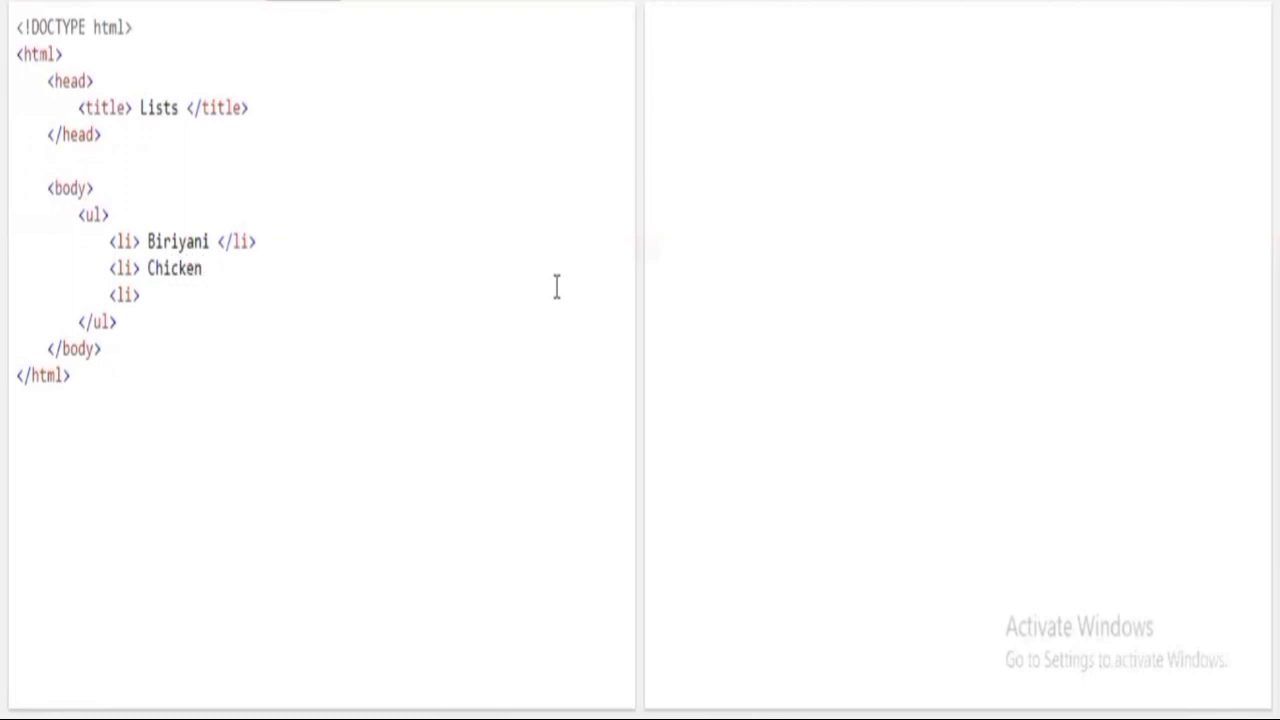
pyautogui.write('</')
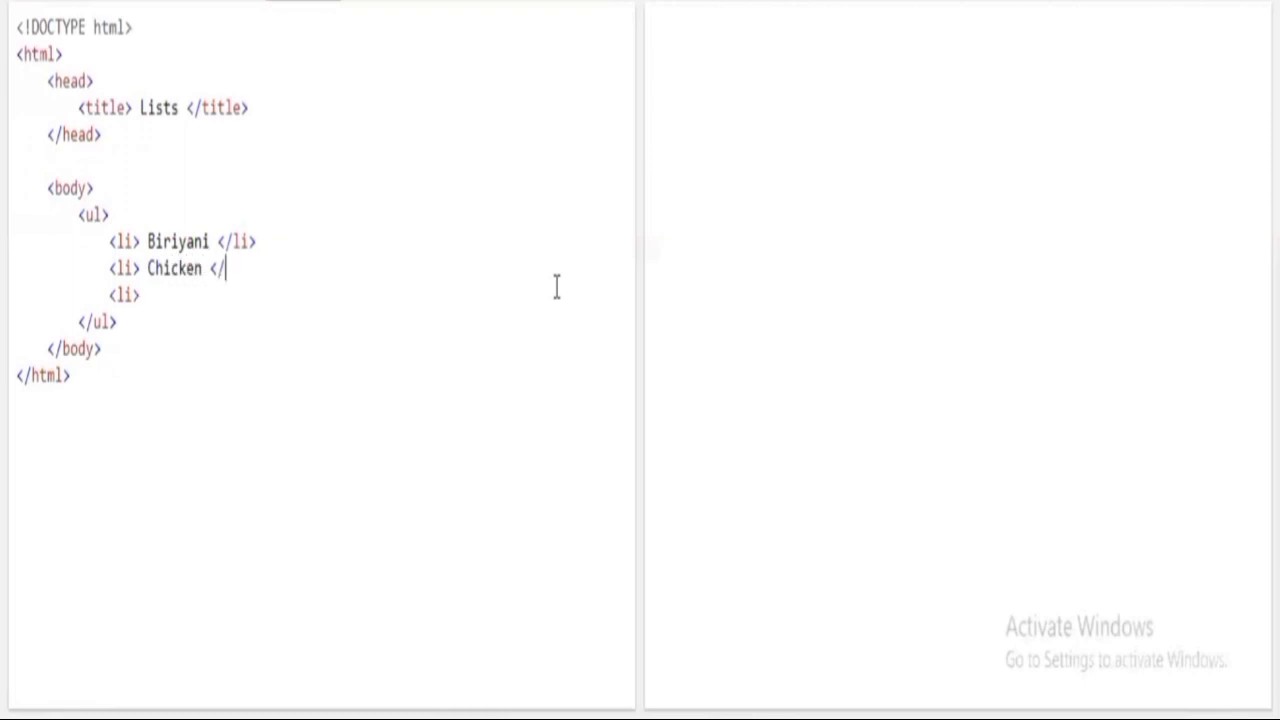
pyautogui.write('li>')
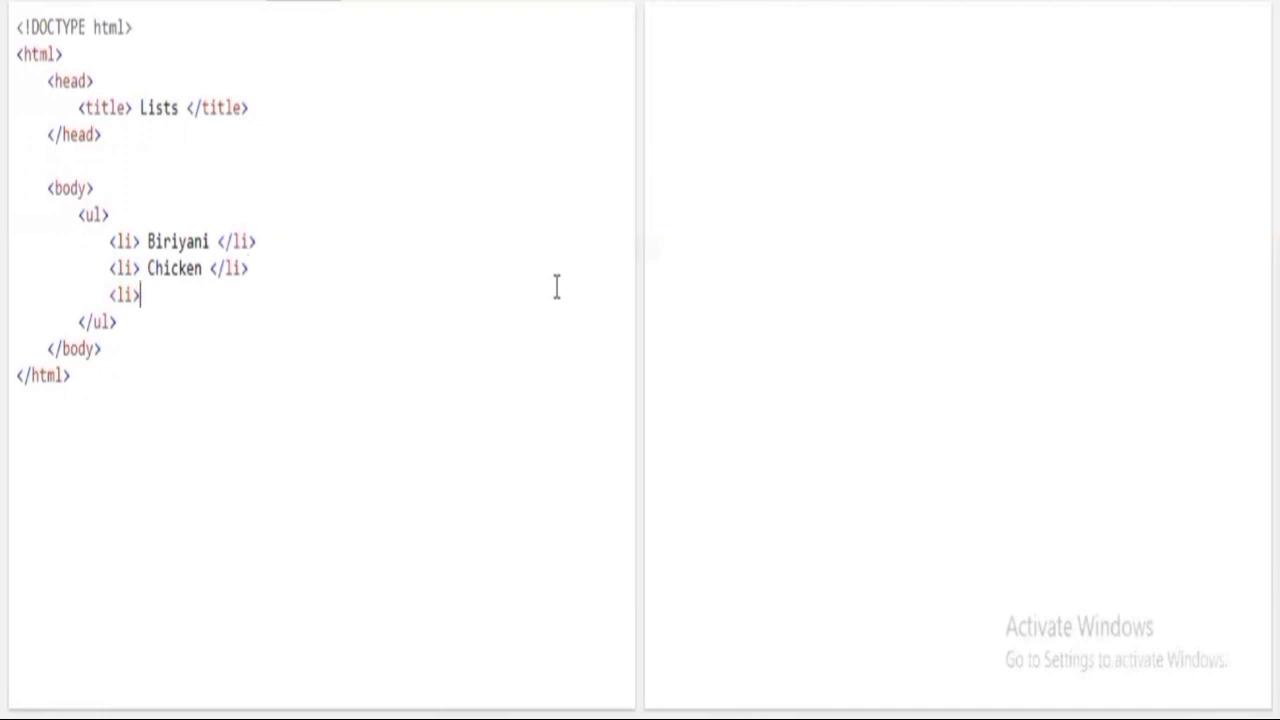
pyautogui.write('M')
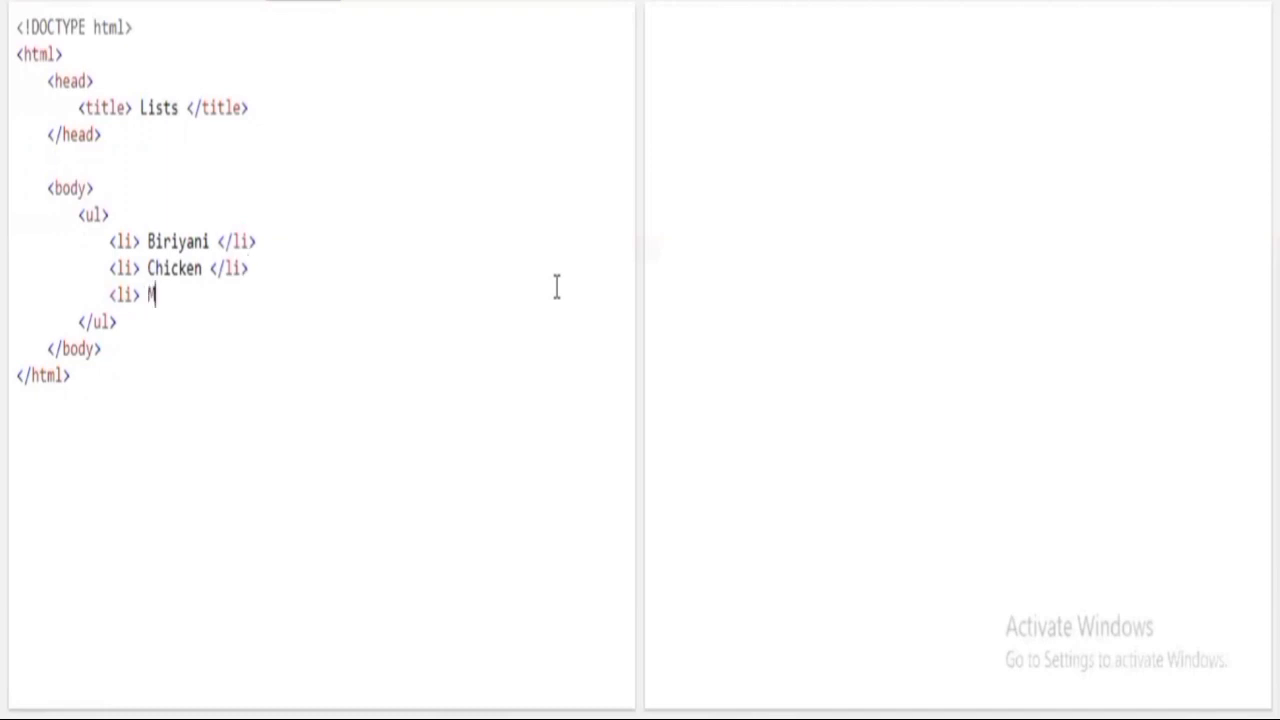
pyautogui.write('utton <')
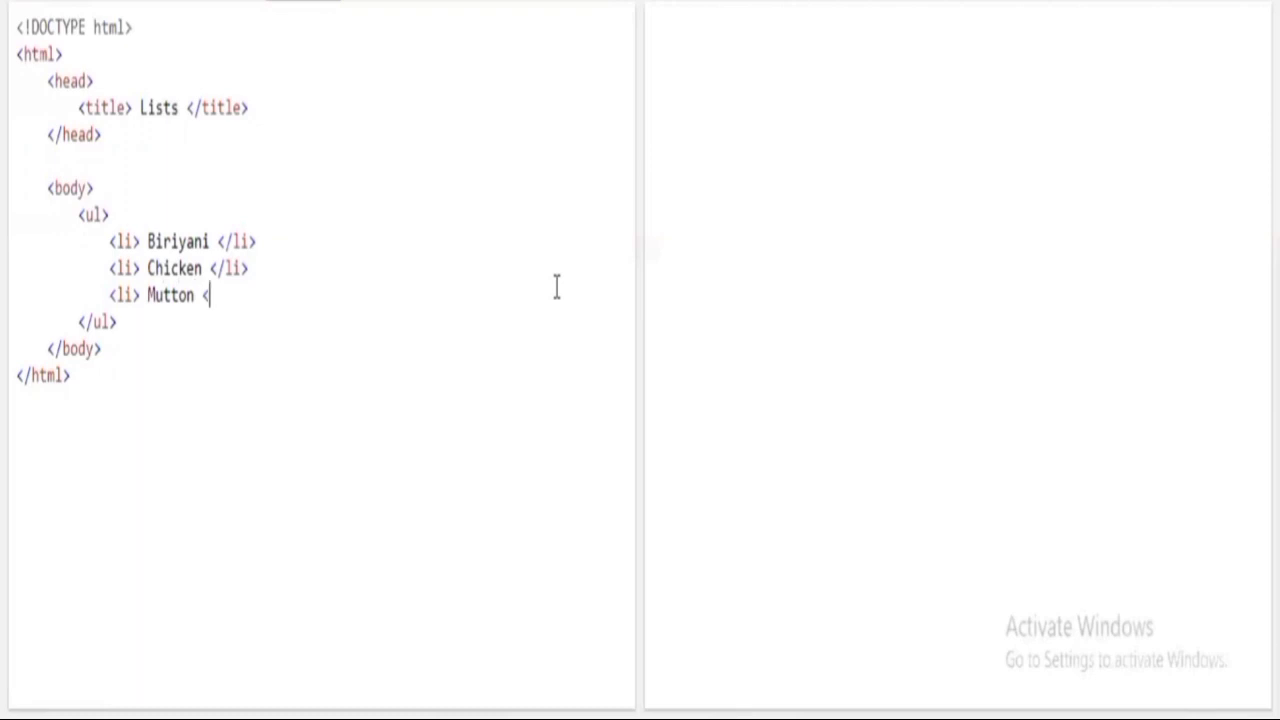
pyautogui.write('/li>')
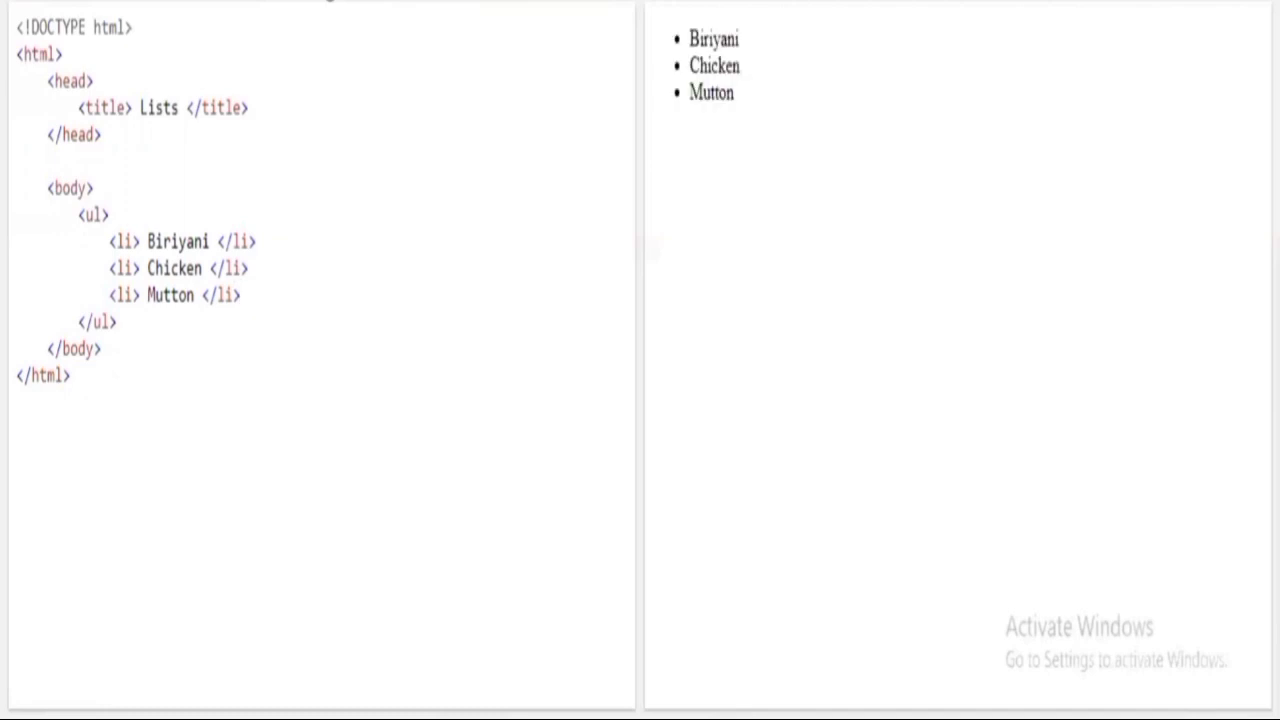
pyautogui.moveTo(704, 32)
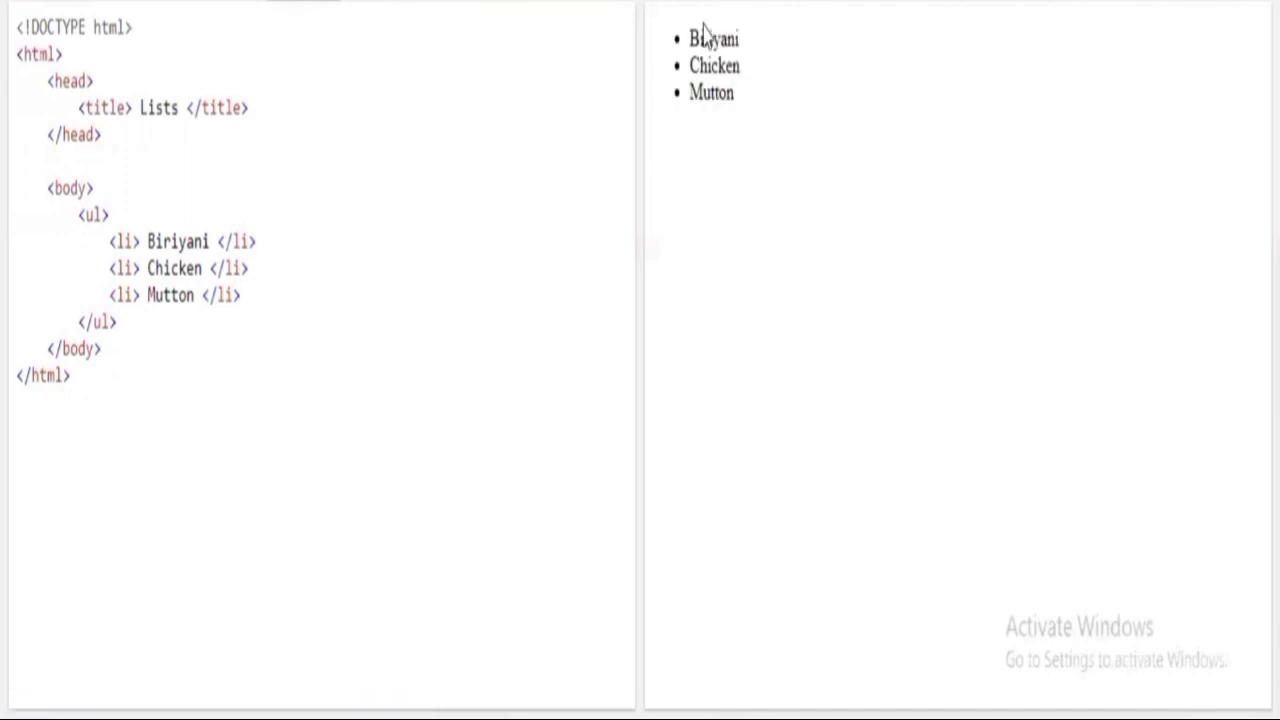
pyautogui.moveTo(704, 56)
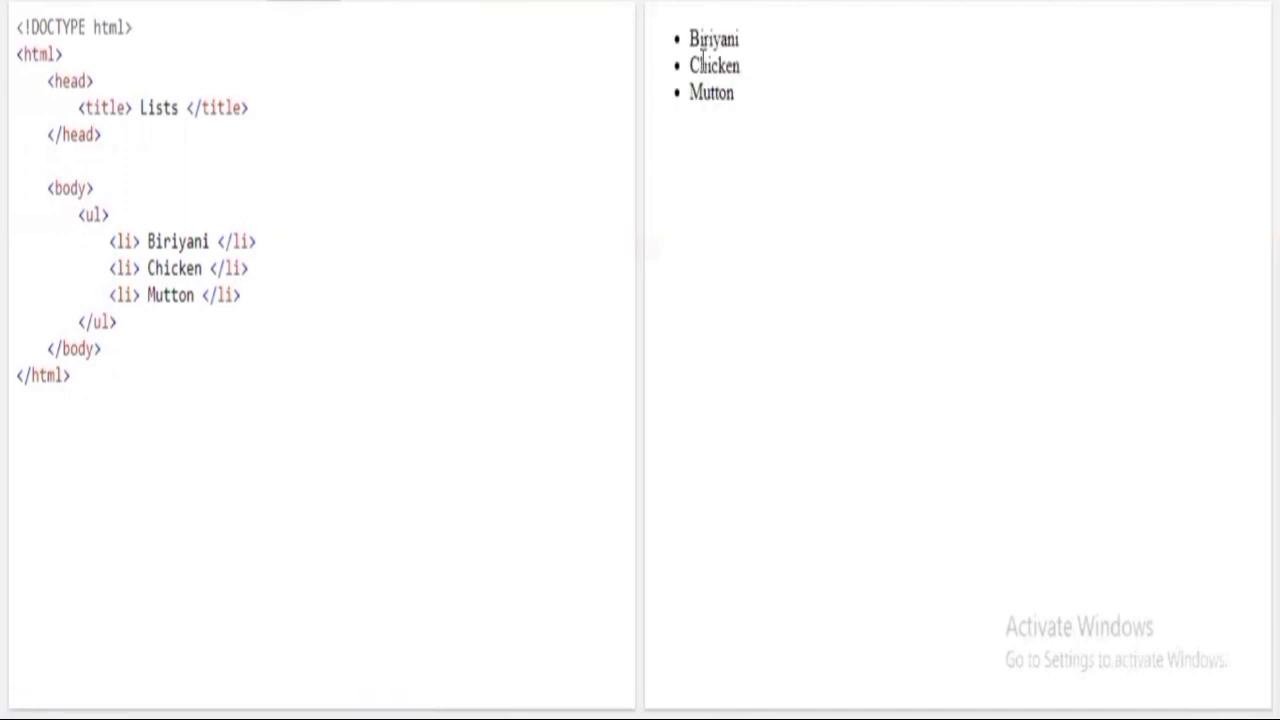
pyautogui.moveTo(684, 62)
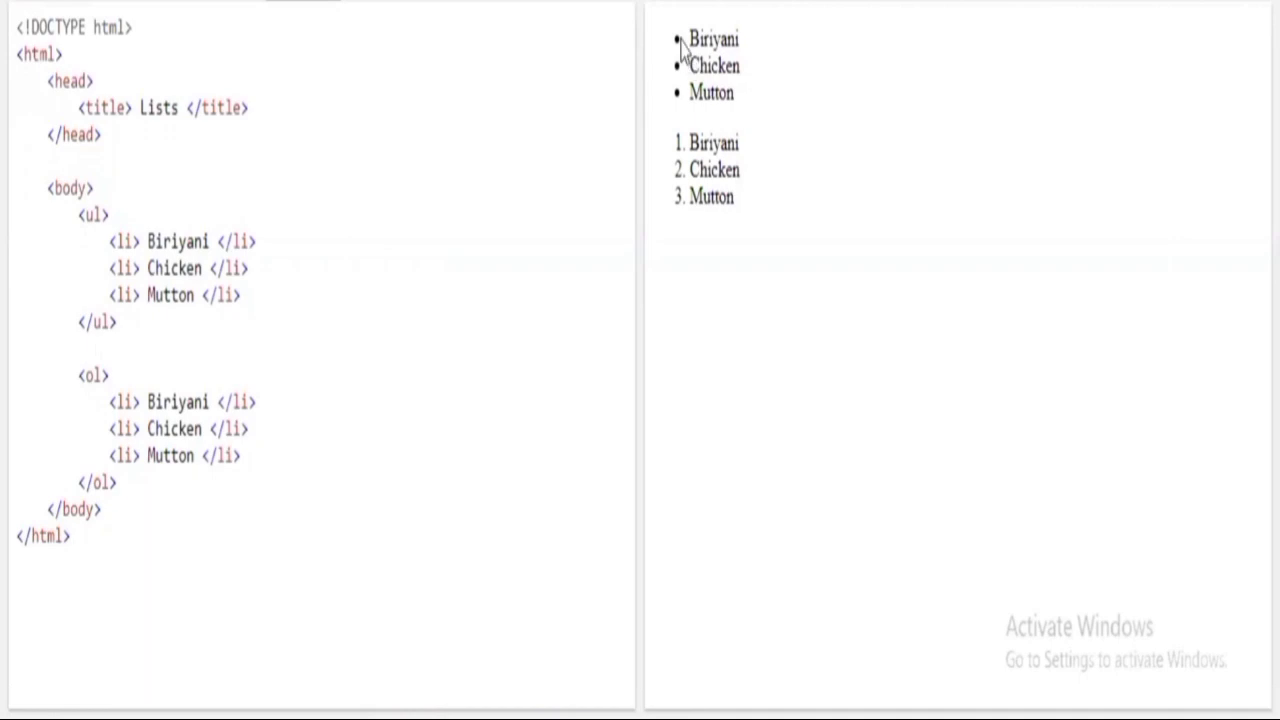
pyautogui.moveTo(696, 244)
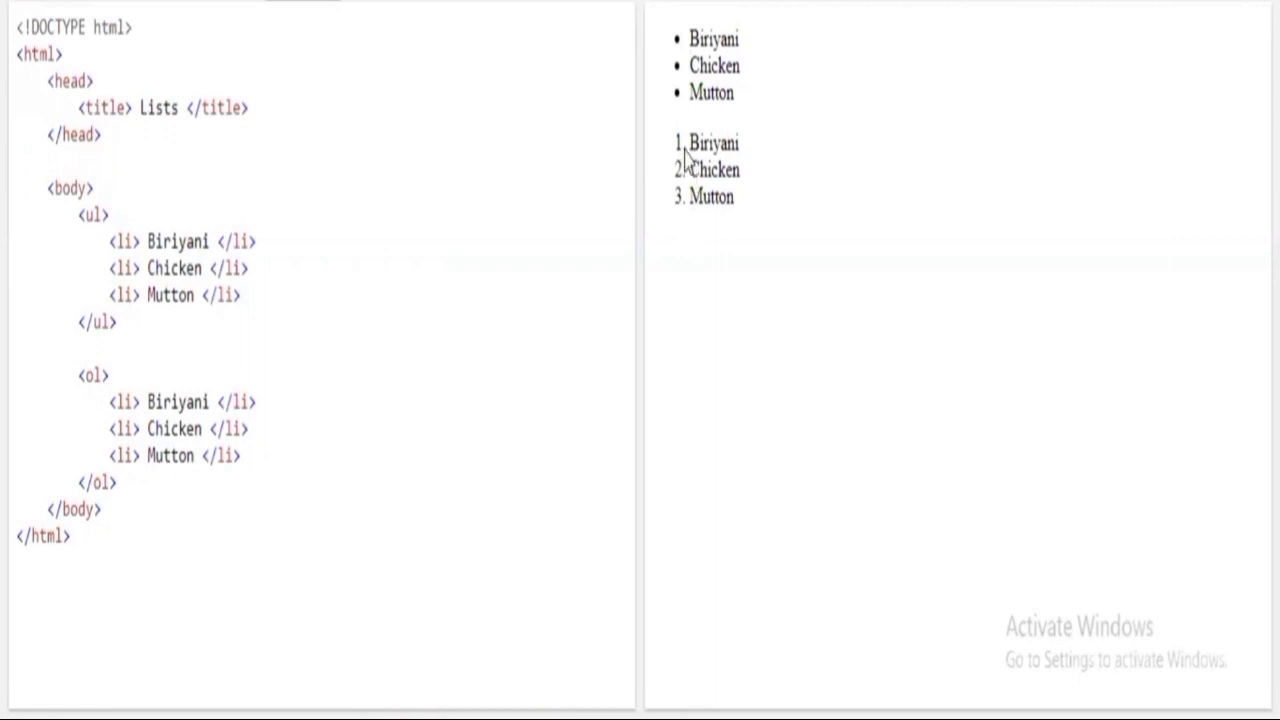
pyautogui.moveTo(686, 198)
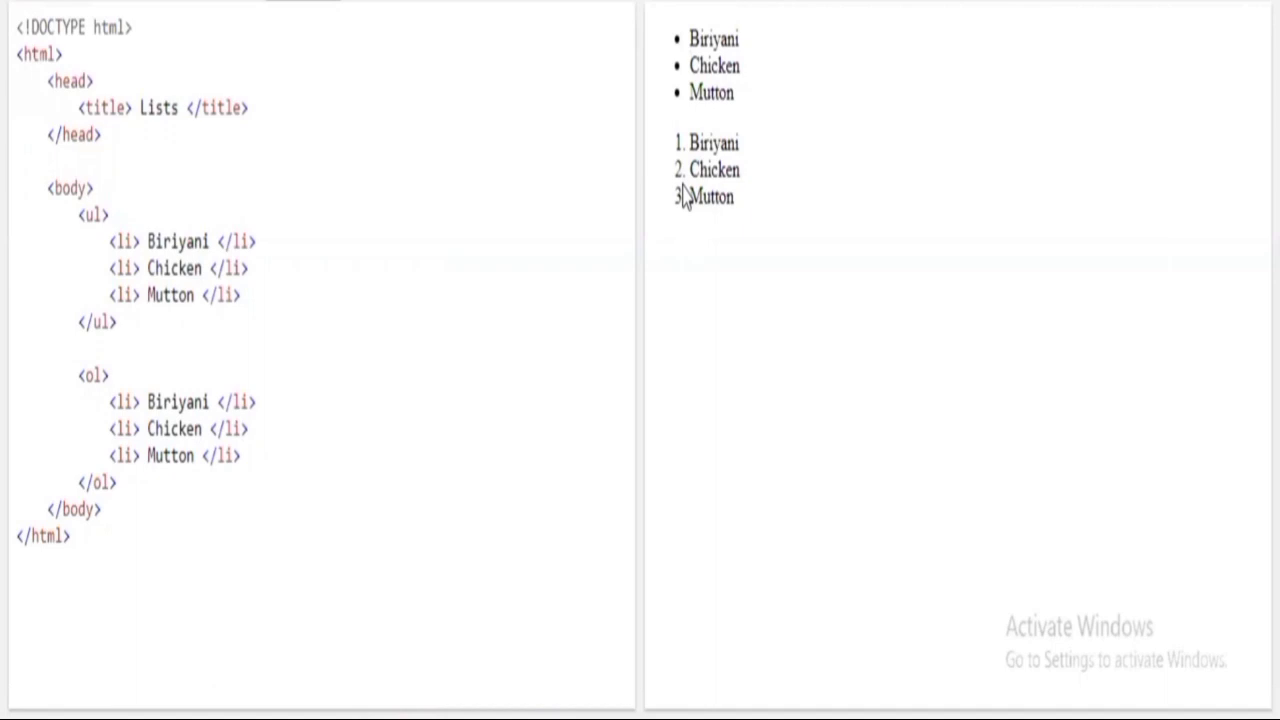
pyautogui.moveTo(684, 84)
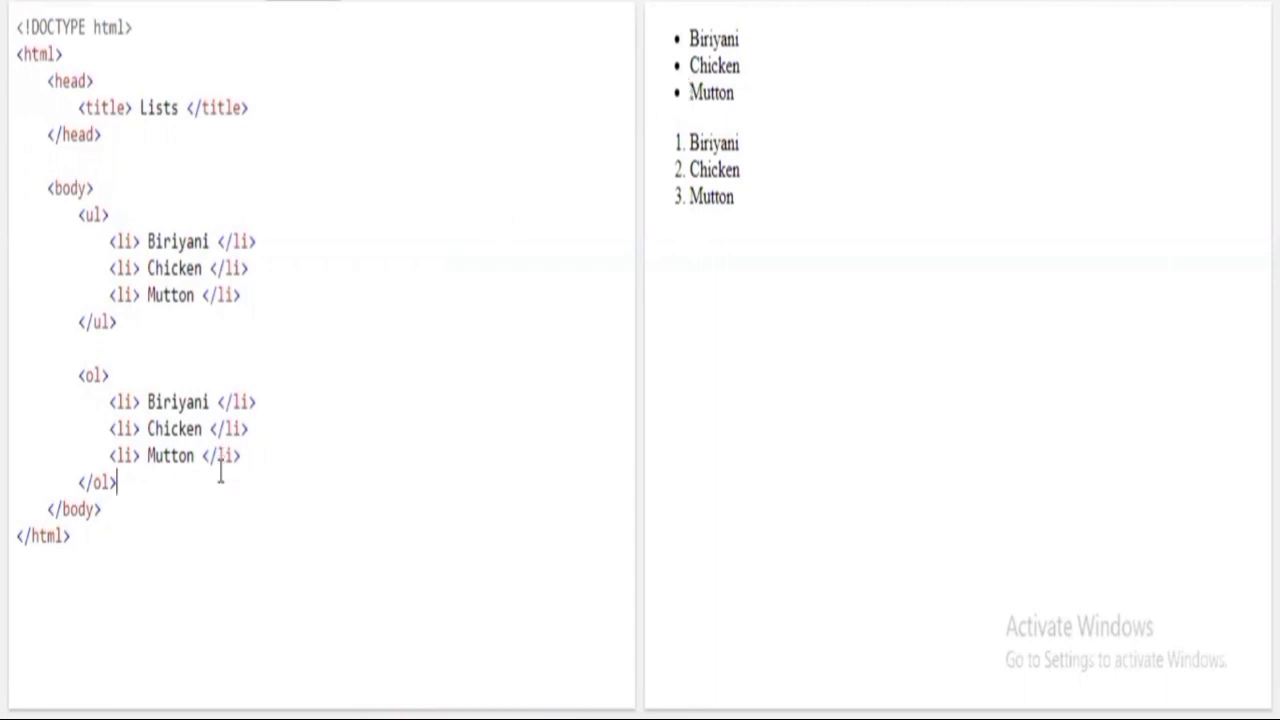
# - Add a <dl> below the ordered list with the term <dt>Biriyani</dt>
pyautogui.press('Enter')
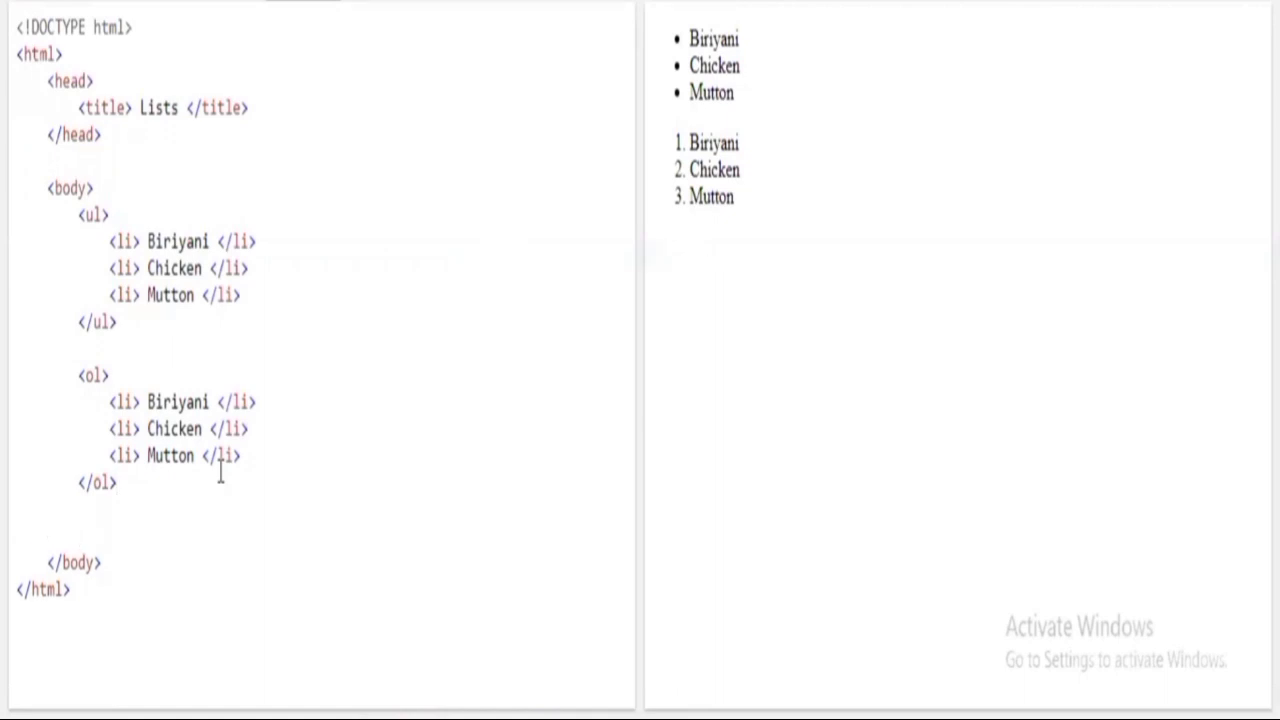
pyautogui.write('<')
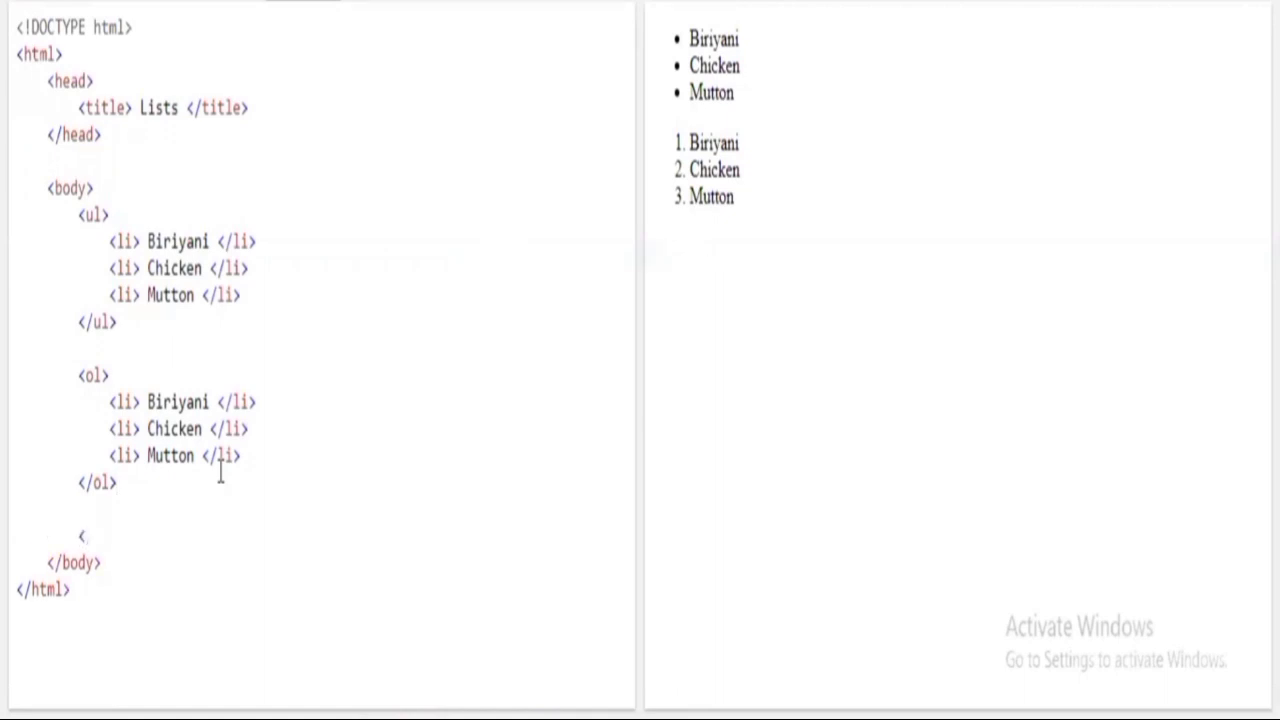
pyautogui.write('dl>')
pyautogui.write('</')
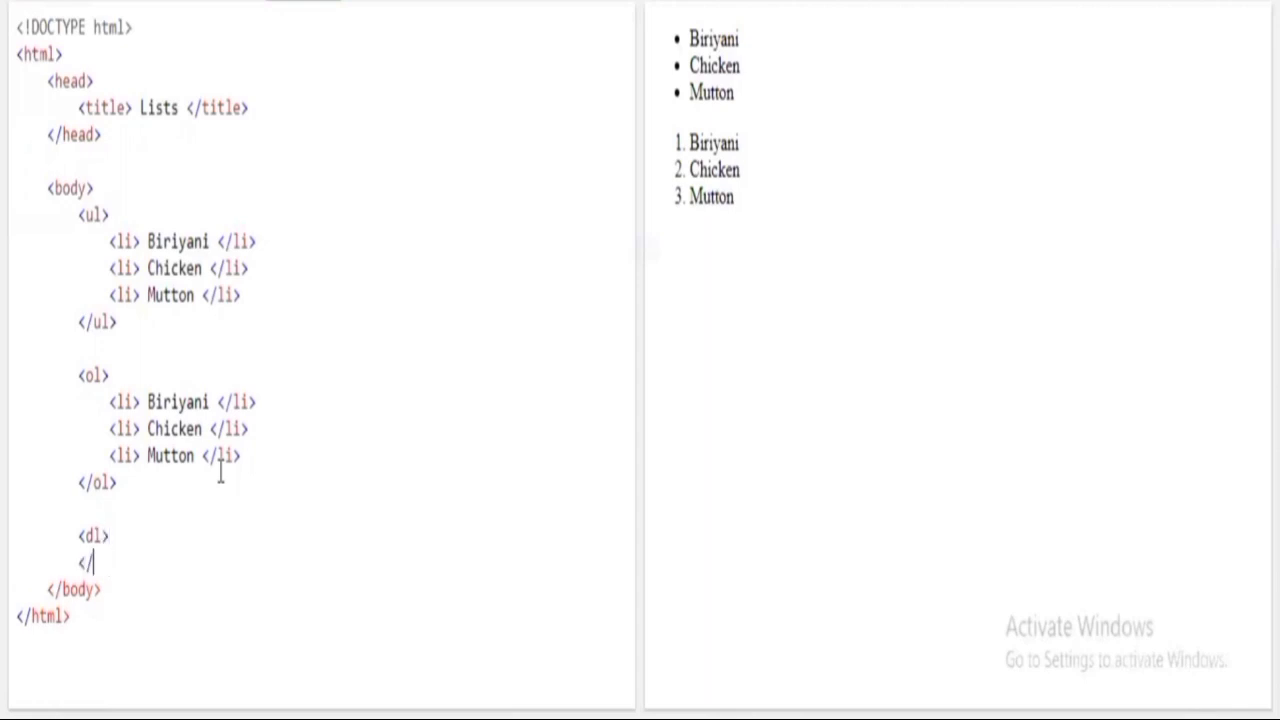
pyautogui.write('dl>')
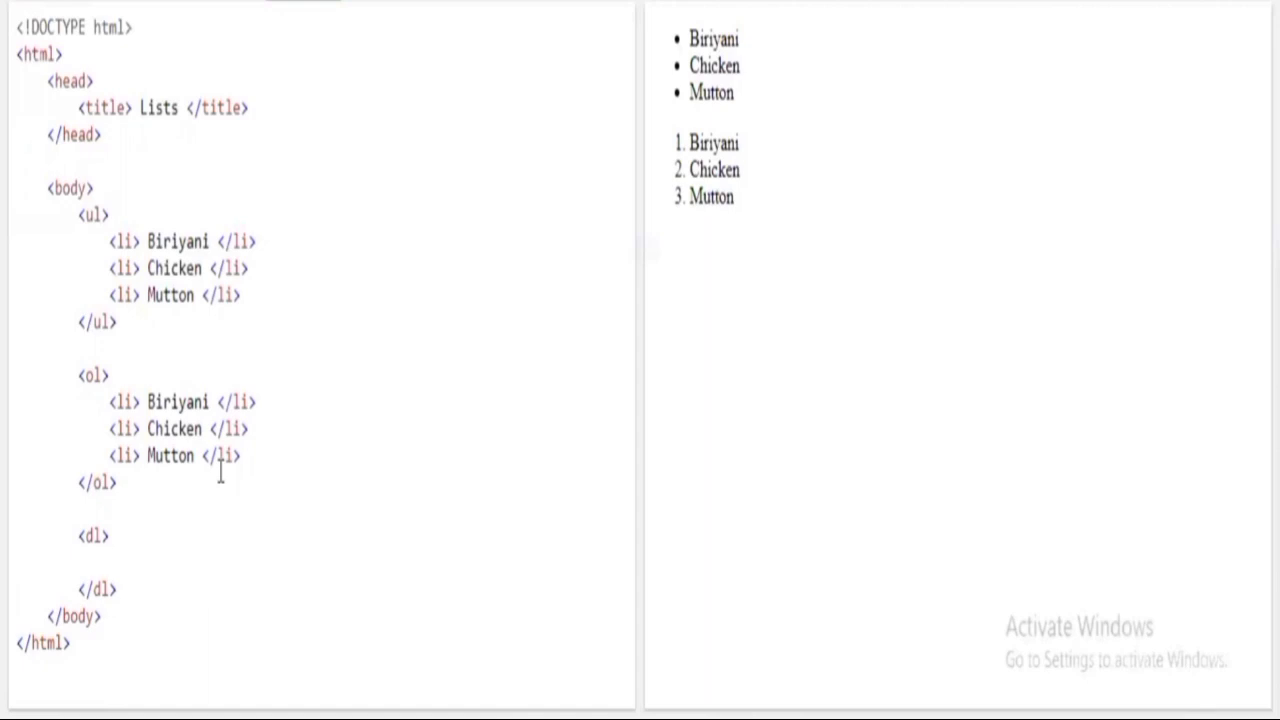
pyautogui.write('<dt>')
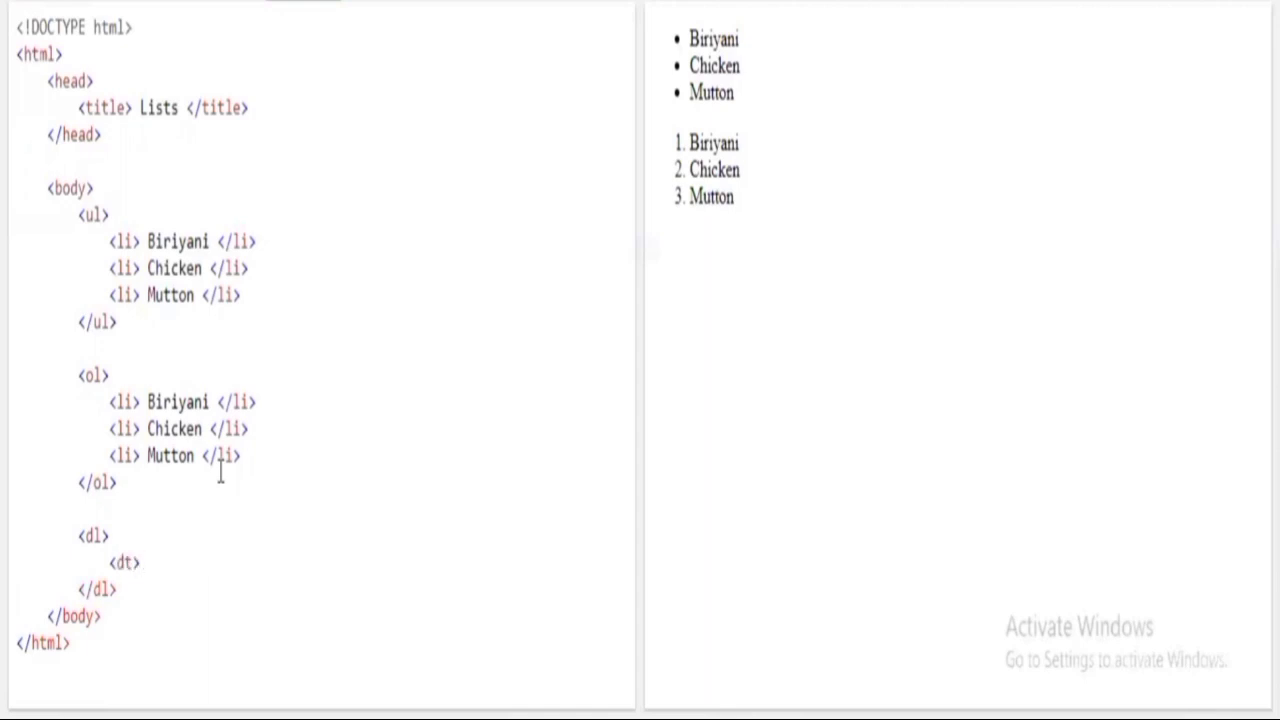
pyautogui.write('Biriyani <')
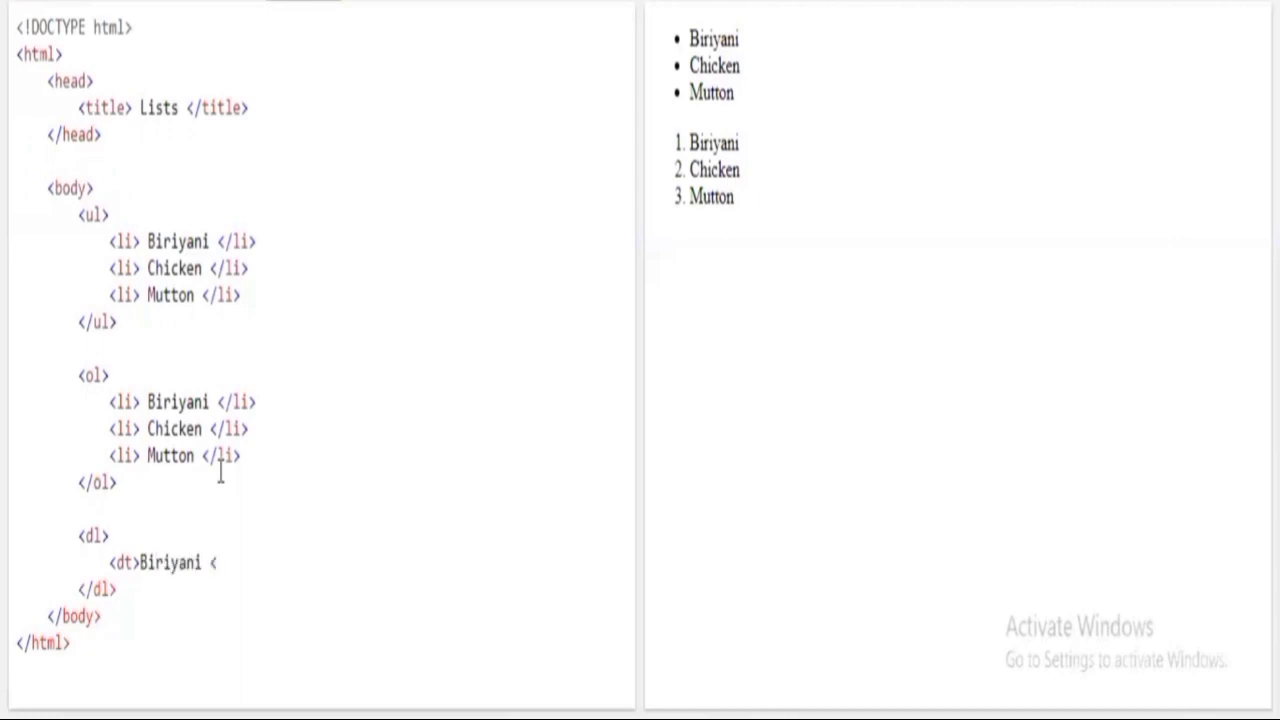
pyautogui.write('/dt>')
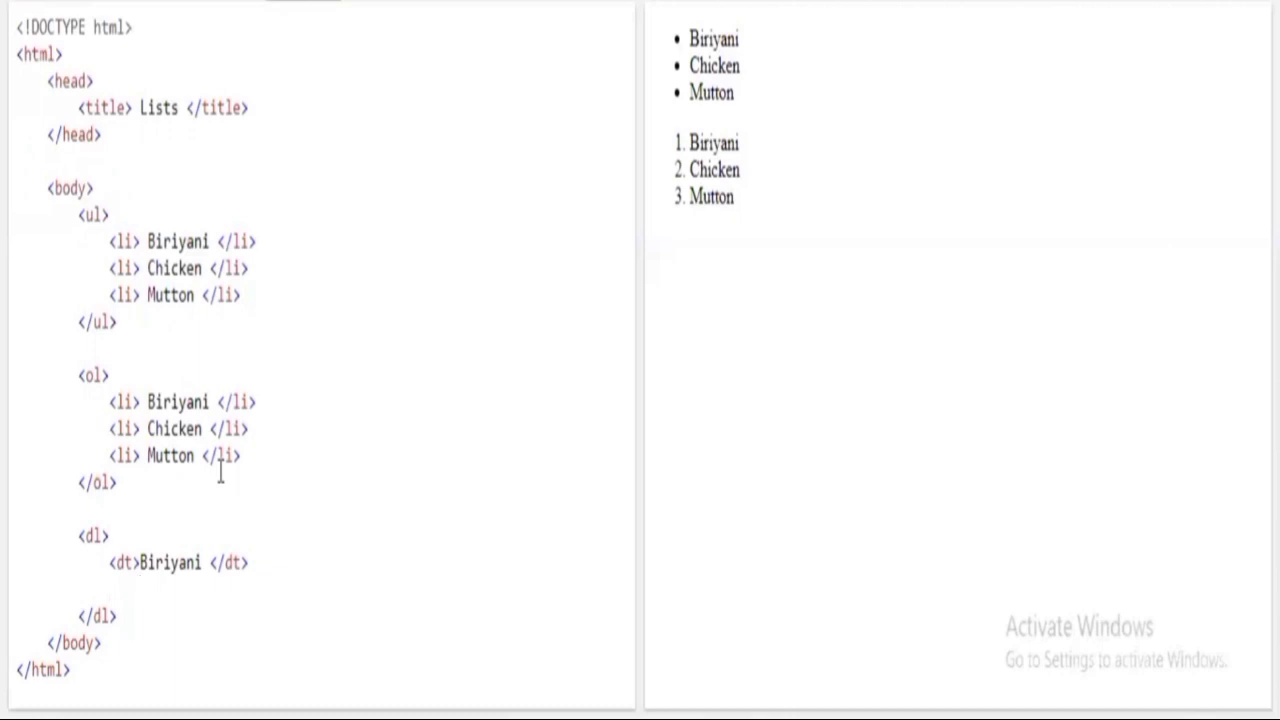
# - Add the description <dd>-The biriyani is very tasty</dd> under Biriyani
pyautogui.write('<')
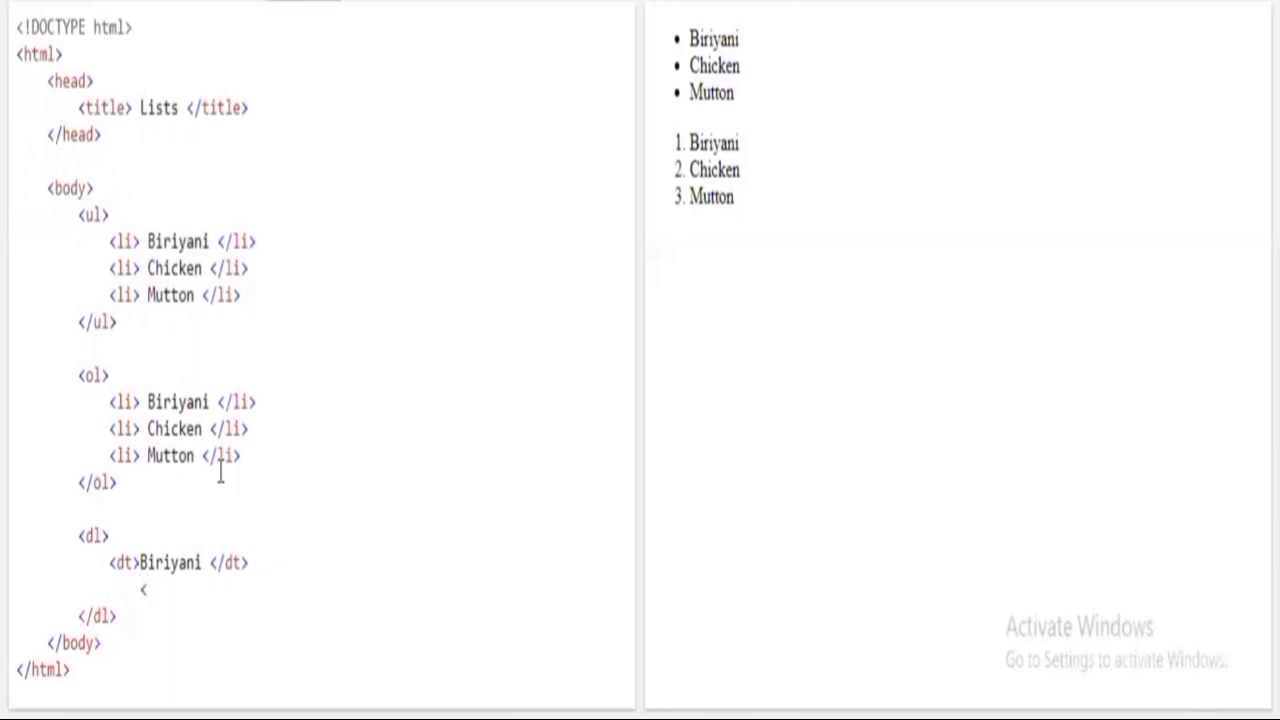
pyautogui.write('dd')
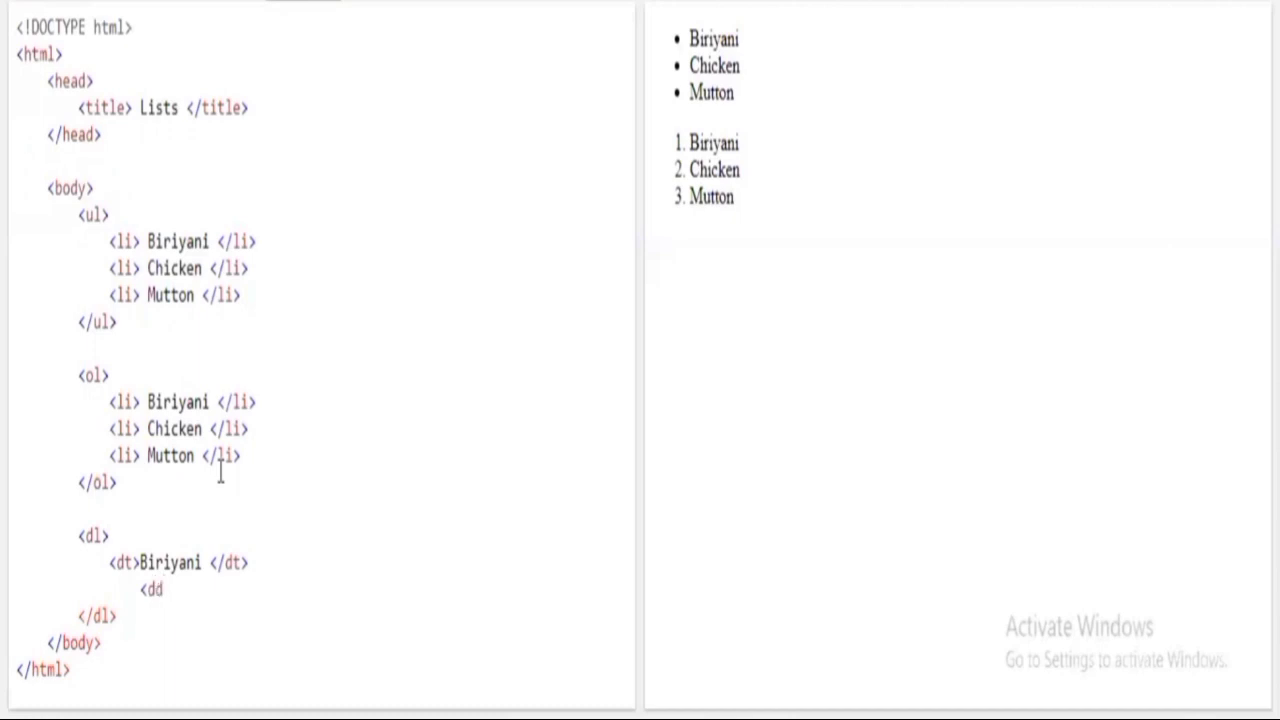
pyautogui.write('>')
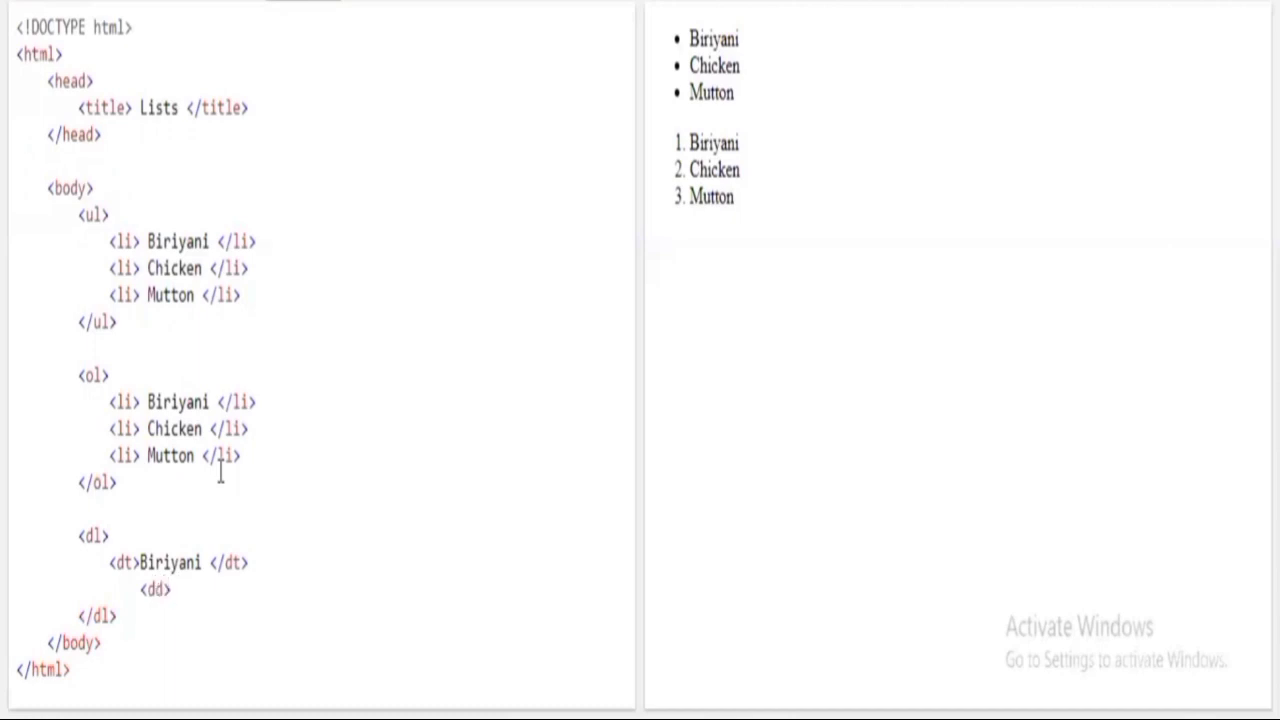
pyautogui.write('-The b')
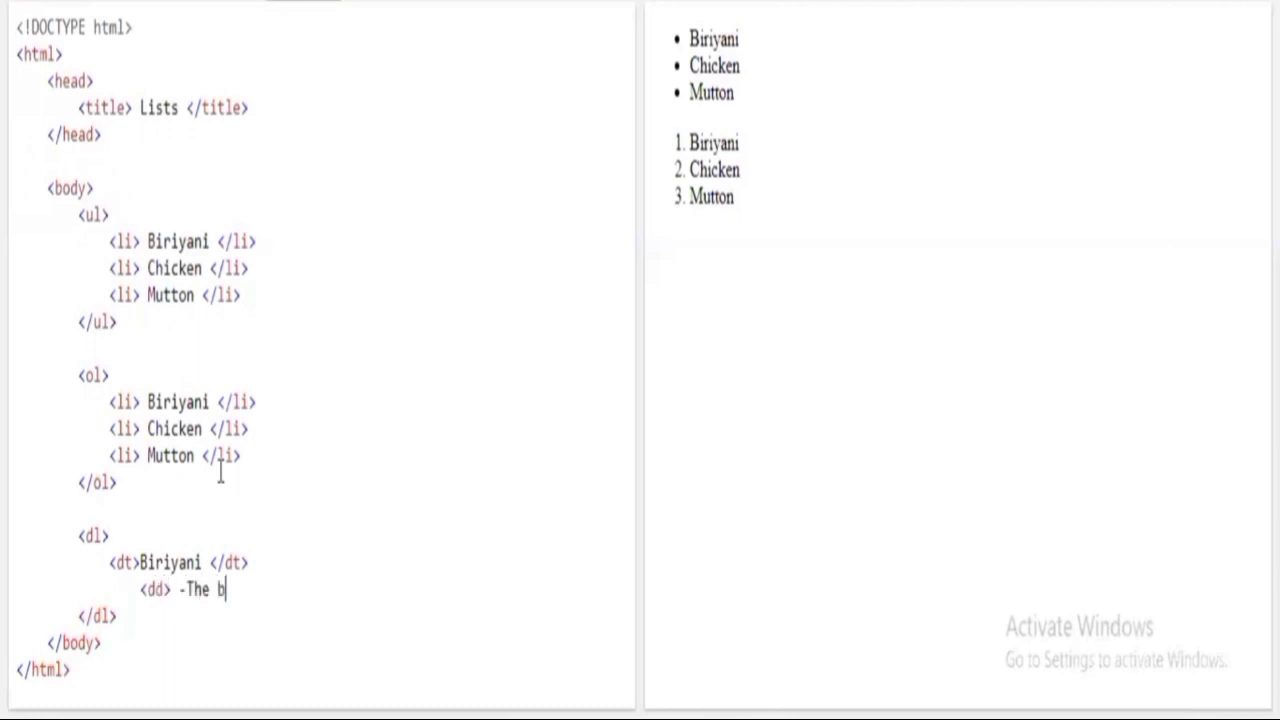
pyautogui.write('iriyani')
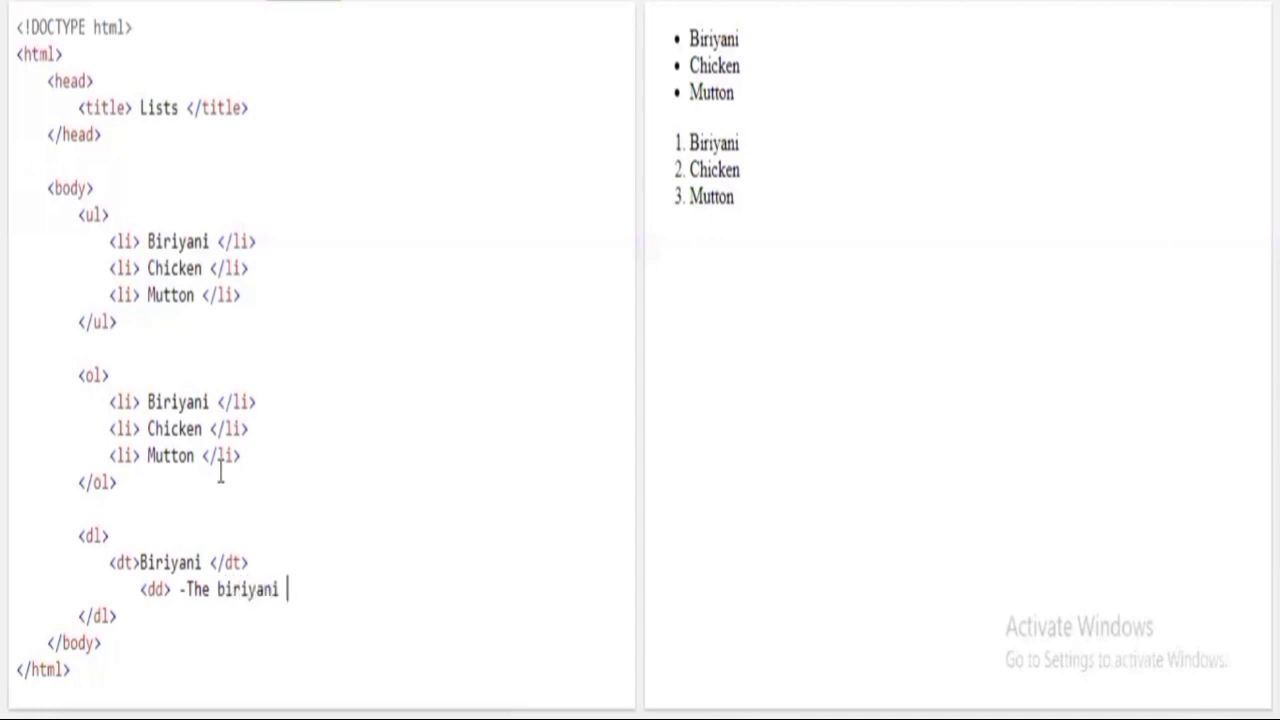
pyautogui.write('is very')
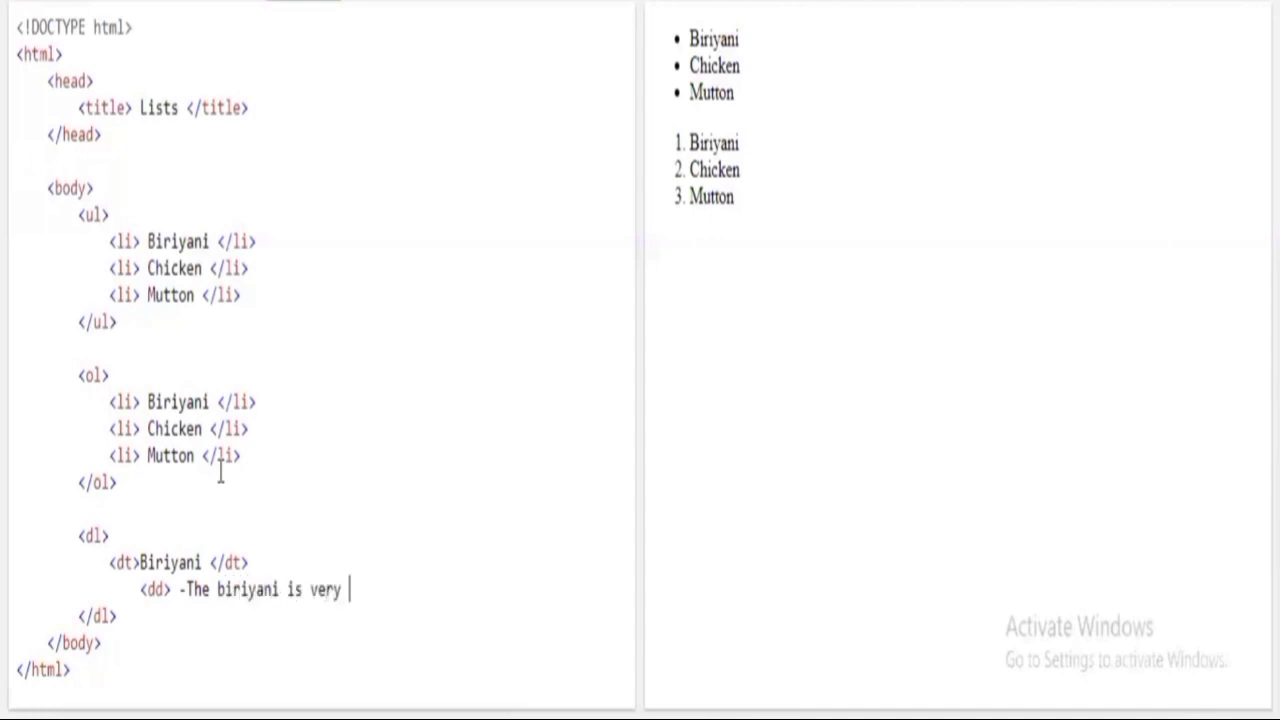
pyautogui.write('tasty')
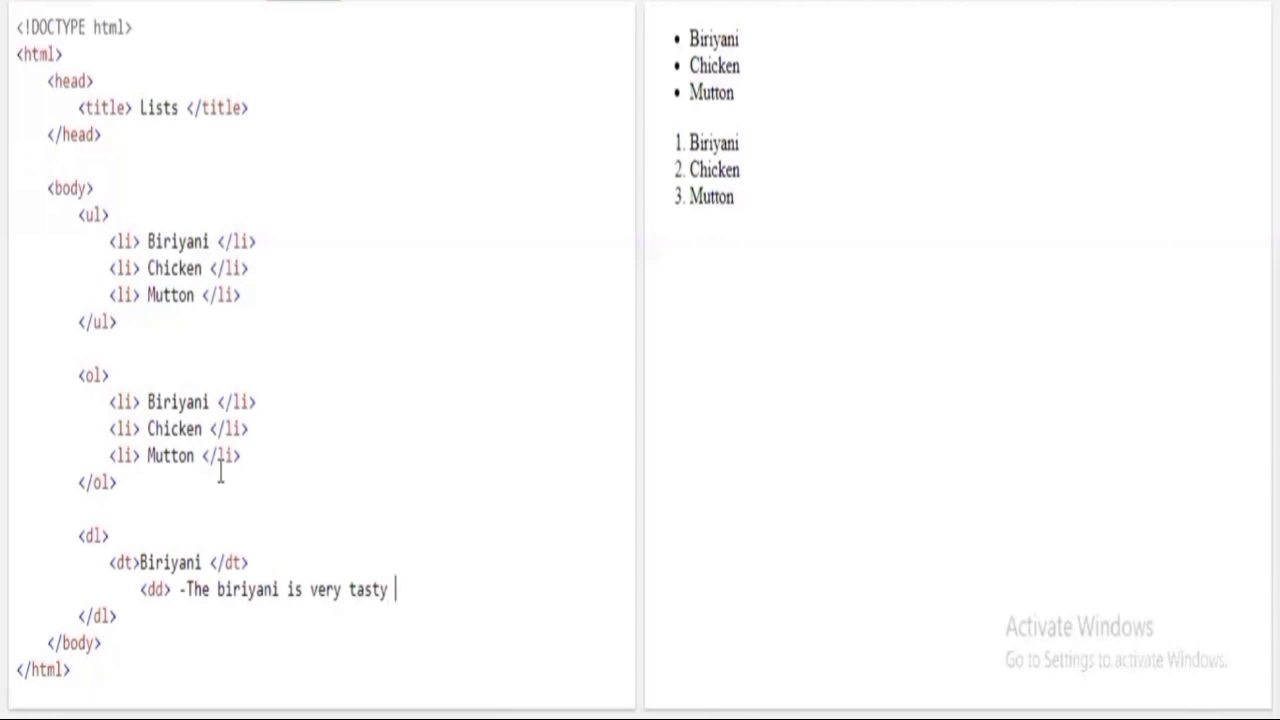
pyautogui.write('</dd>')
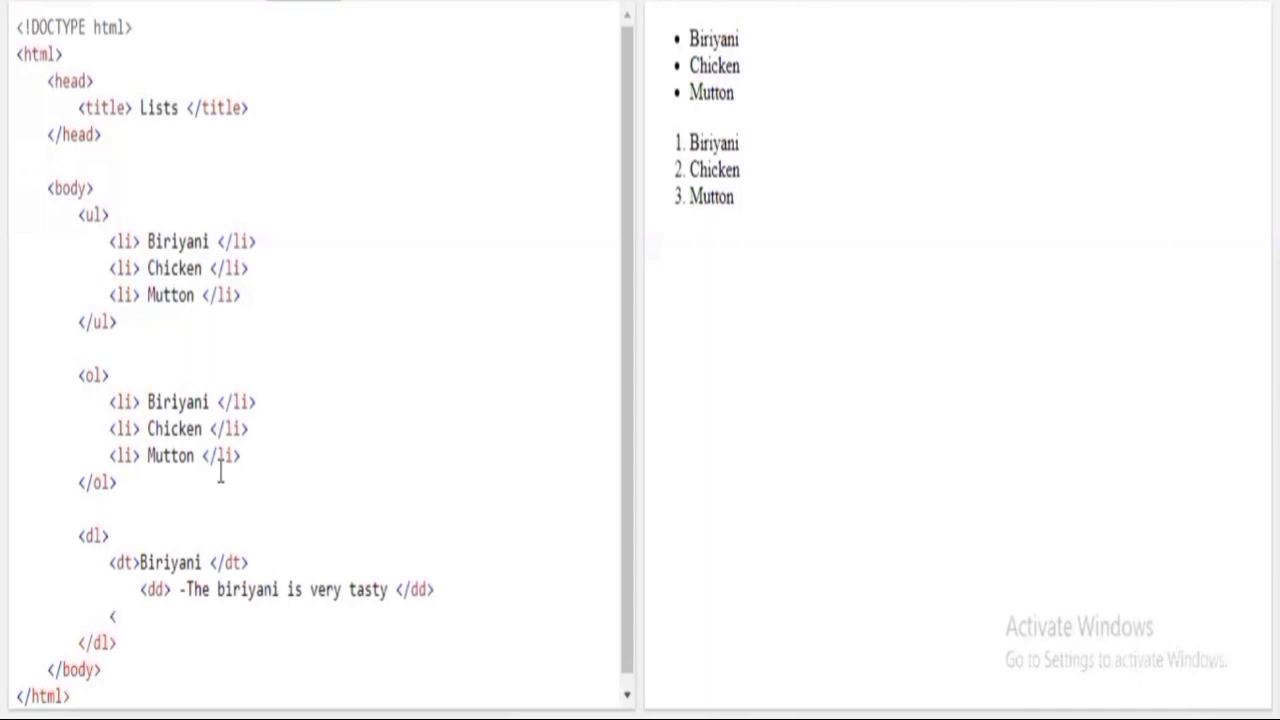
# - Add a second term <dt>Chicken</dt> to the description list
pyautogui.write('dt>')
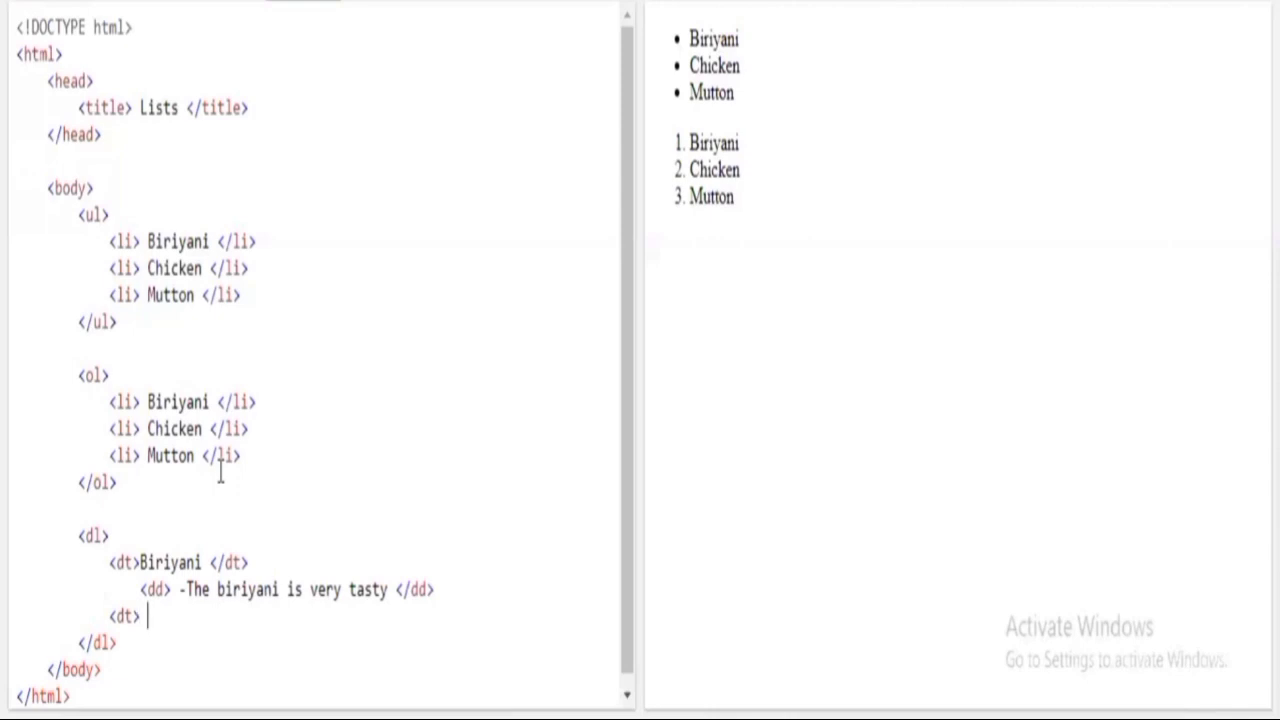
pyautogui.write('Chick')
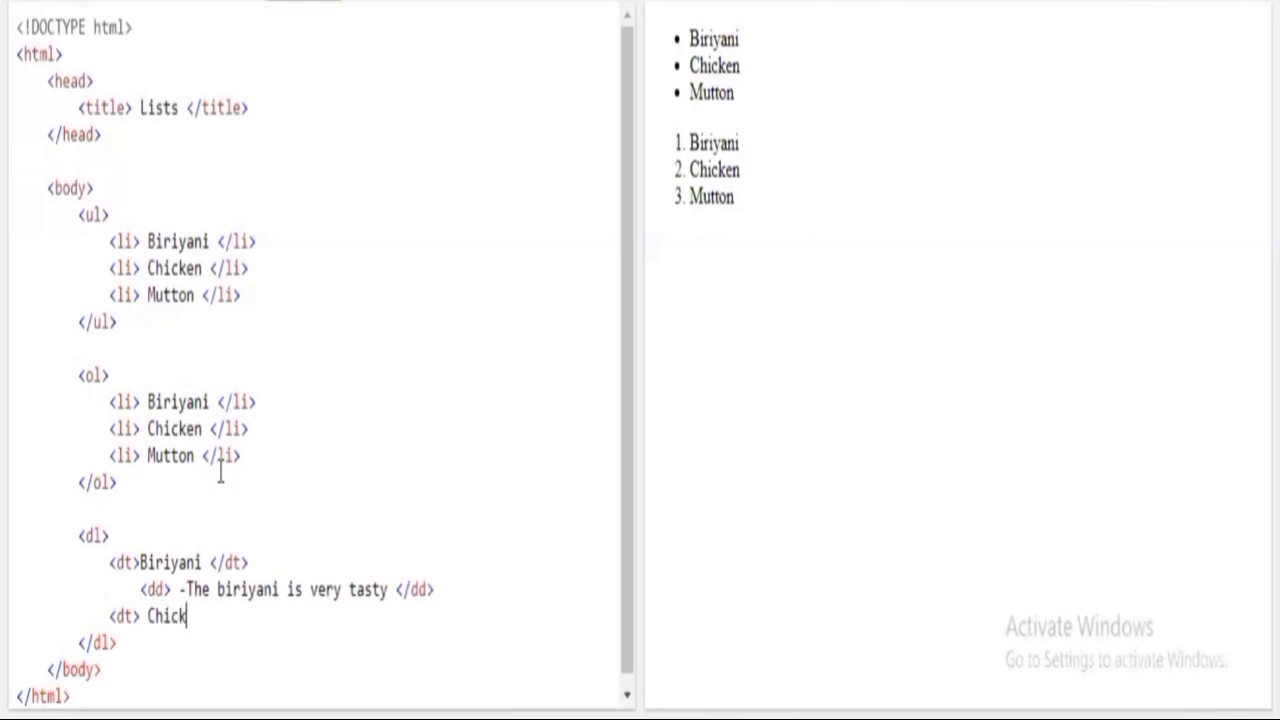
pyautogui.write('en')
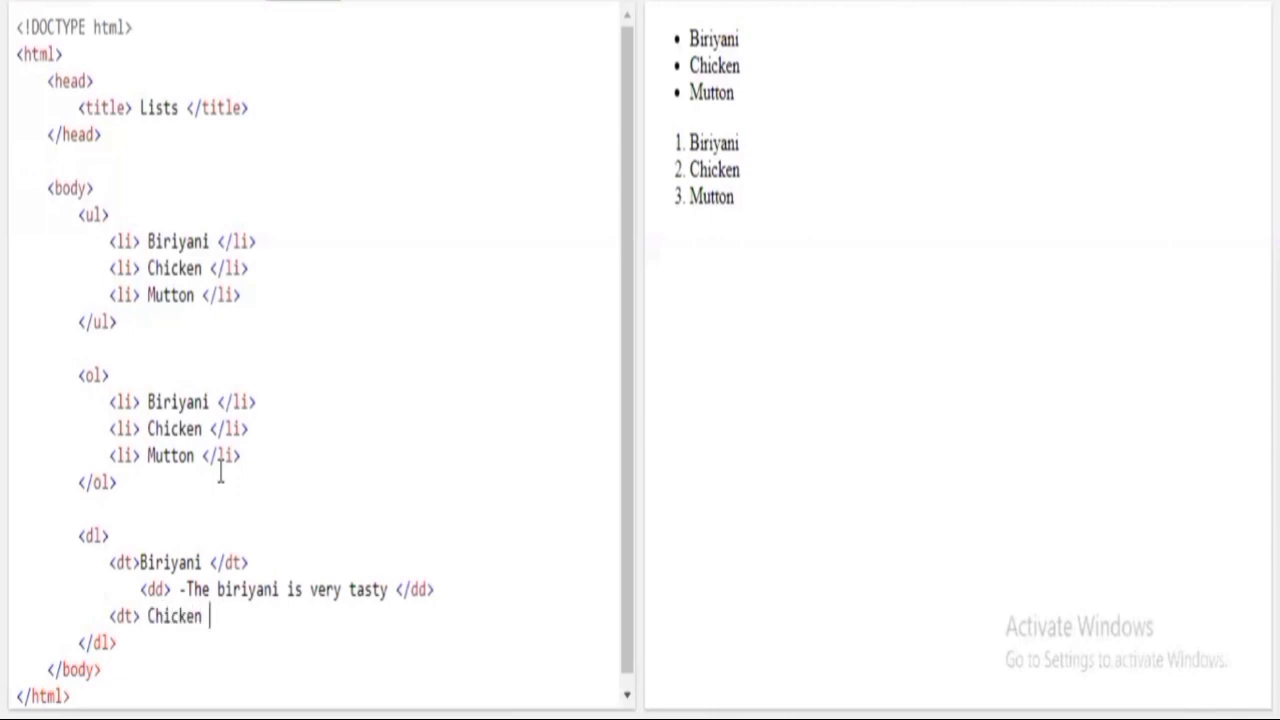
pyautogui.write('</dt>')
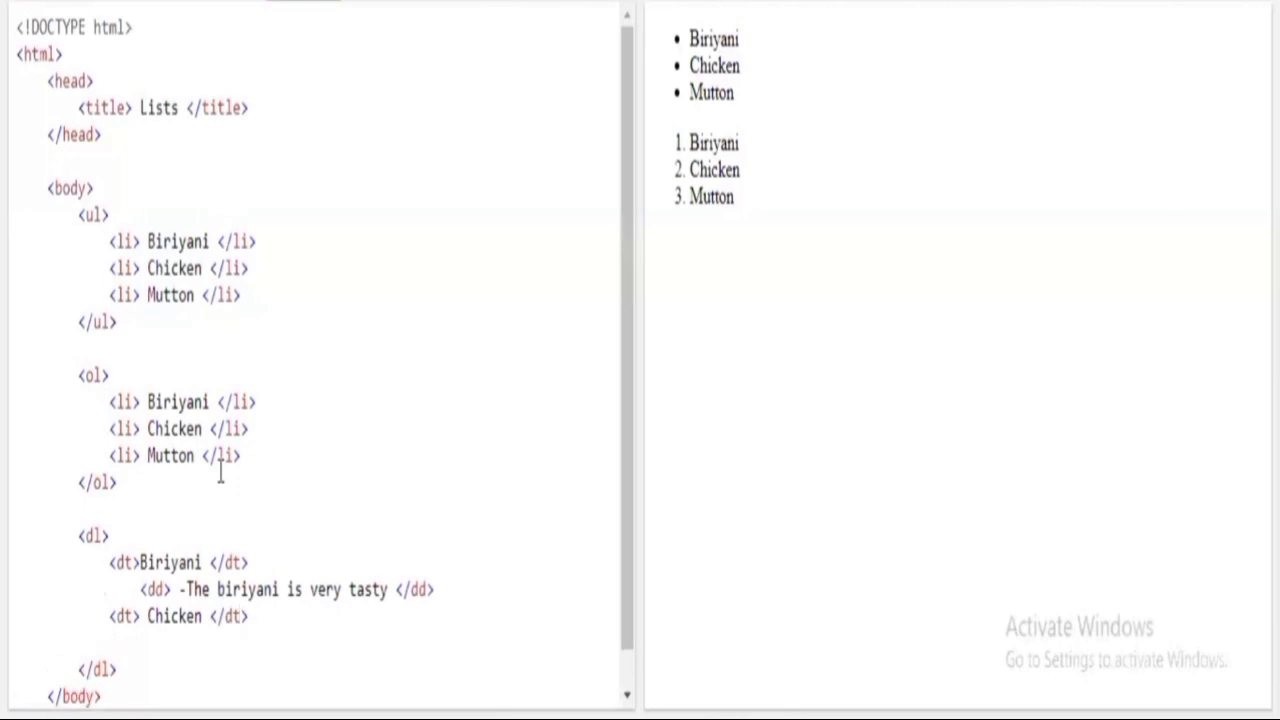
# - Add its description <dd>The chicken is very soft</dd>
pyautogui.write('</')
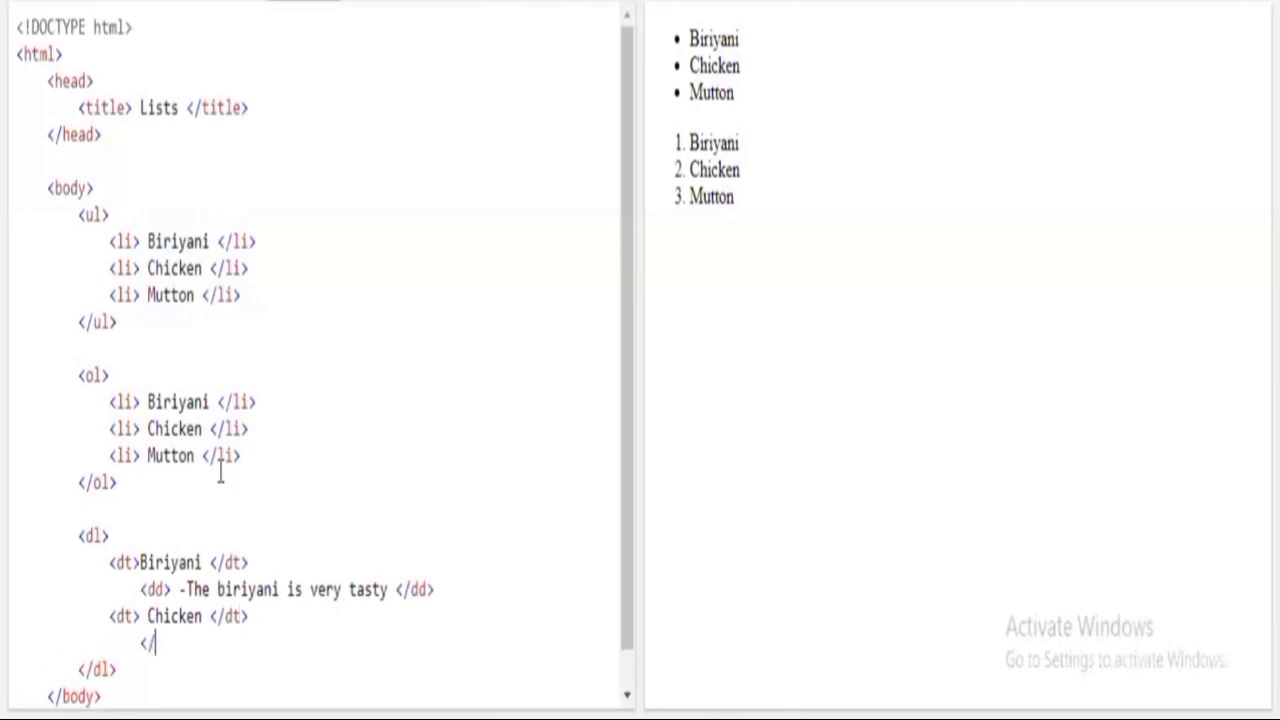
pyautogui.write('dd')
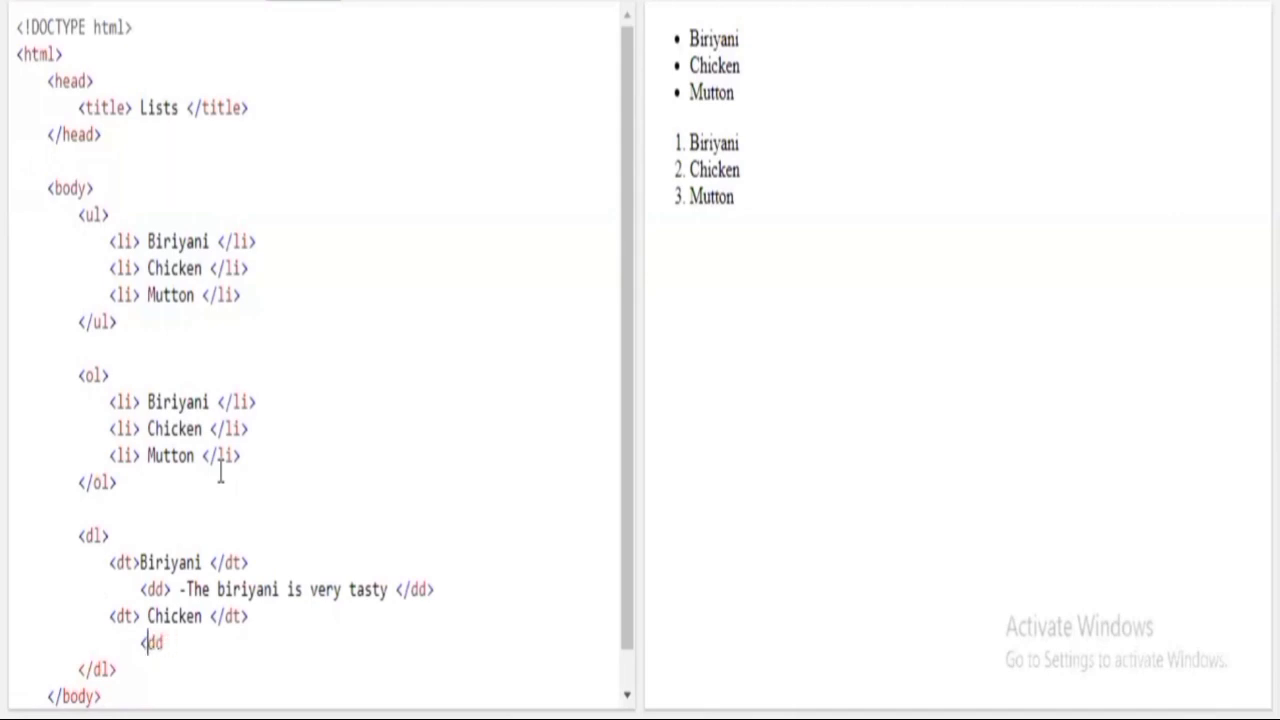
pyautogui.write('>')
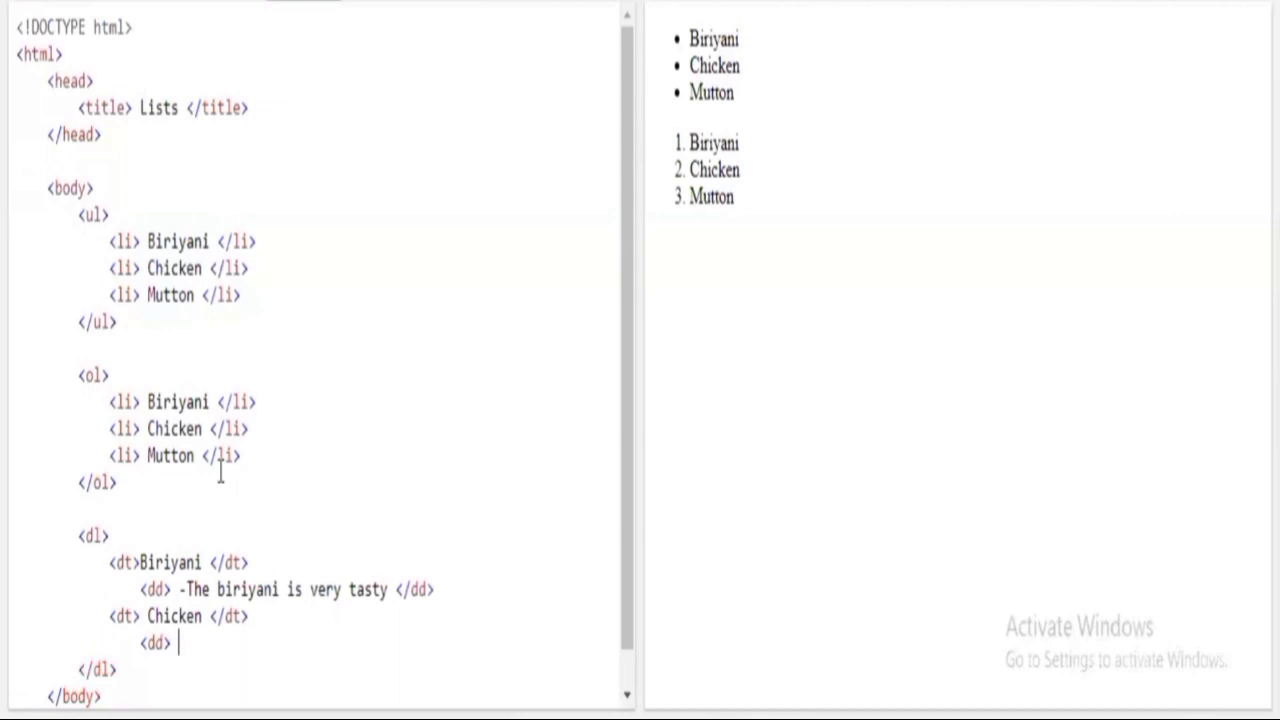
pyautogui.write('The chicken is very')
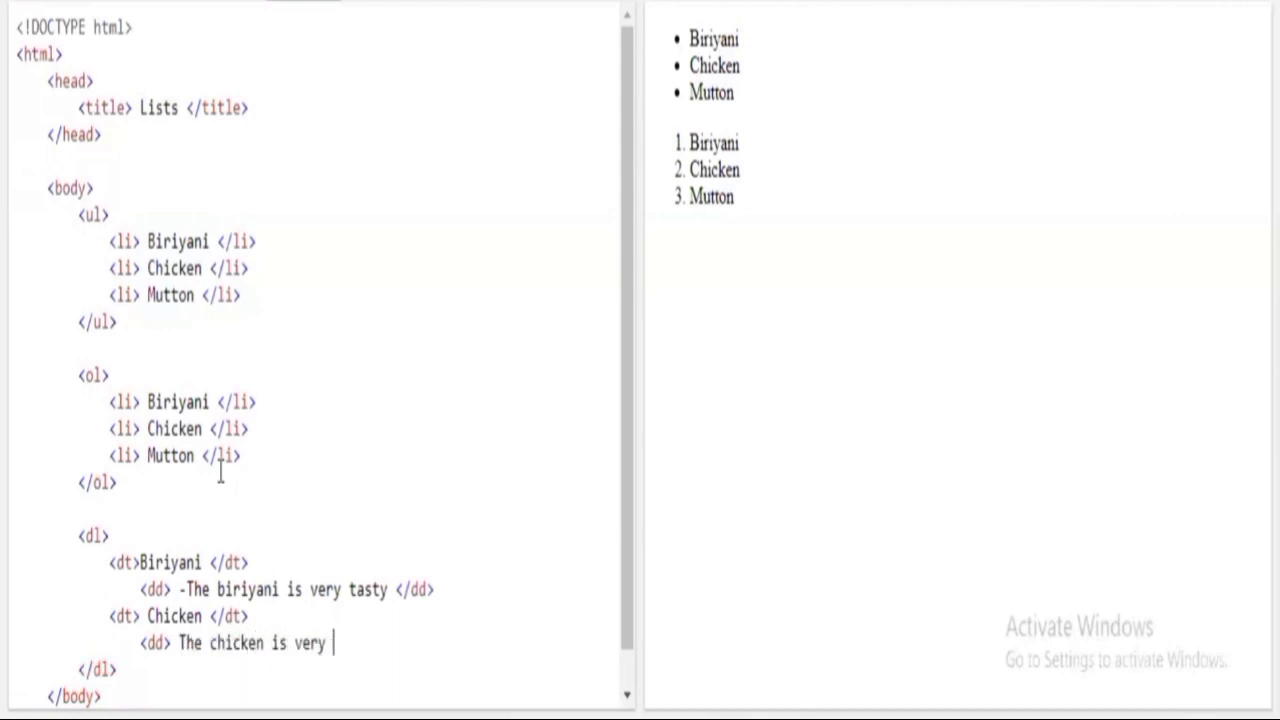
pyautogui.write('soft <')
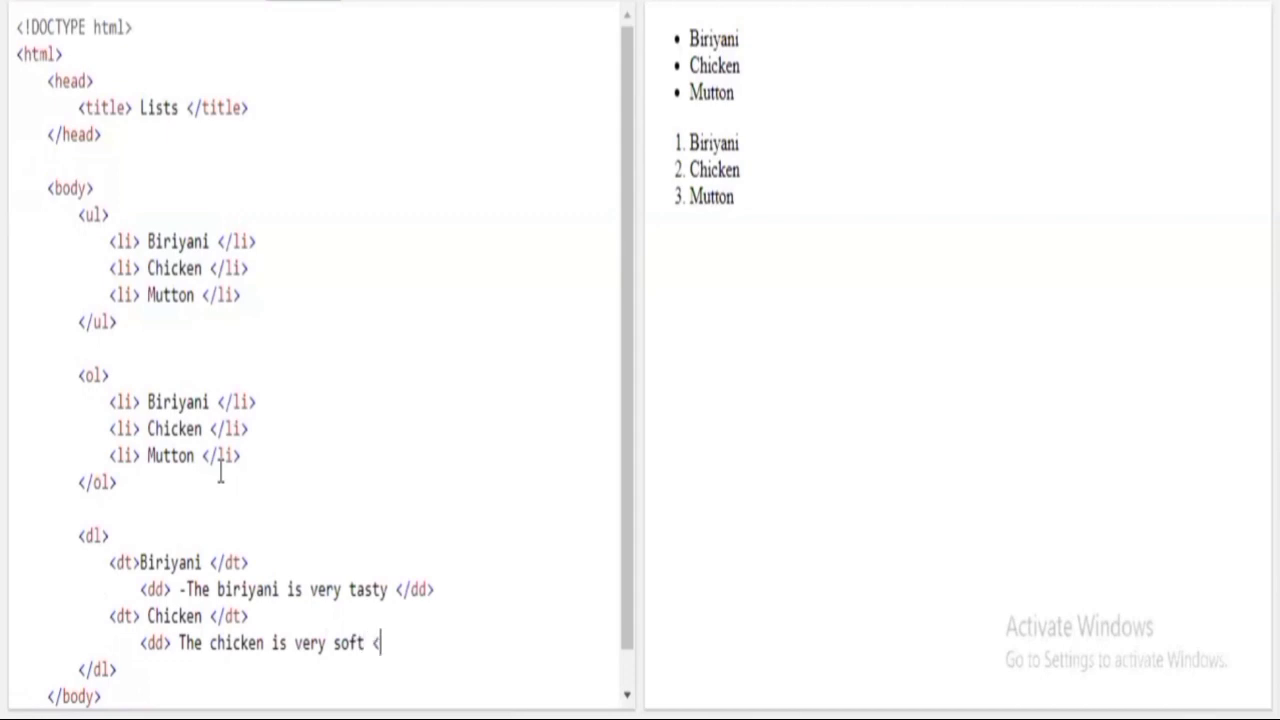
pyautogui.write('/dd>')
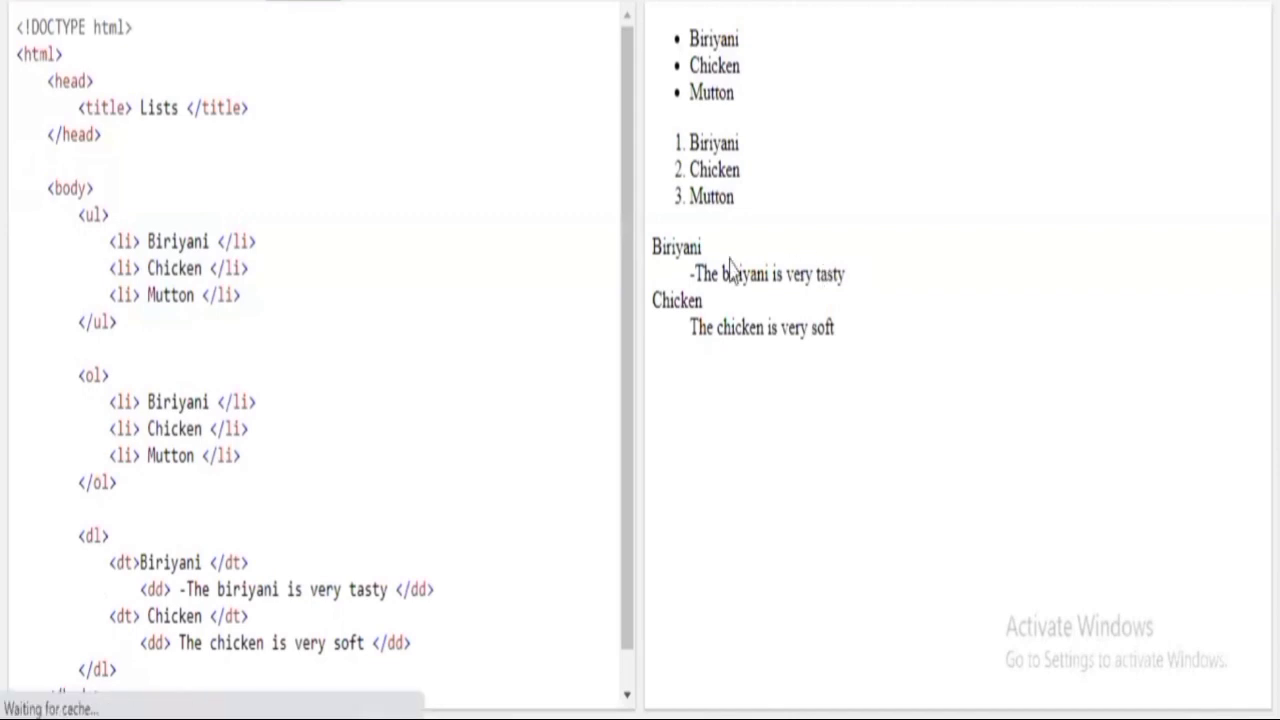
# - Highlight Biriyani and its indented description in the rendered preview
pyautogui.doubleClick(676, 248)
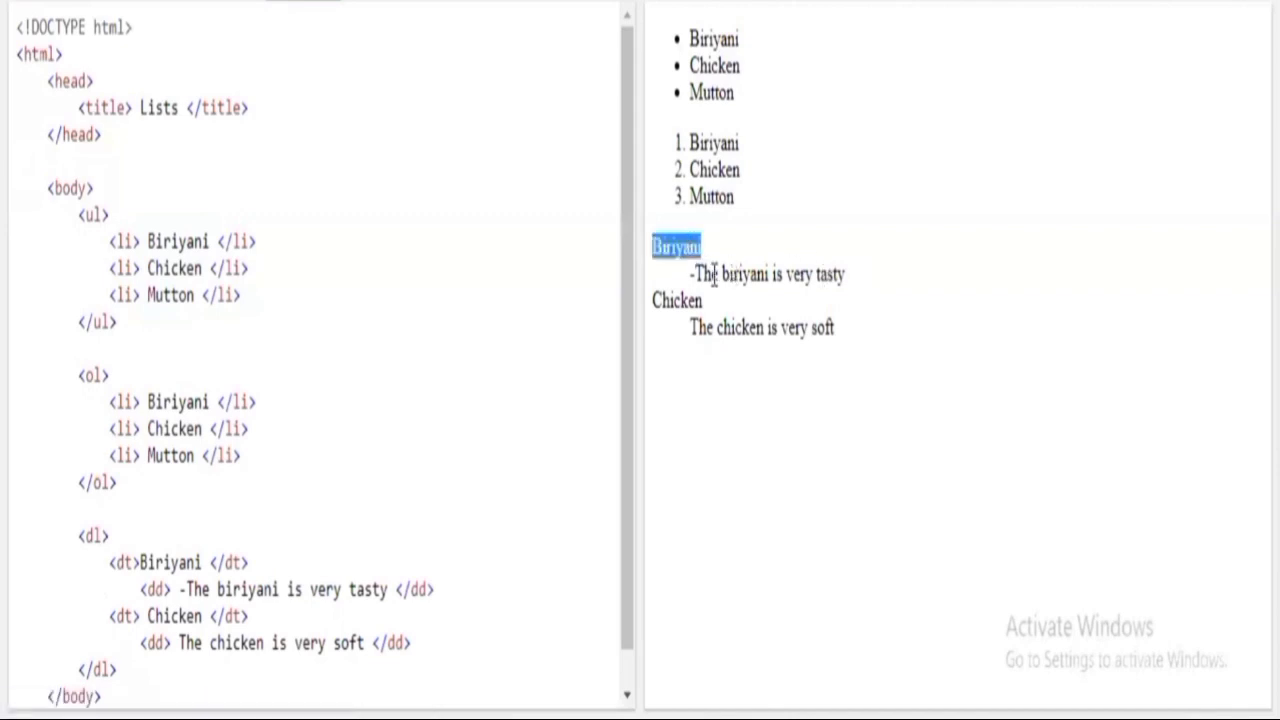
pyautogui.doubleClick(704, 274)
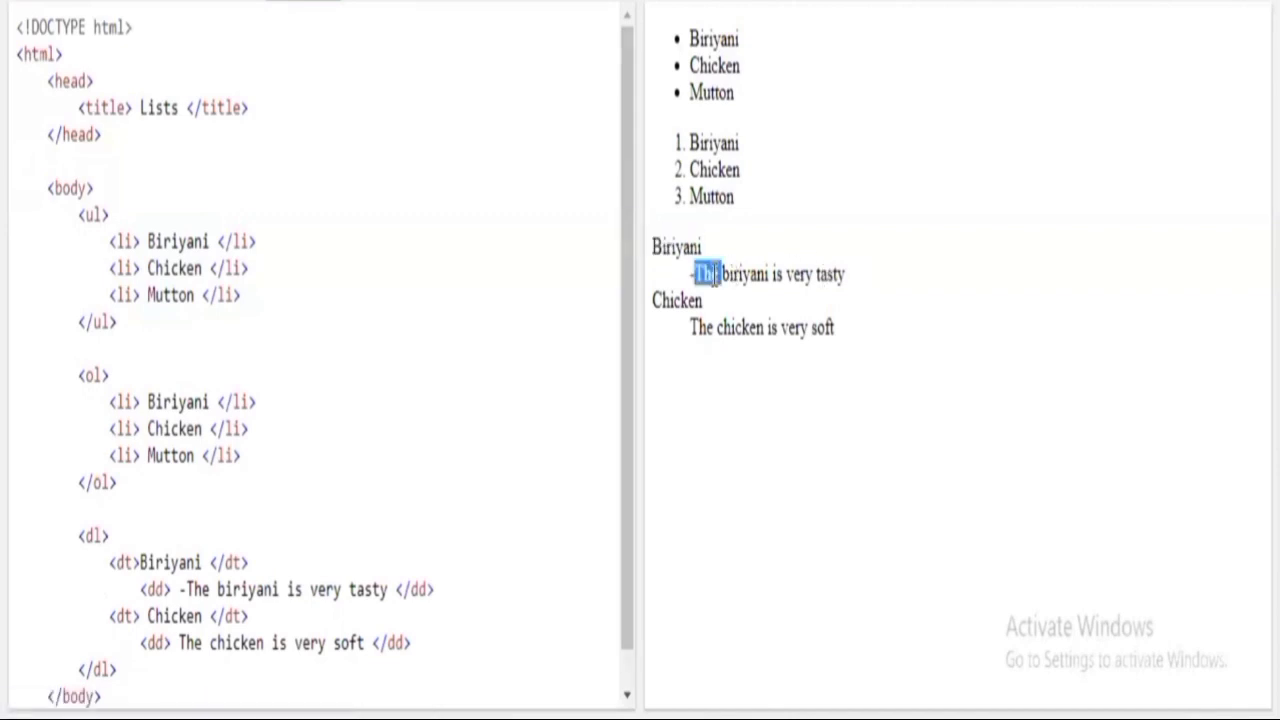
pyautogui.doubleClick(676, 300)
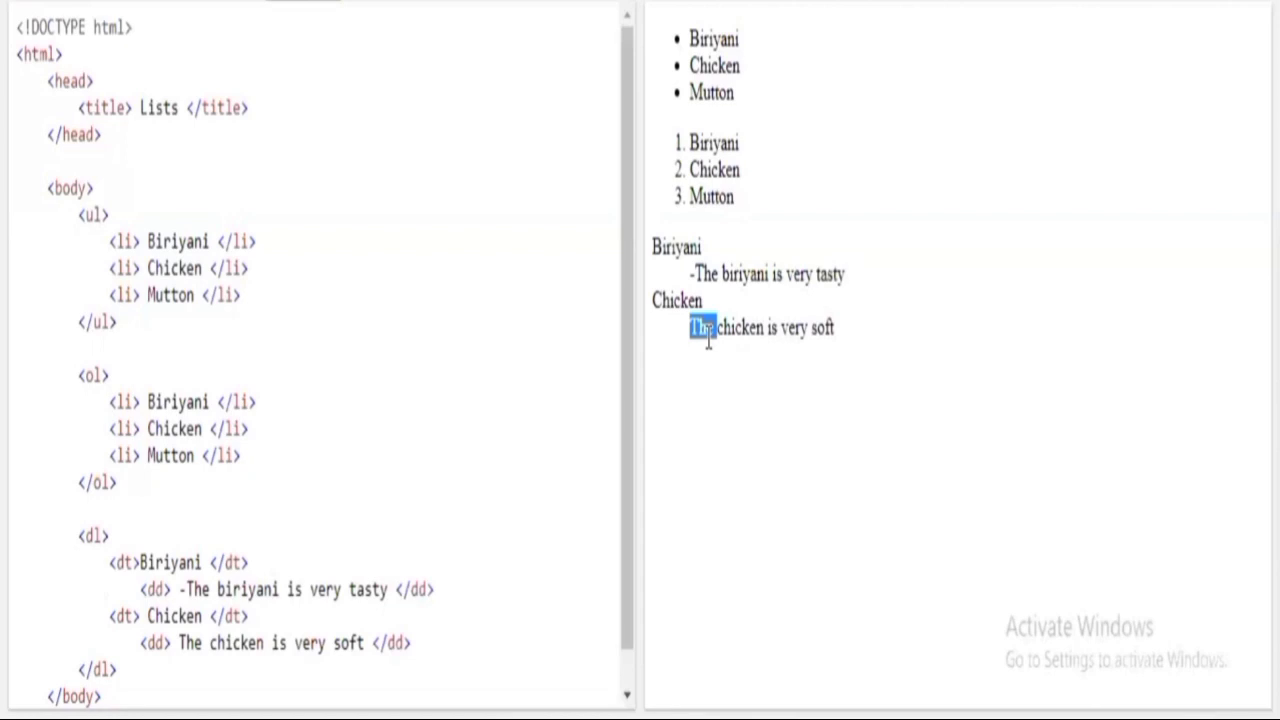
pyautogui.moveTo(708, 338)
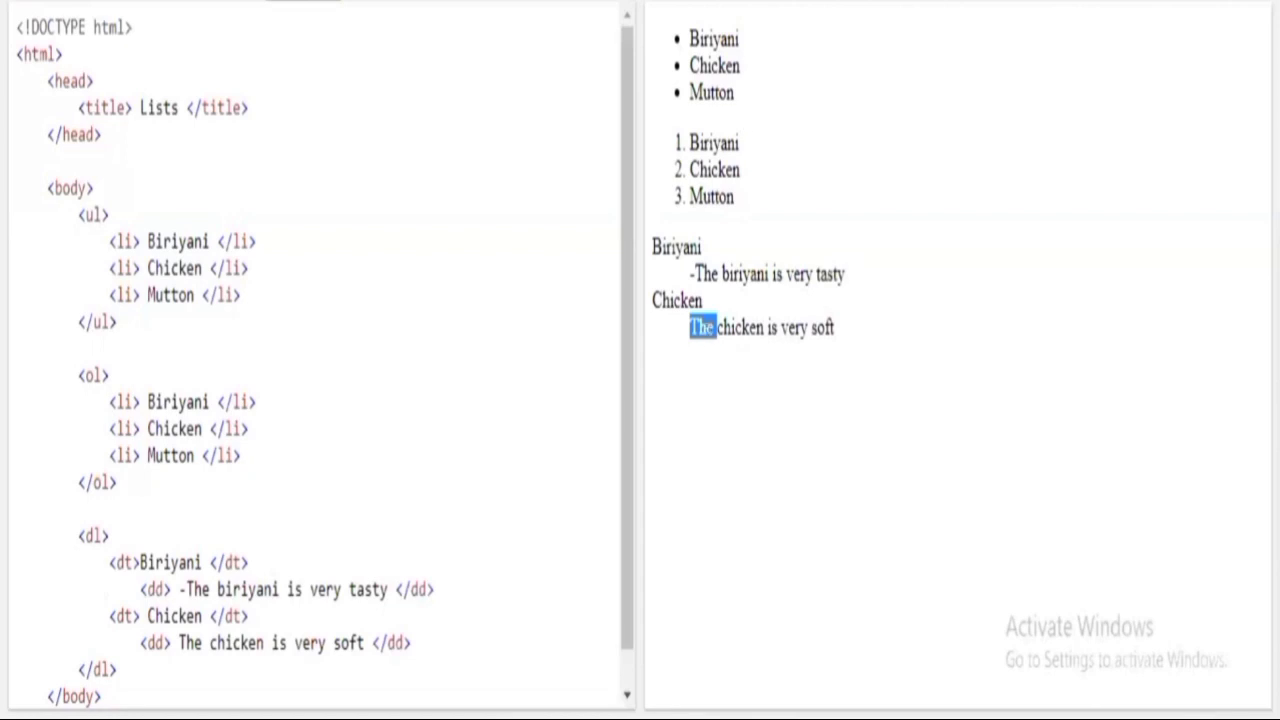